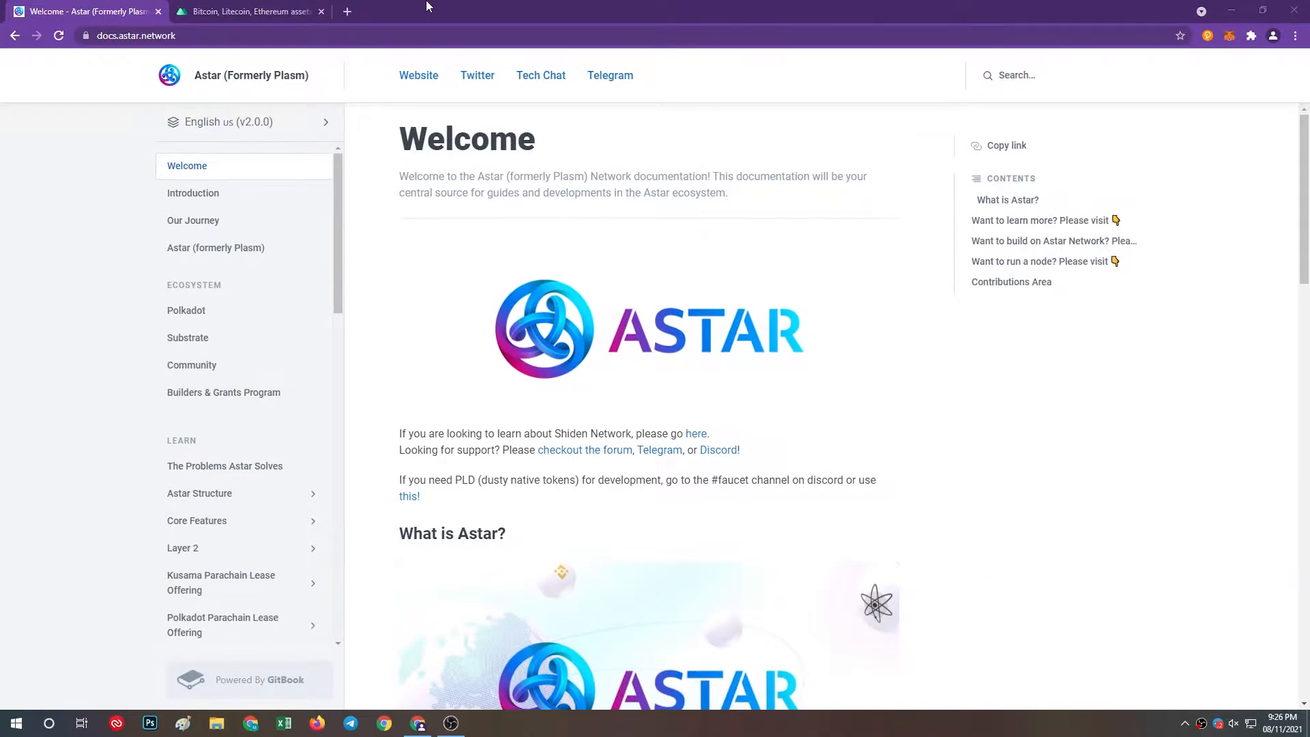
pyautogui.moveTo(393, 14)
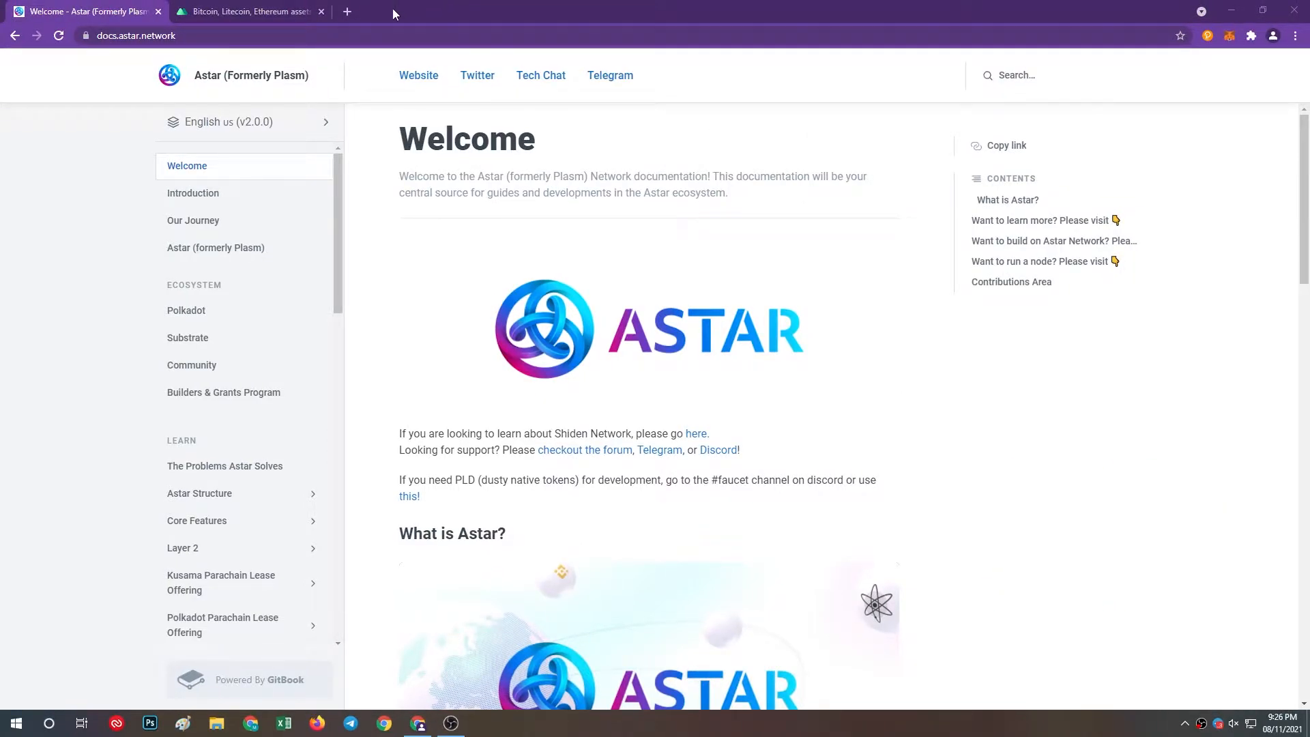
# - Reach the Polkadot.js hosted apps wallet and show My accounts on Shiden with the 10 SDN extension account
pyautogui.click(345, 11)
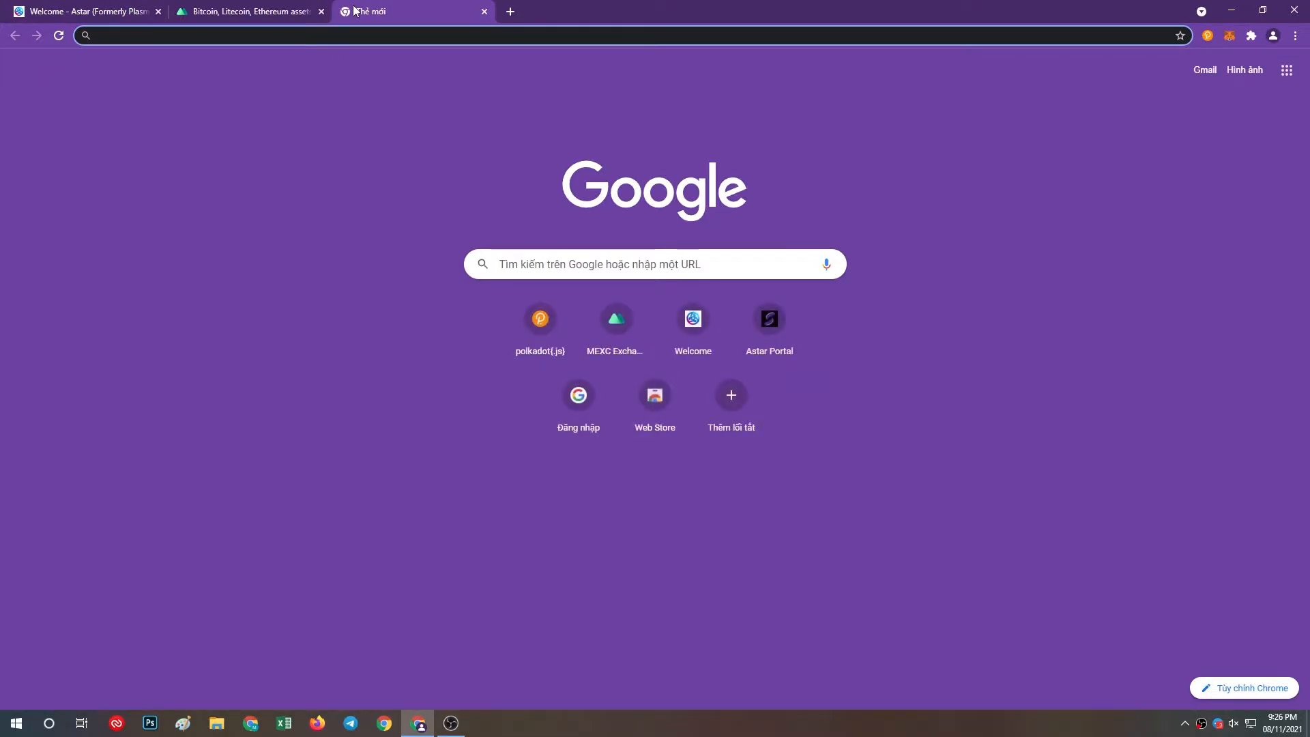
pyautogui.click(541, 319)
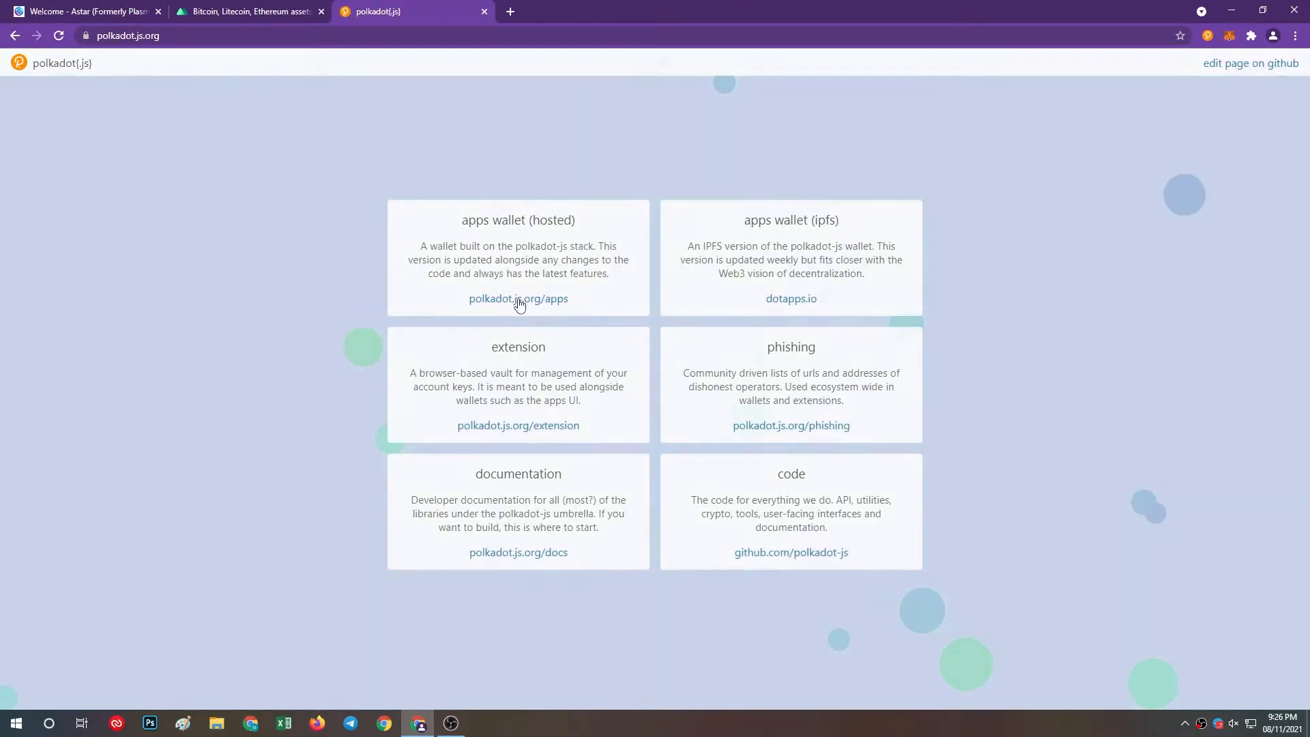
pyautogui.click(518, 298)
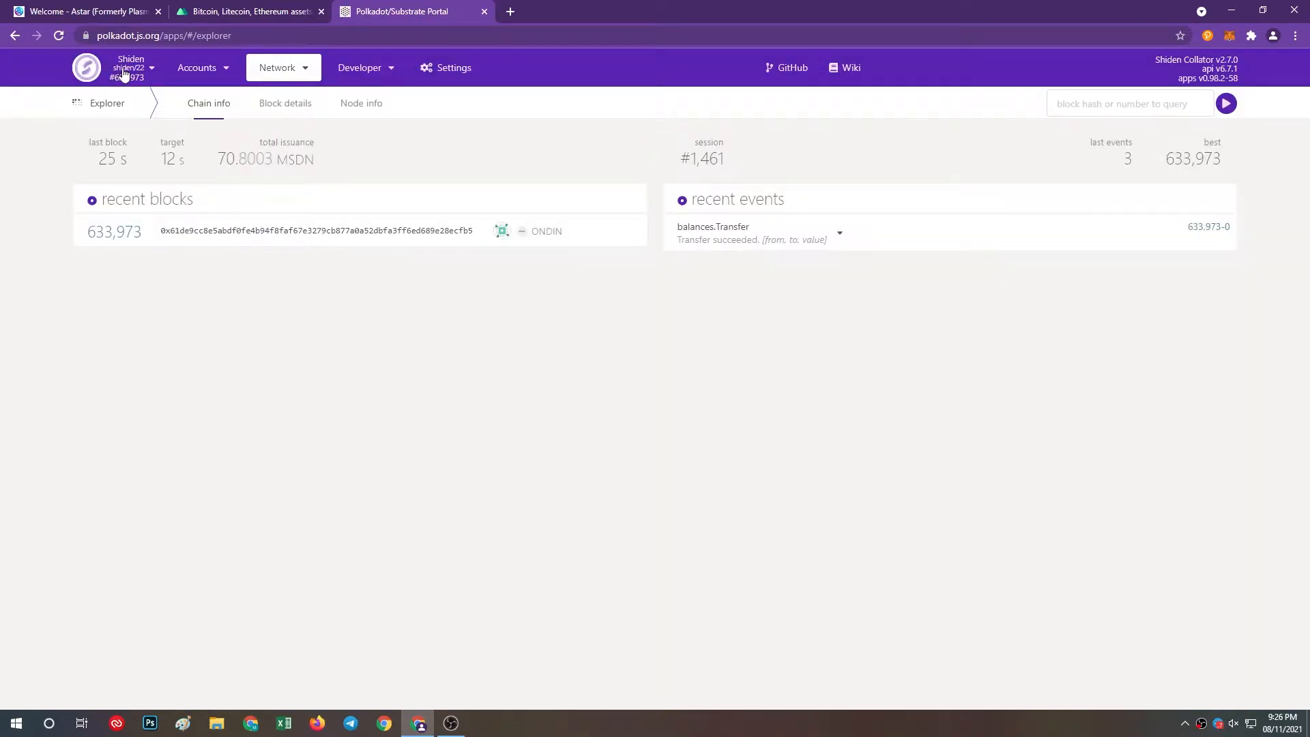
pyautogui.click(131, 68)
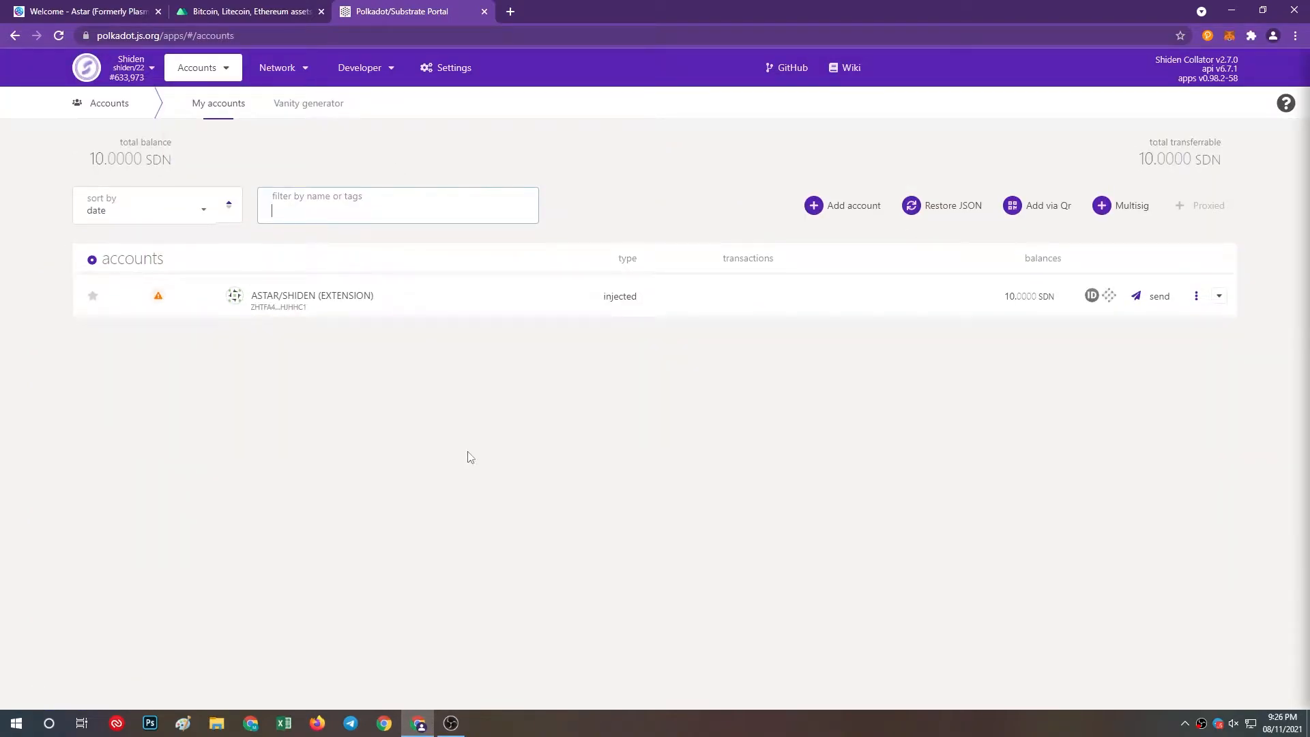
pyautogui.moveTo(889, 329)
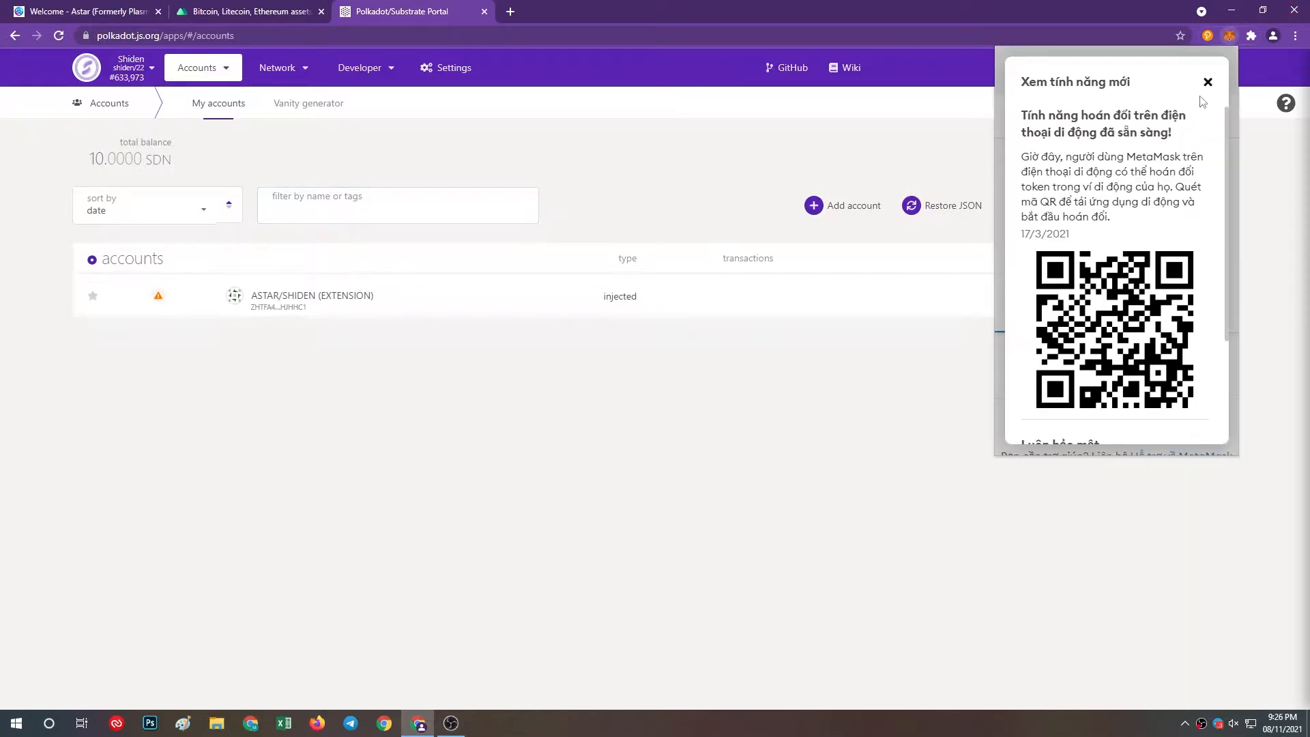
# - Dismiss the wallet's what's new notice and close the wallet popup
pyautogui.click(1206, 82)
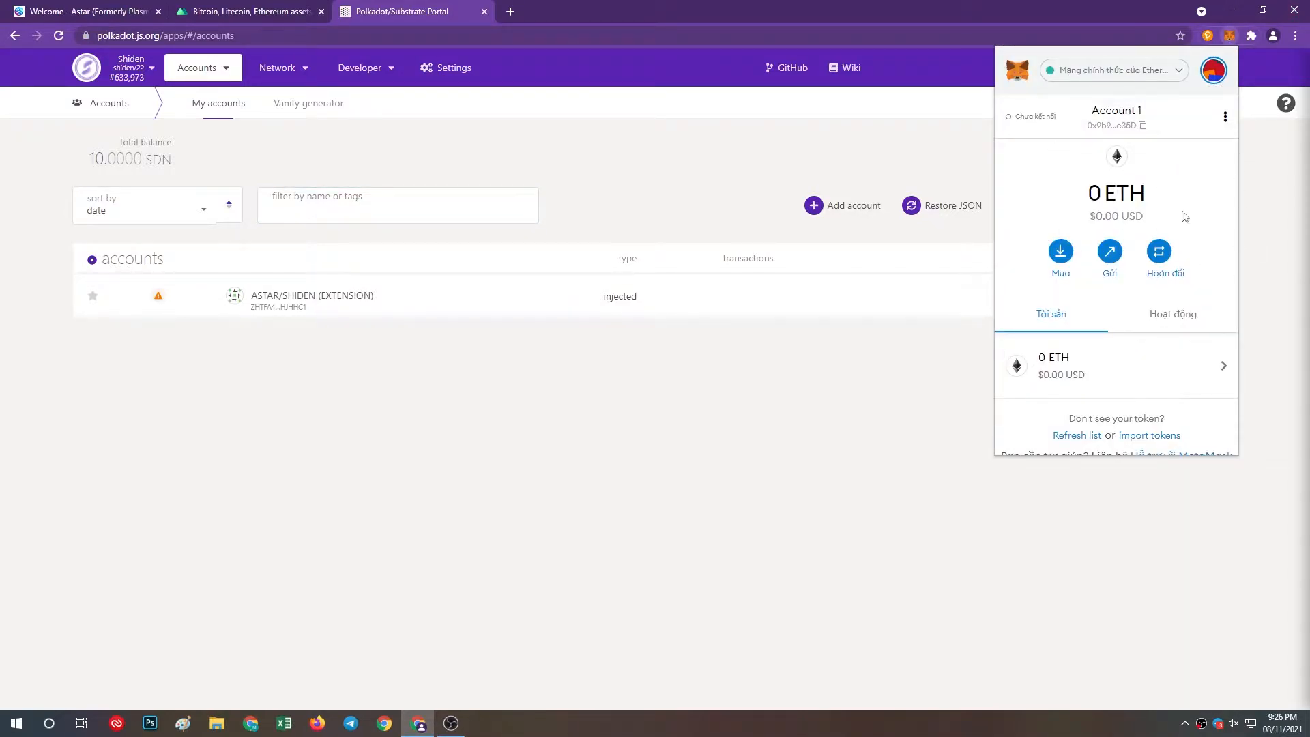
pyautogui.click(697, 270)
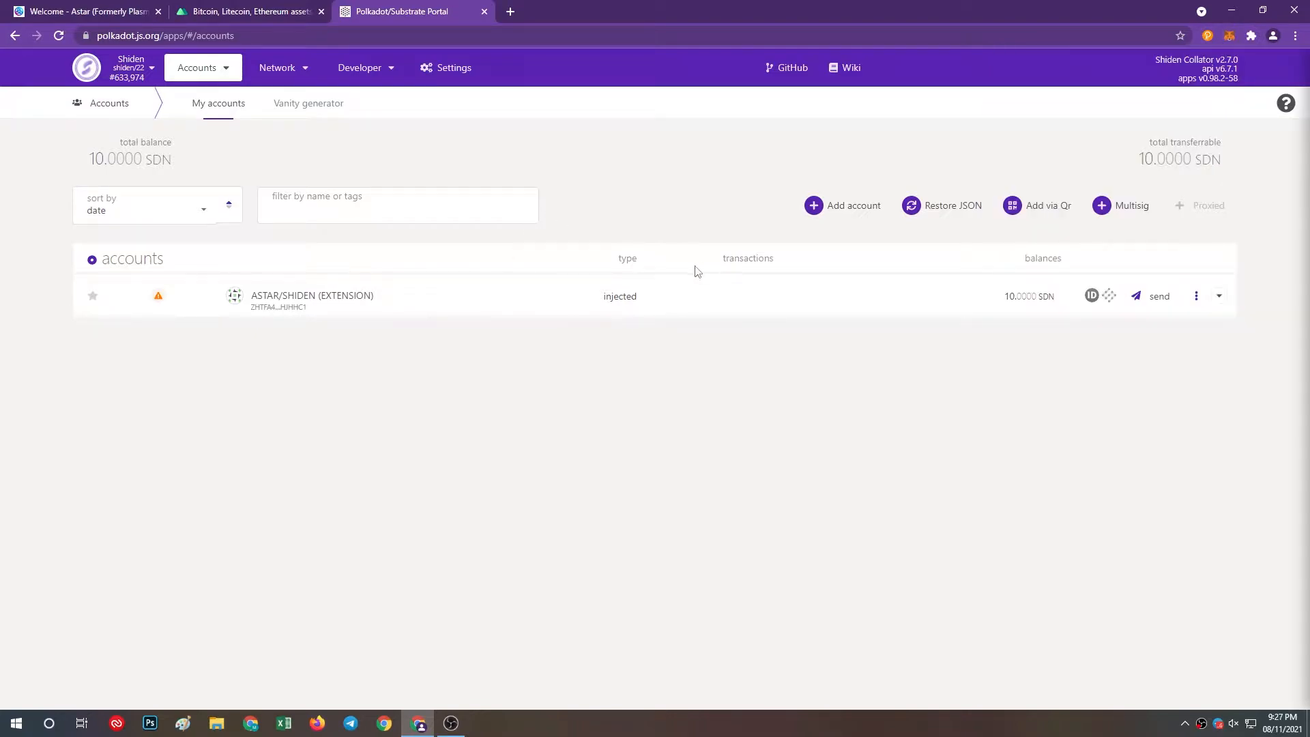
pyautogui.moveTo(83, 11)
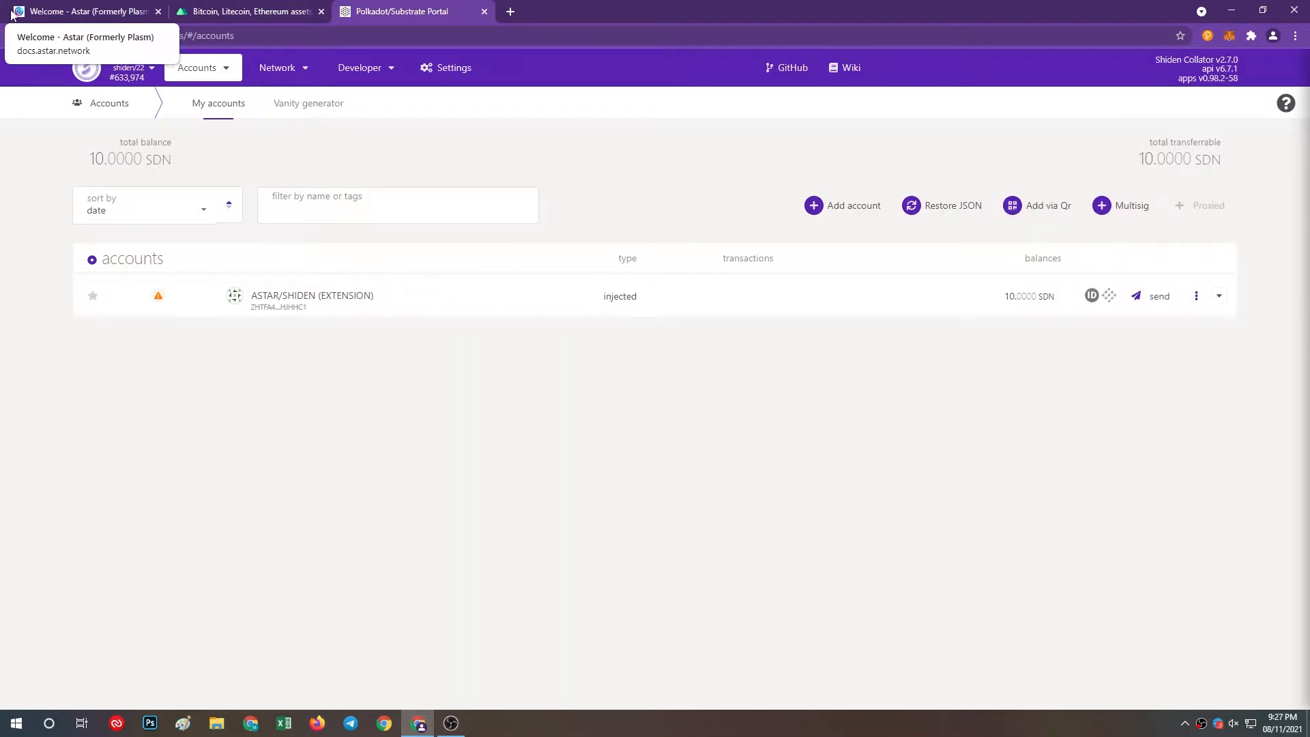
# - From Astar docs Metamask Support > Adding Networks, reach Web3 Gateway and connect the MetaMask account
pyautogui.click(84, 11)
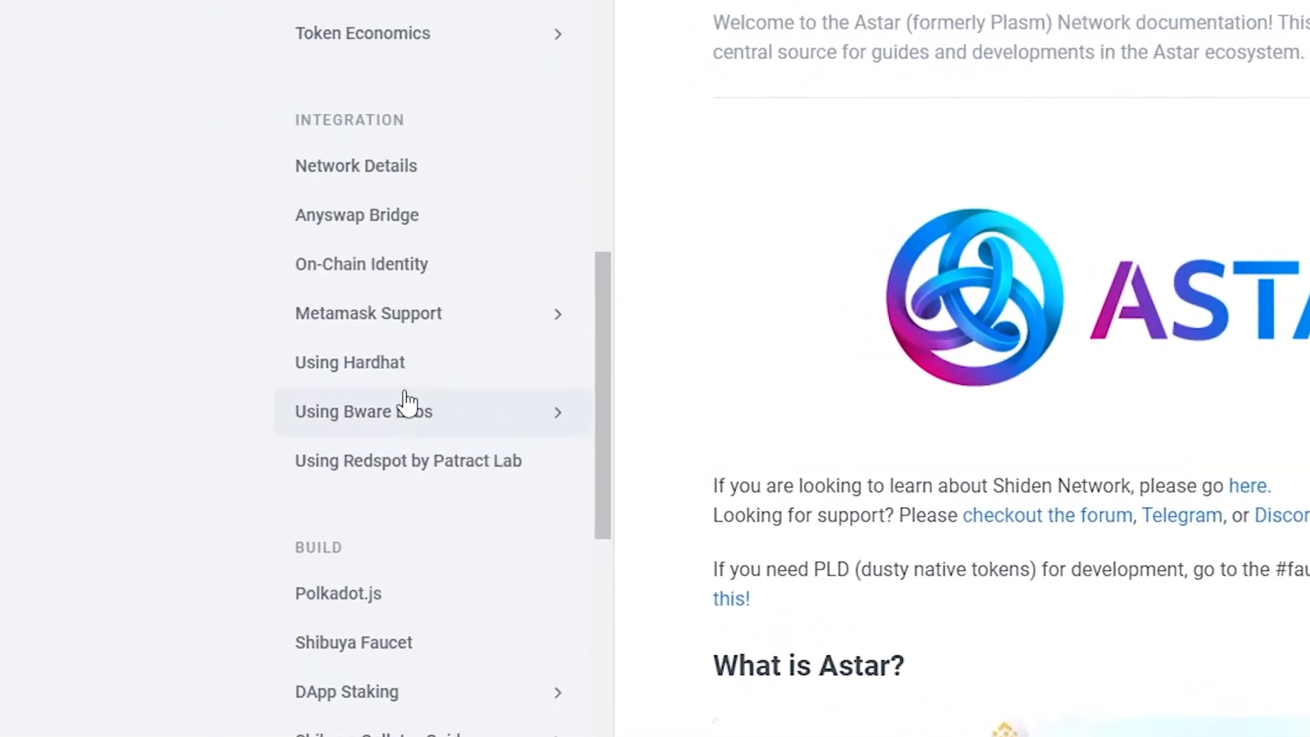
pyautogui.click(367, 314)
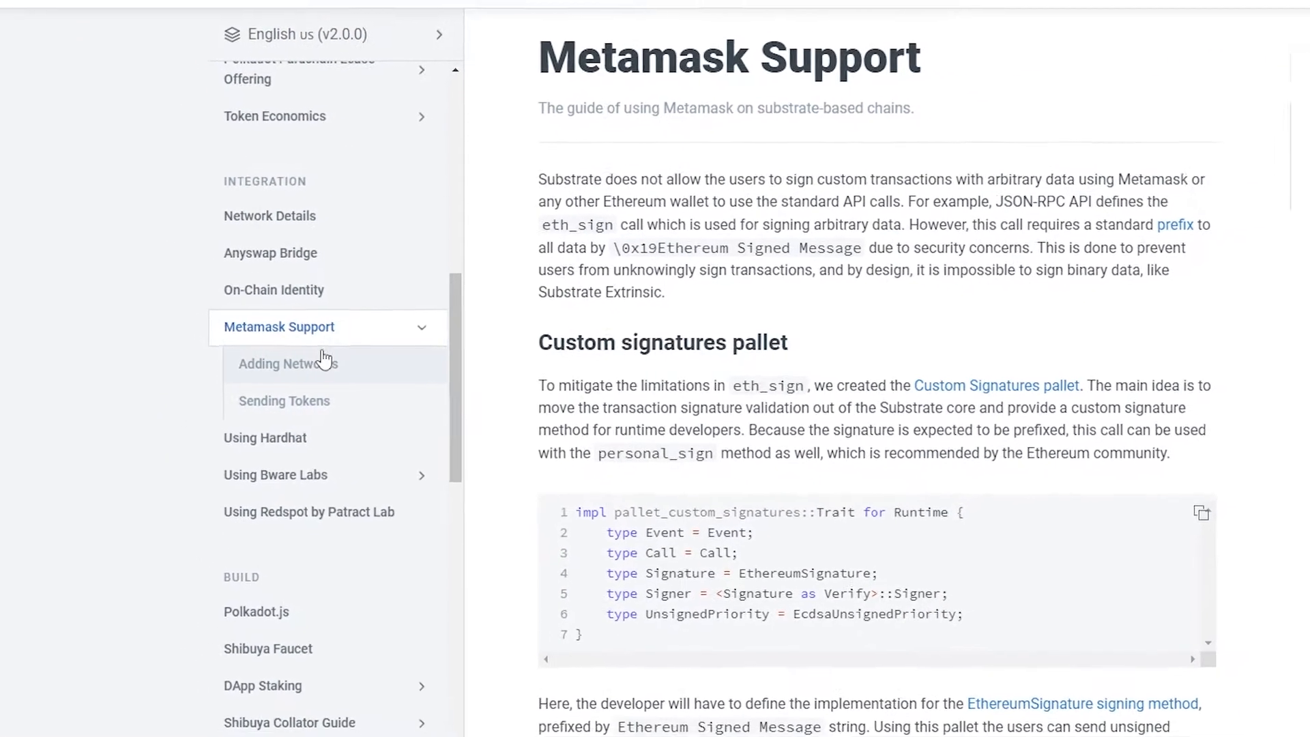
pyautogui.click(288, 363)
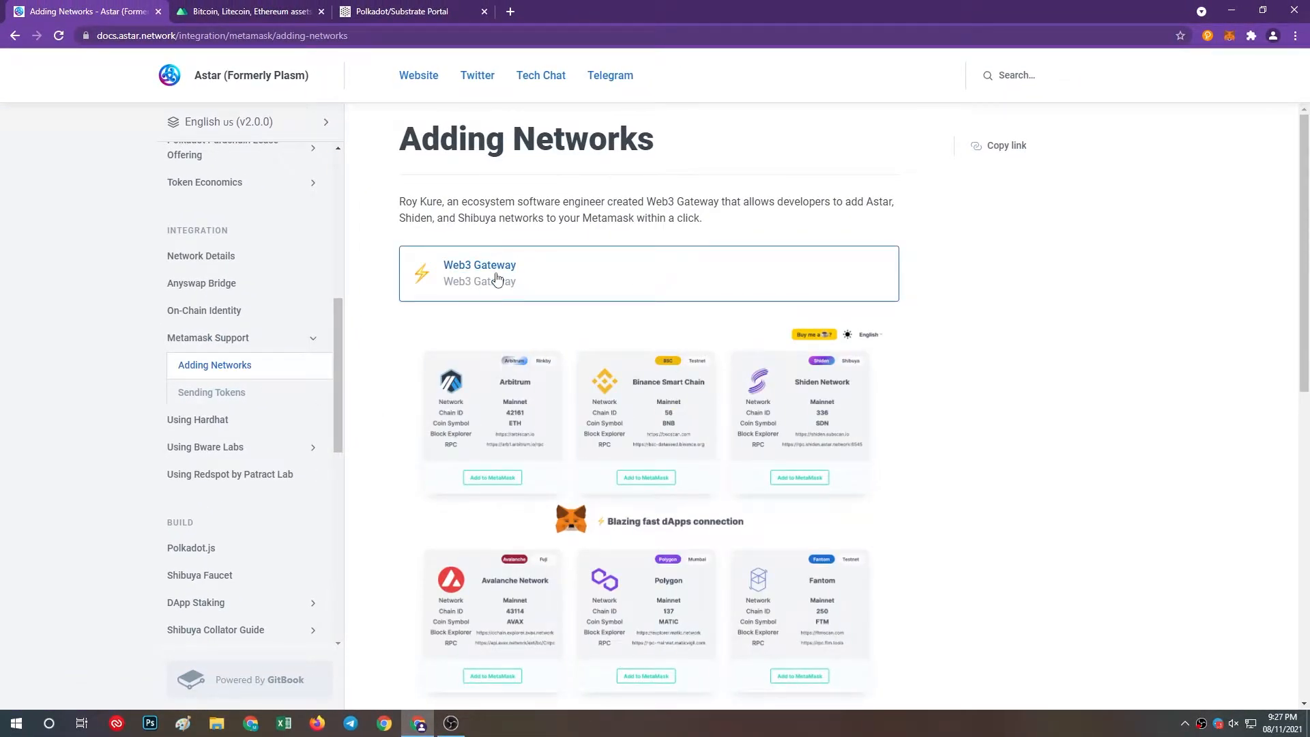
pyautogui.click(479, 264)
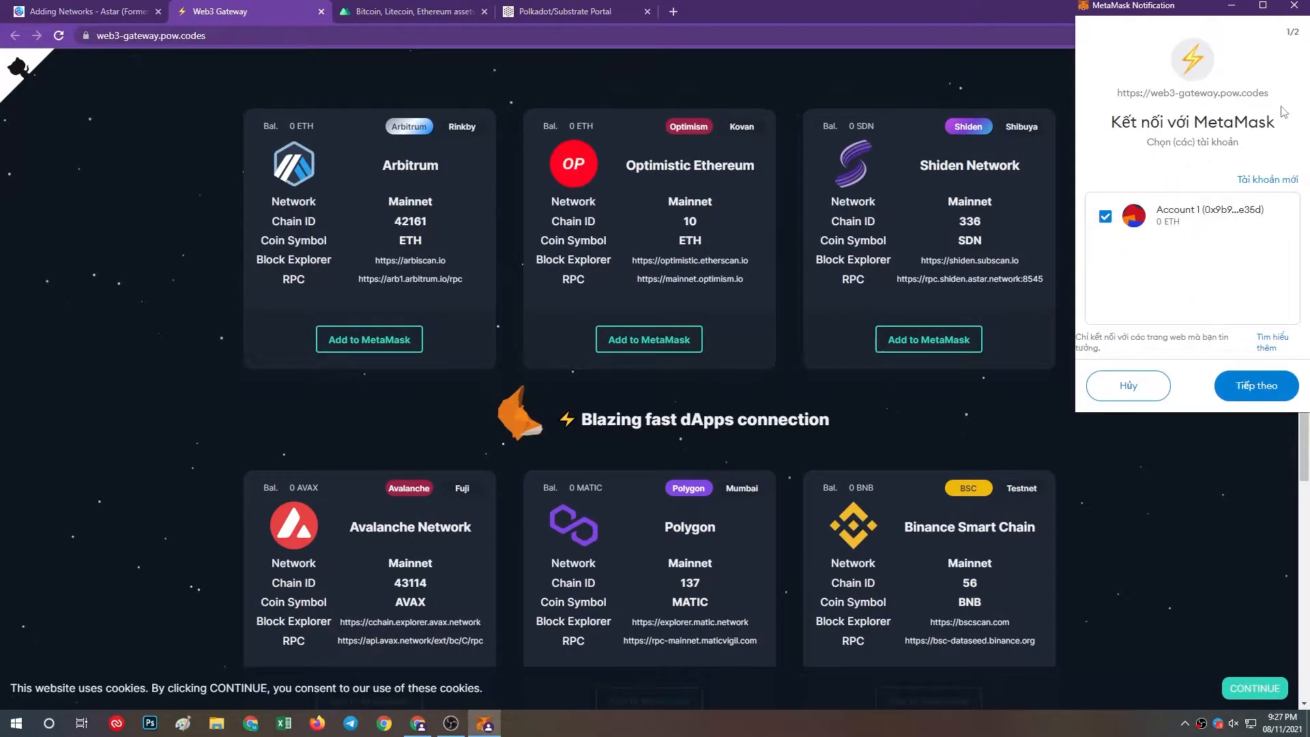
pyautogui.click(1255, 384)
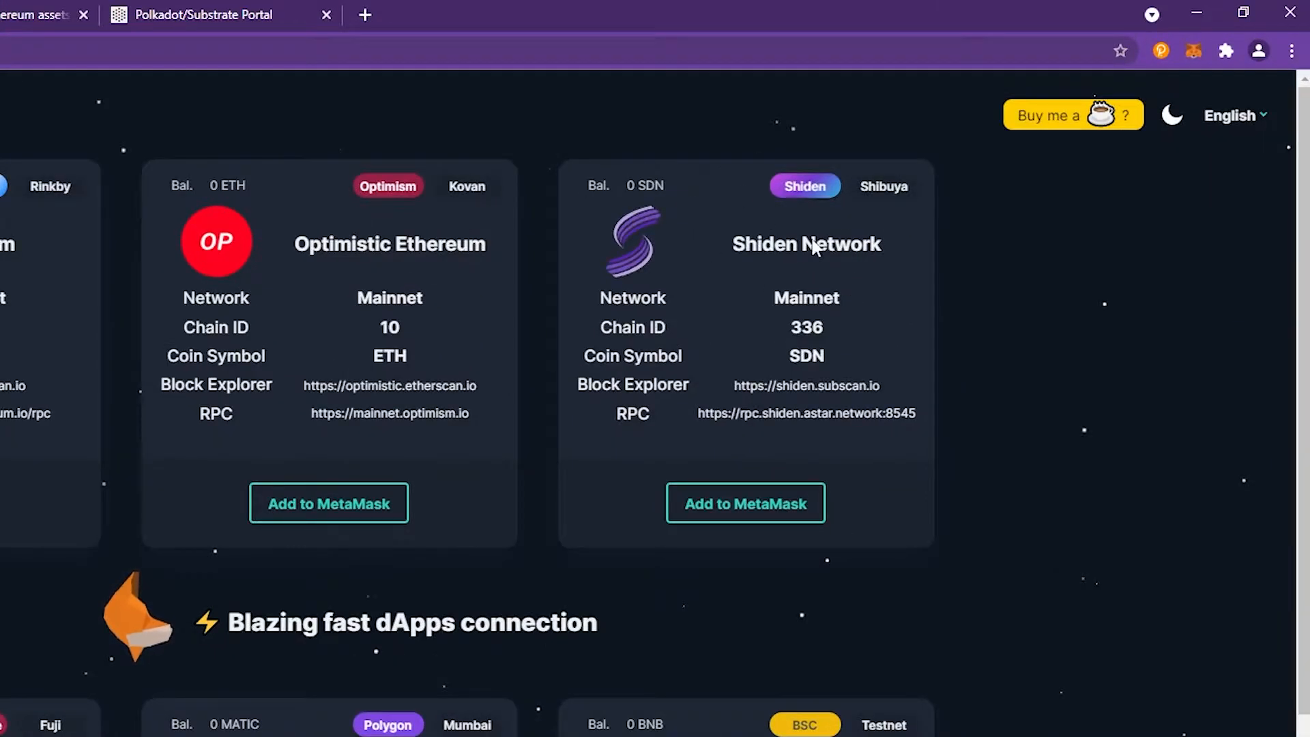
# - Add Shiden Network Mainnet to MetaMask, approve it and switch the wallet to it
pyautogui.click(745, 504)
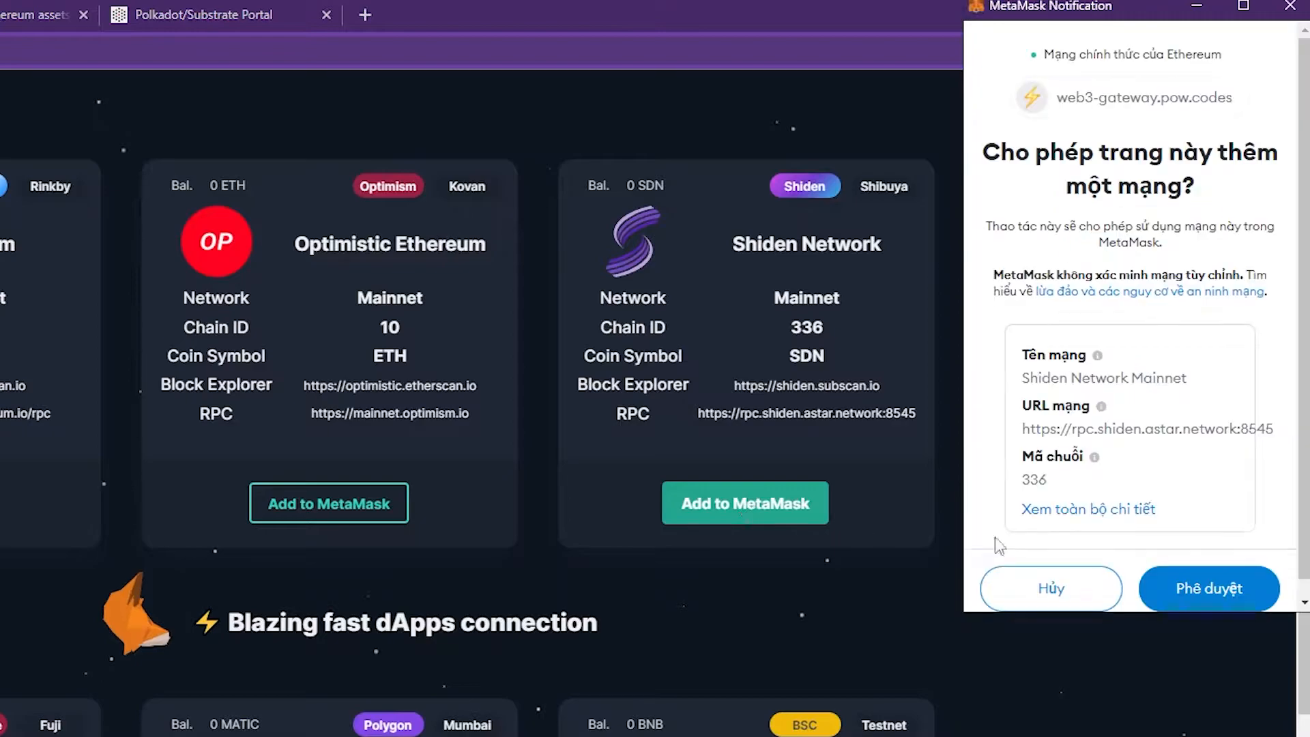
pyautogui.click(1207, 588)
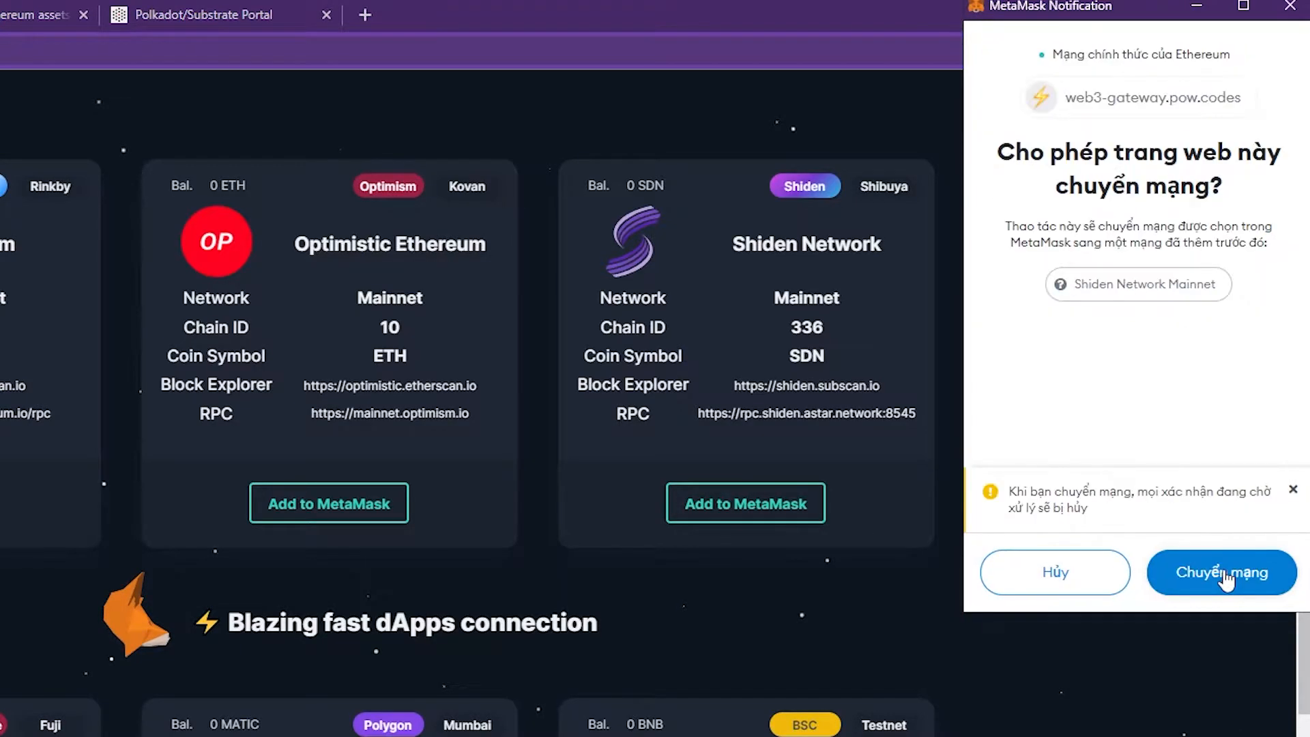
pyautogui.click(1219, 571)
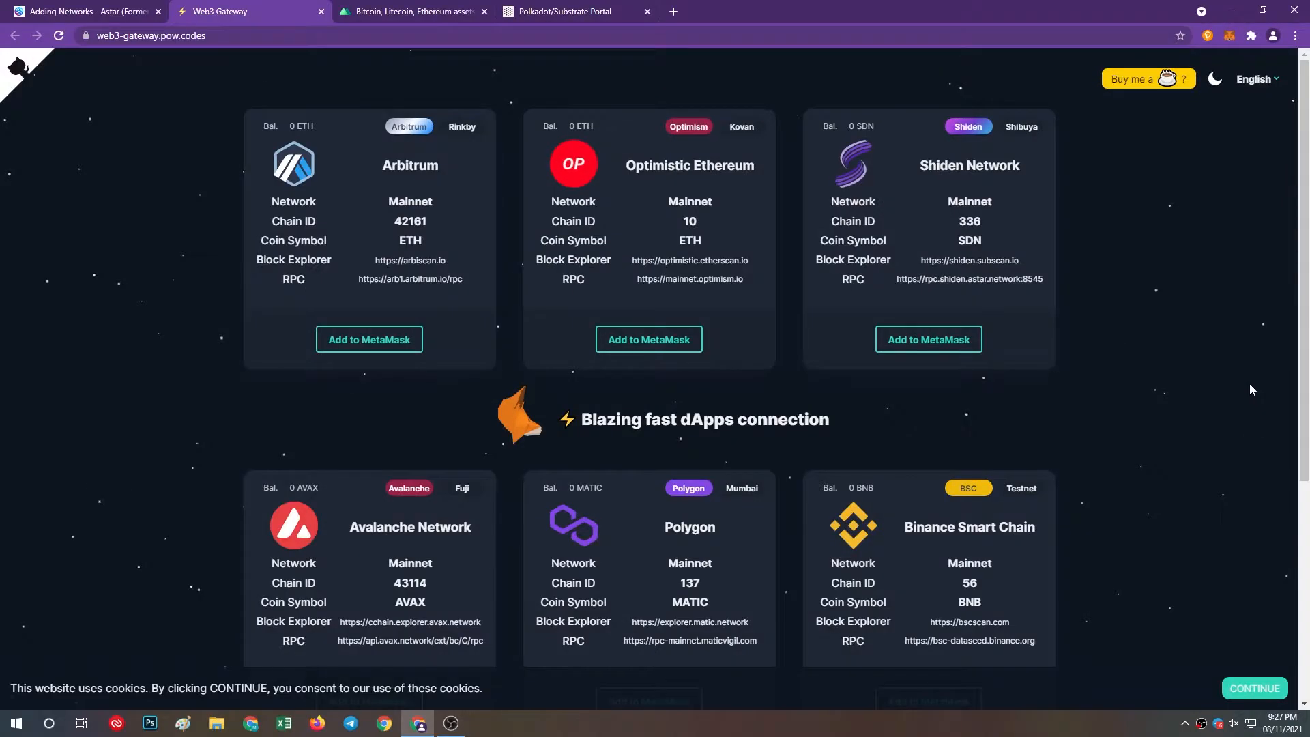
pyautogui.moveTo(1222, 57)
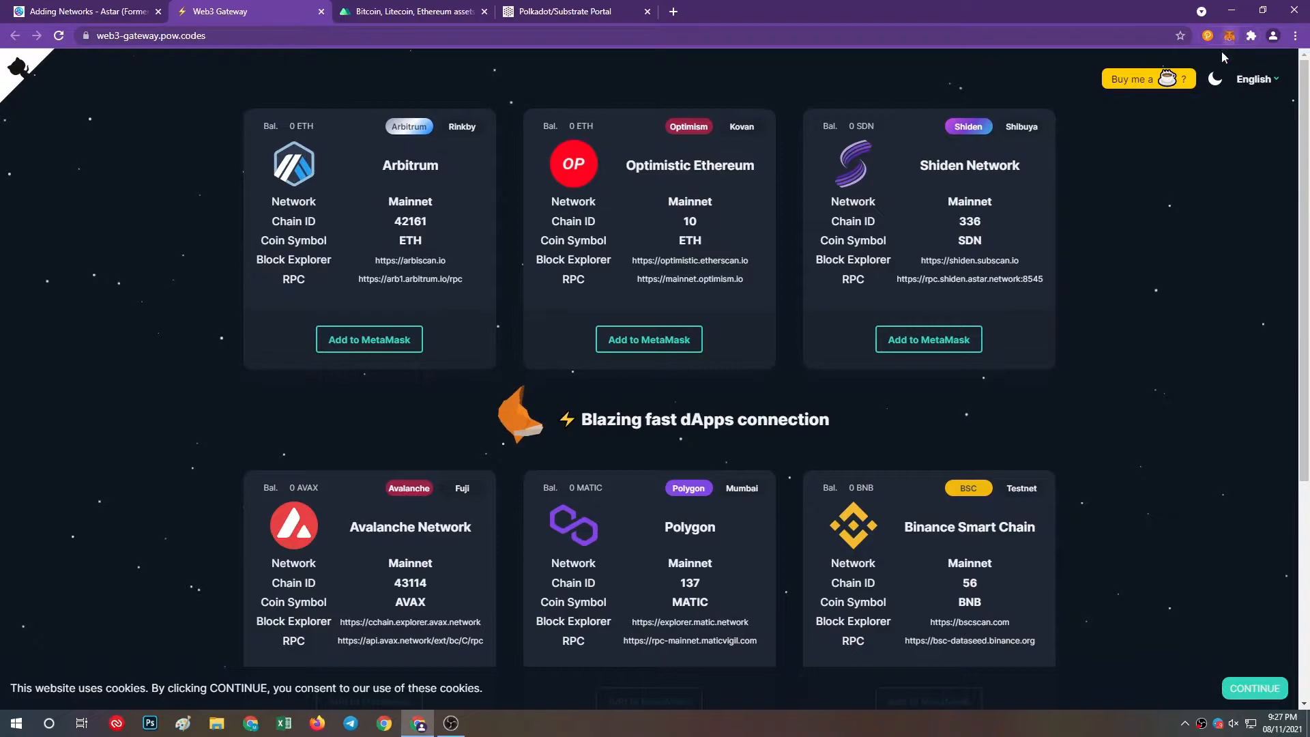
# - Expand the MetaMask wallet into its own full browser tab
pyautogui.click(1230, 36)
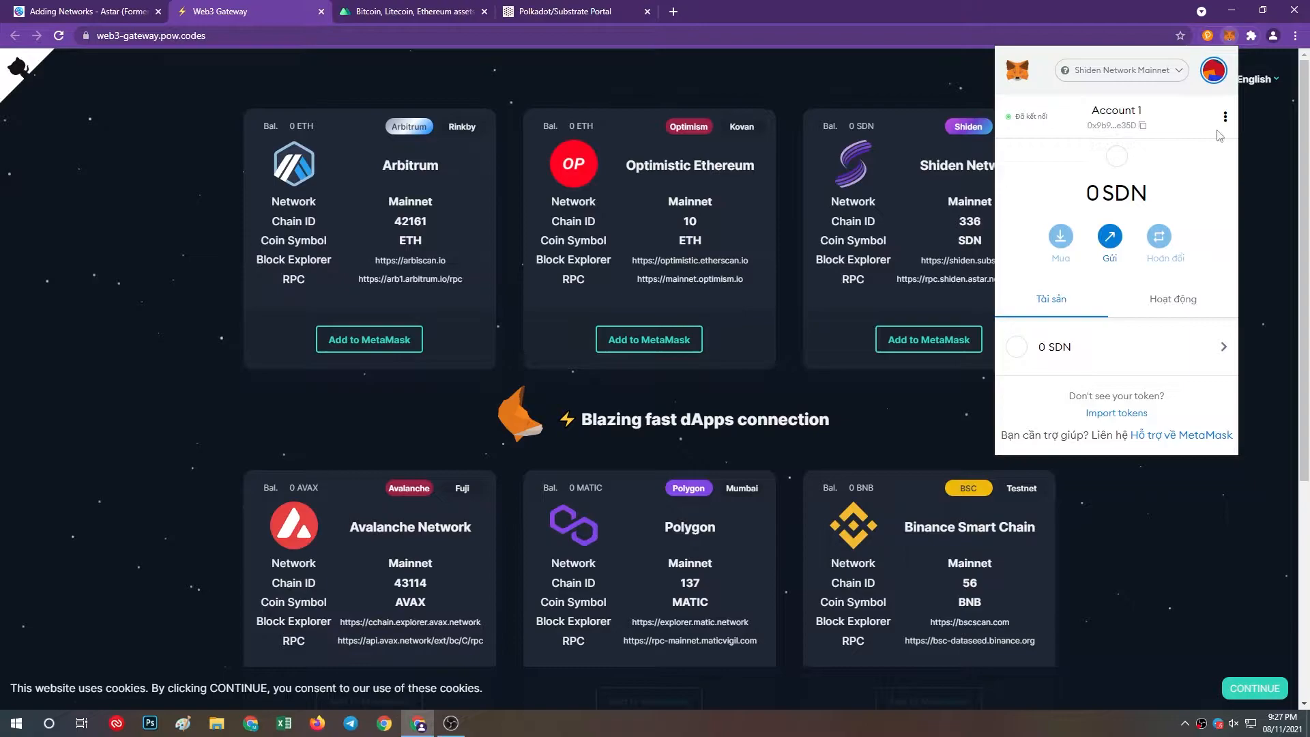
pyautogui.click(1224, 116)
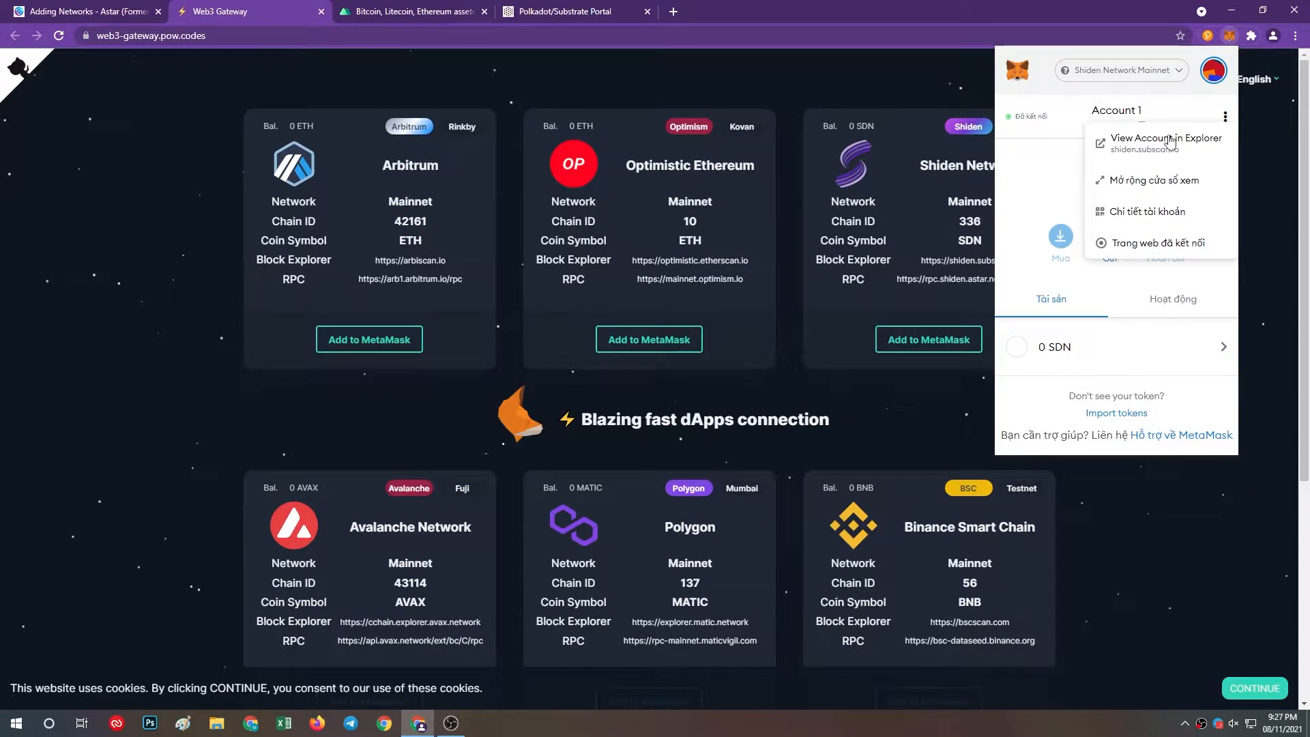
pyautogui.click(1157, 180)
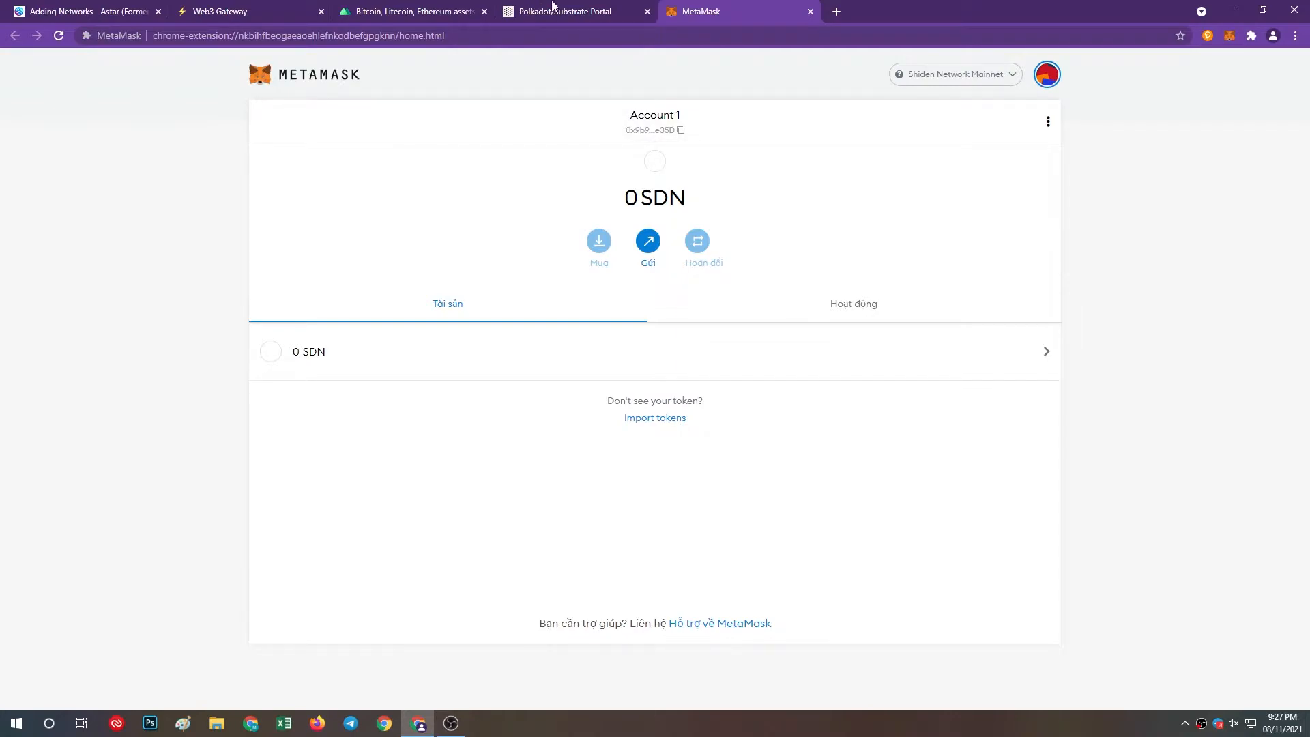
# - Load the Sending Tokens guide under Metamask Support and scroll to 'Send tokens to MetaMask'
pyautogui.click(571, 11)
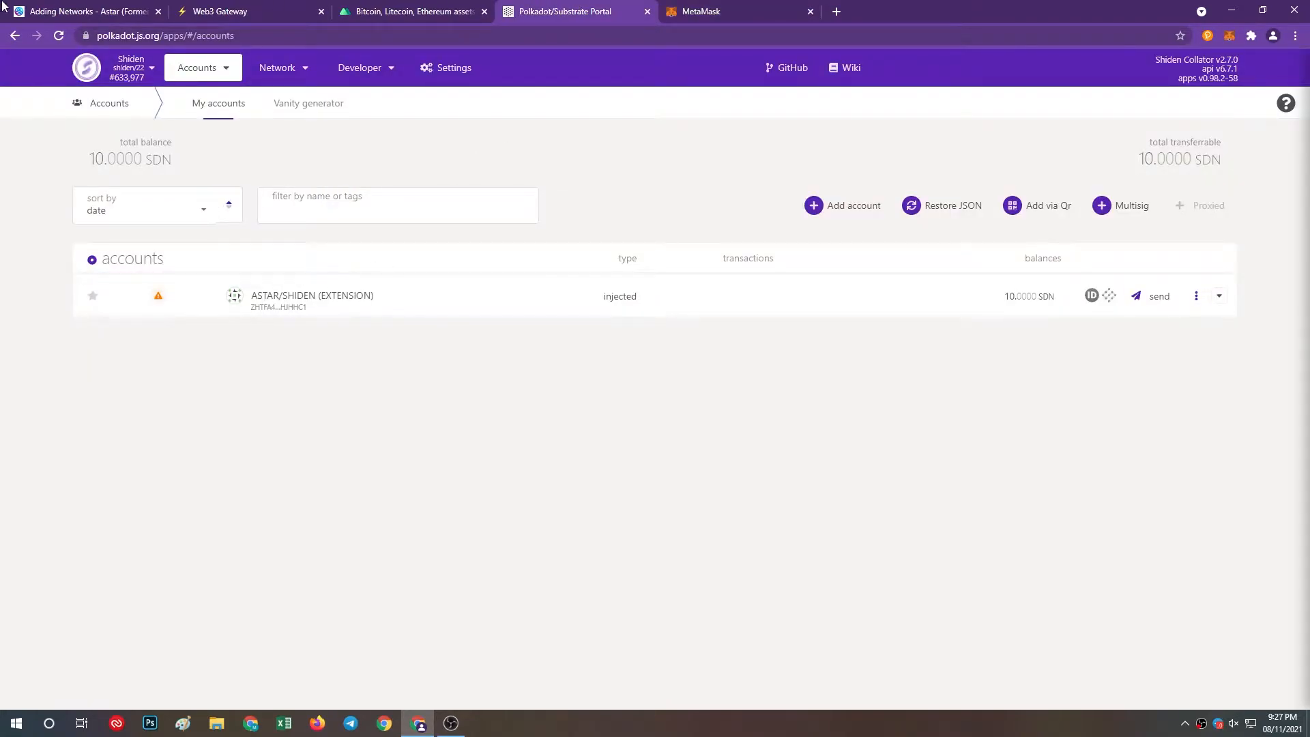
pyautogui.click(83, 11)
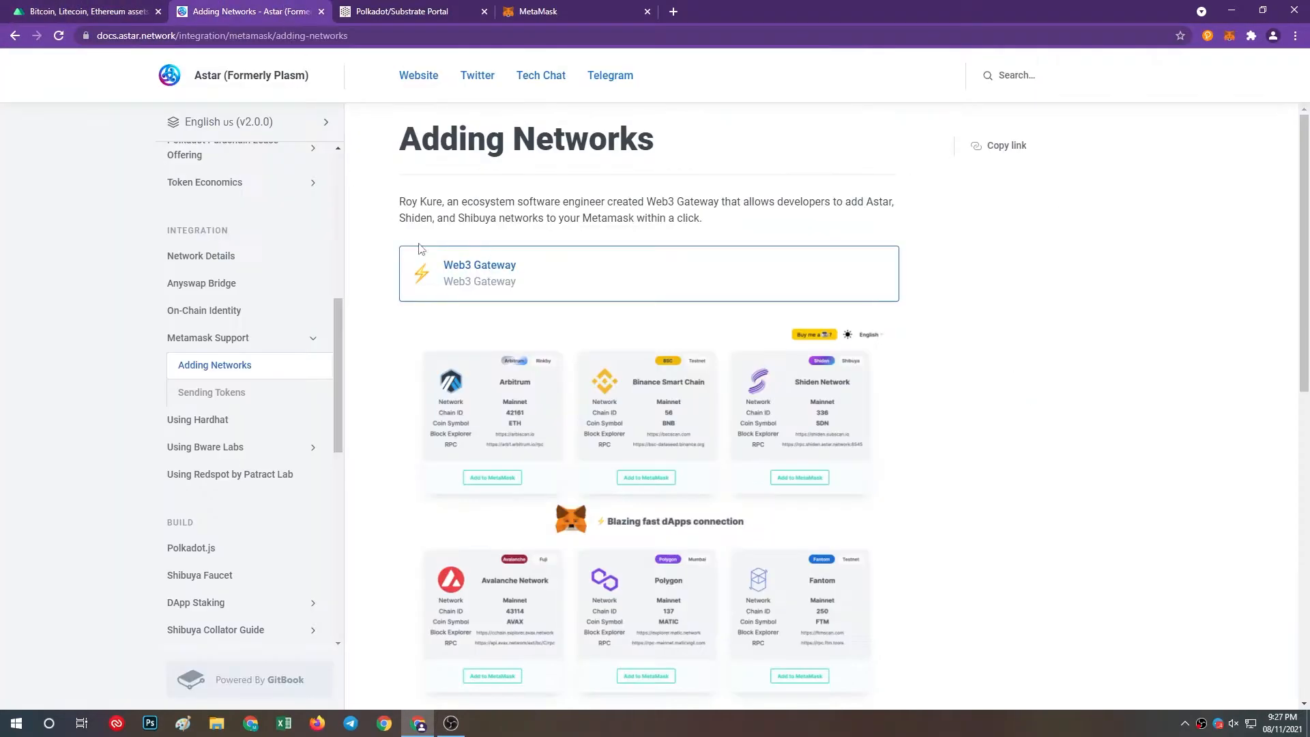
pyautogui.click(211, 392)
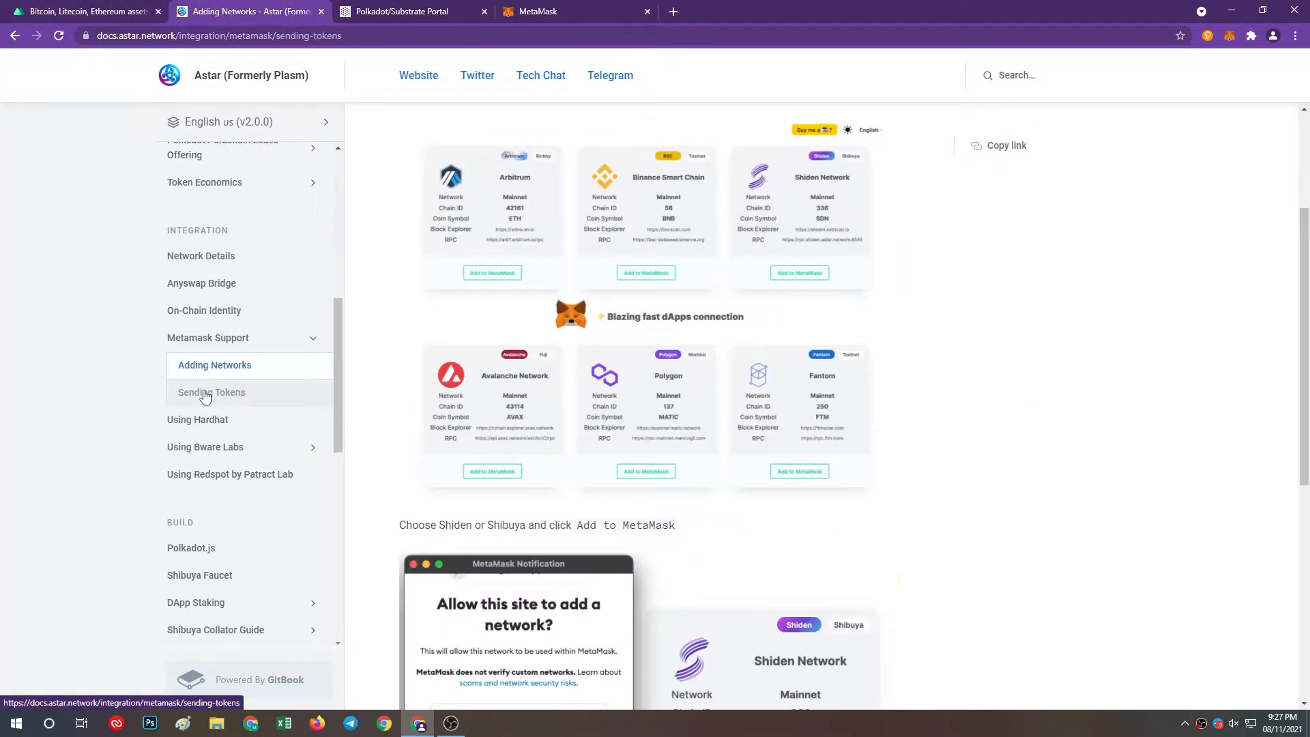
pyautogui.click(211, 392)
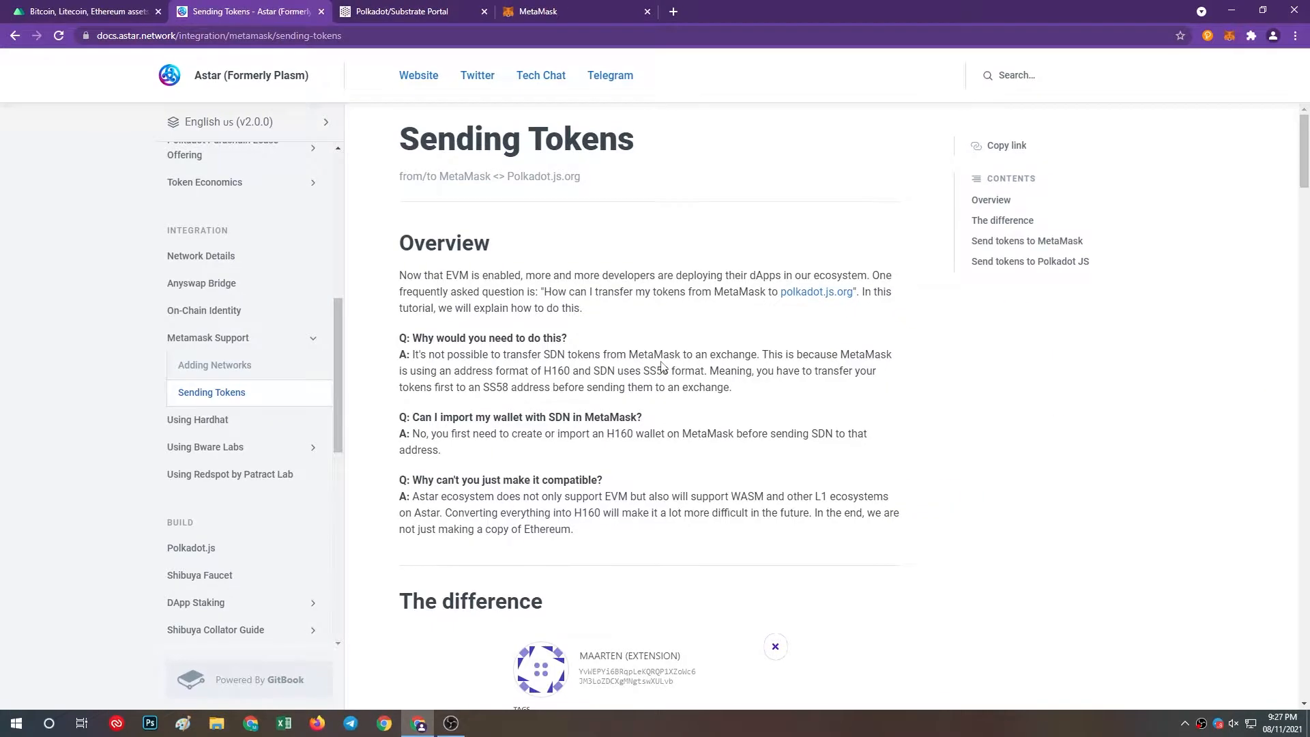
pyautogui.scroll(-3)
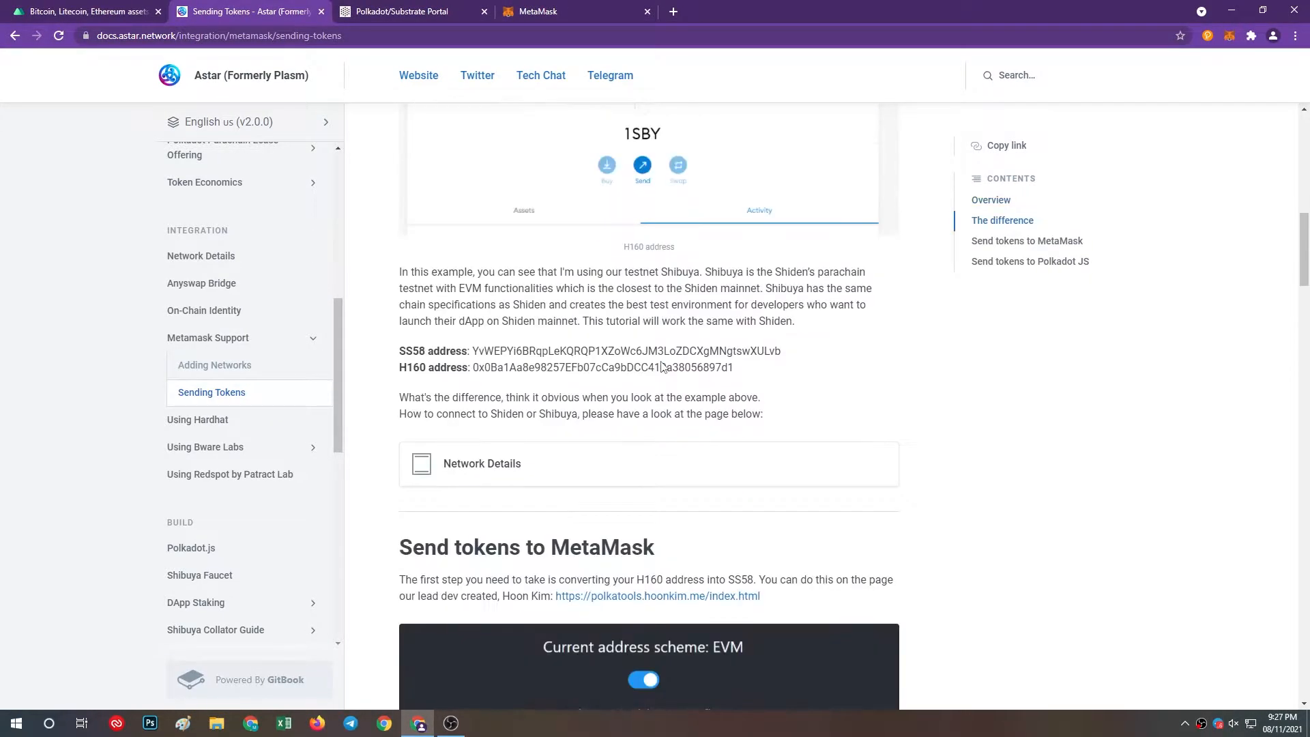
pyautogui.scroll(-3)
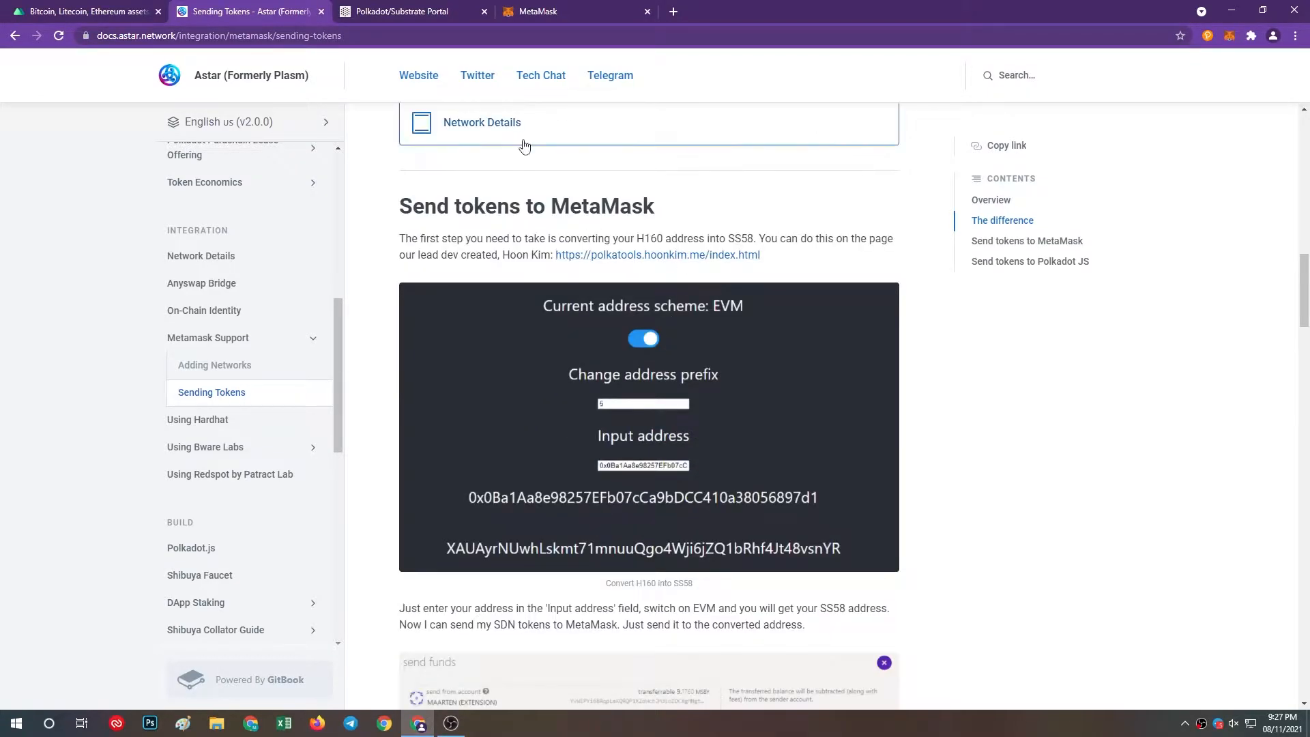
pyautogui.click(656, 254)
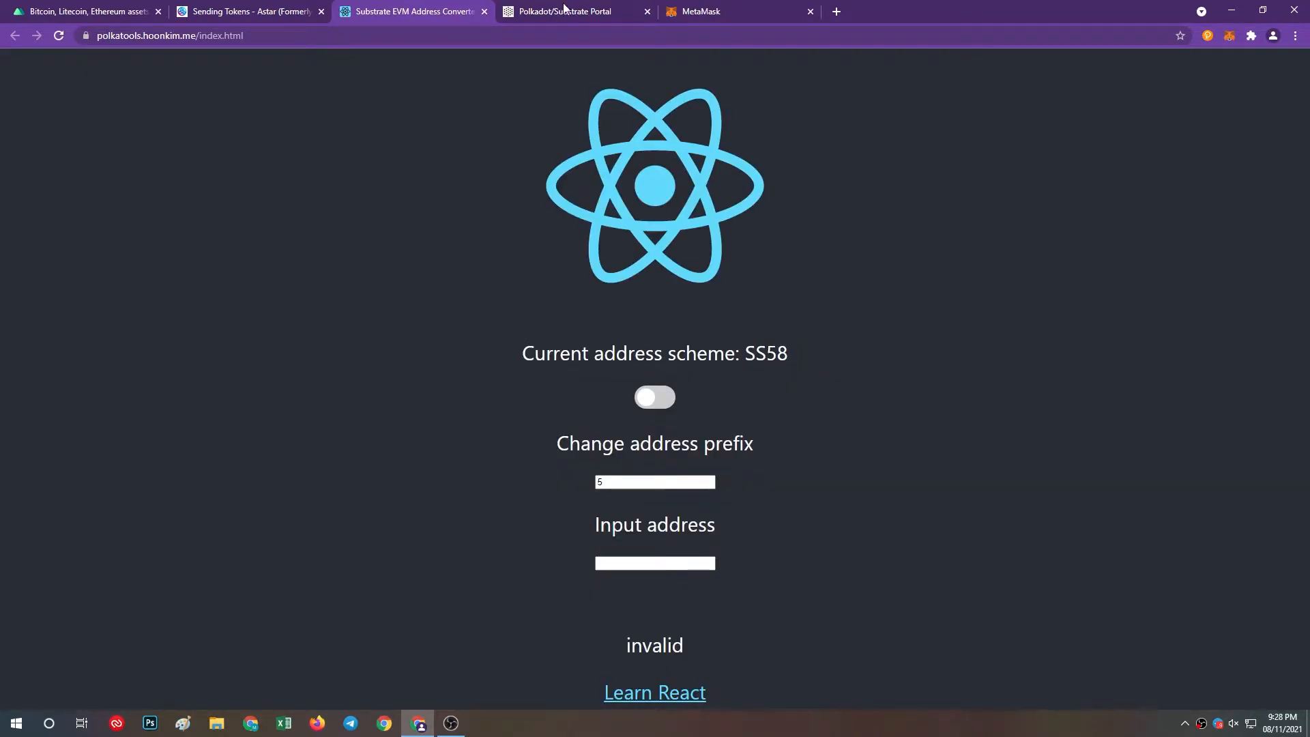
pyautogui.click(727, 11)
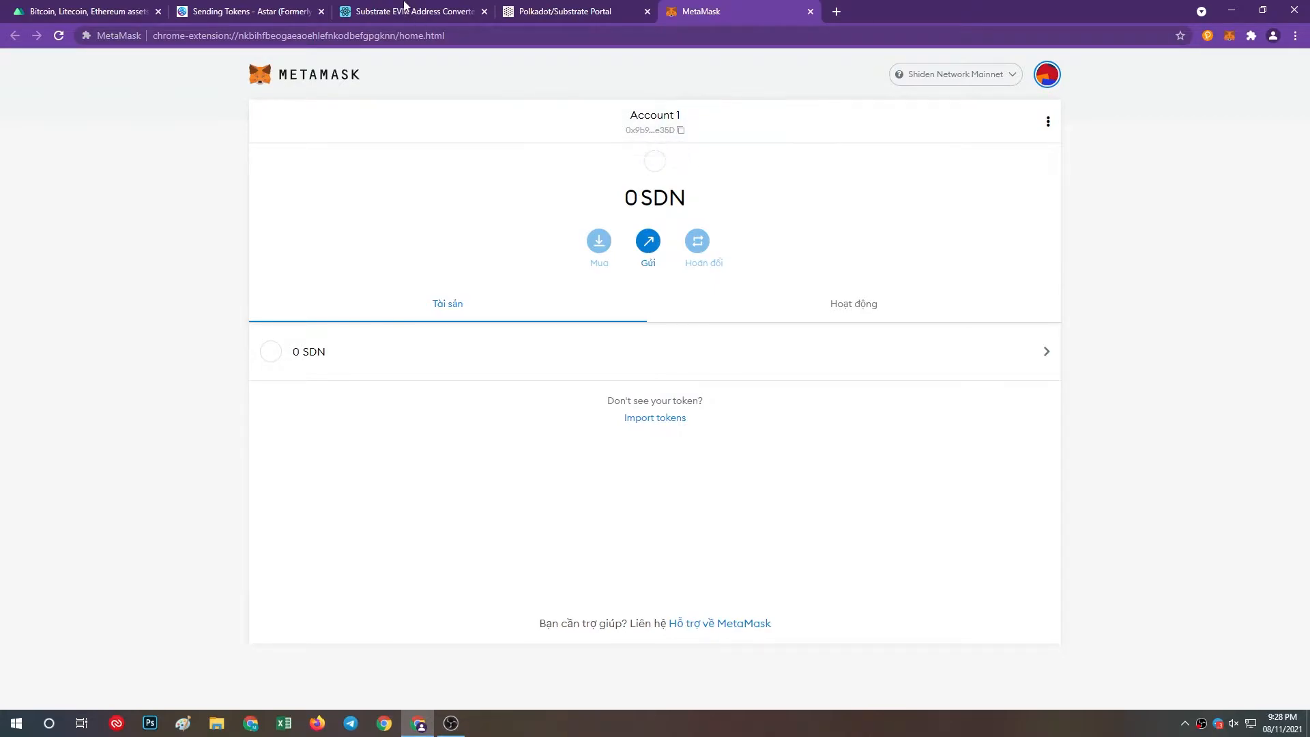
pyautogui.click(409, 11)
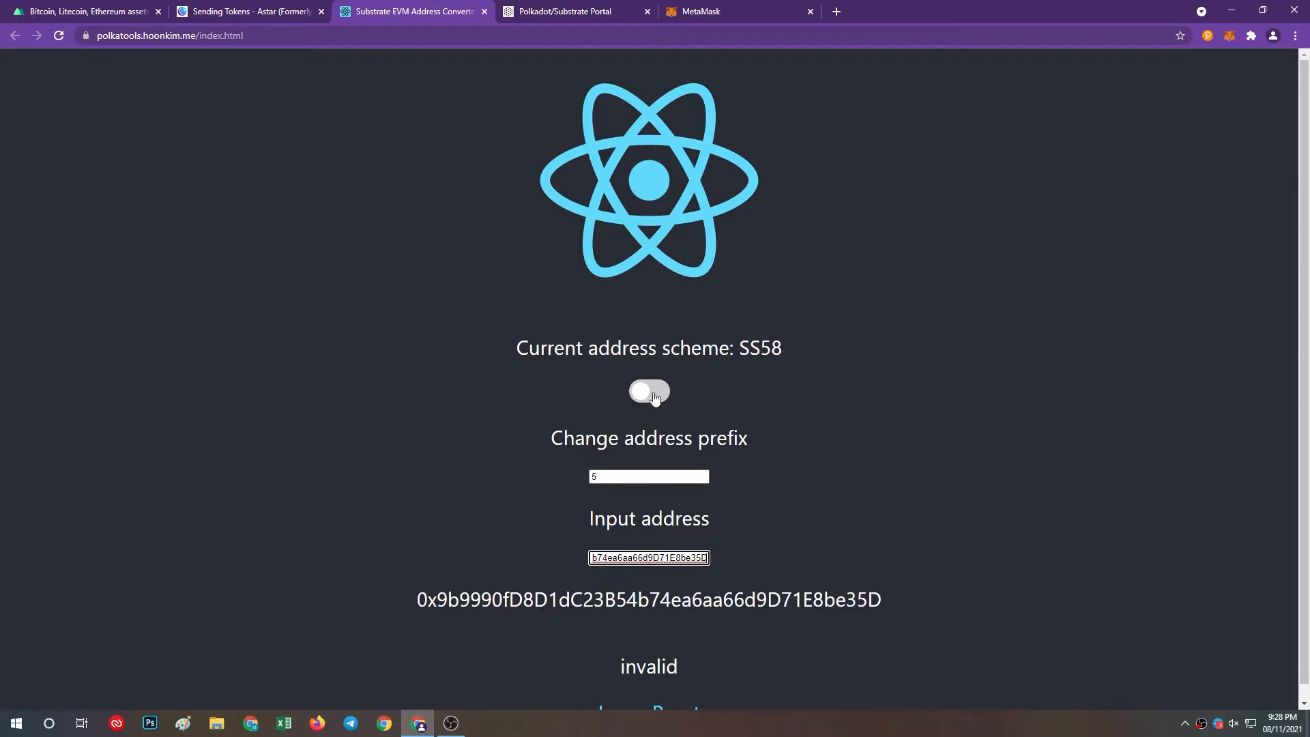
pyautogui.click(648, 392)
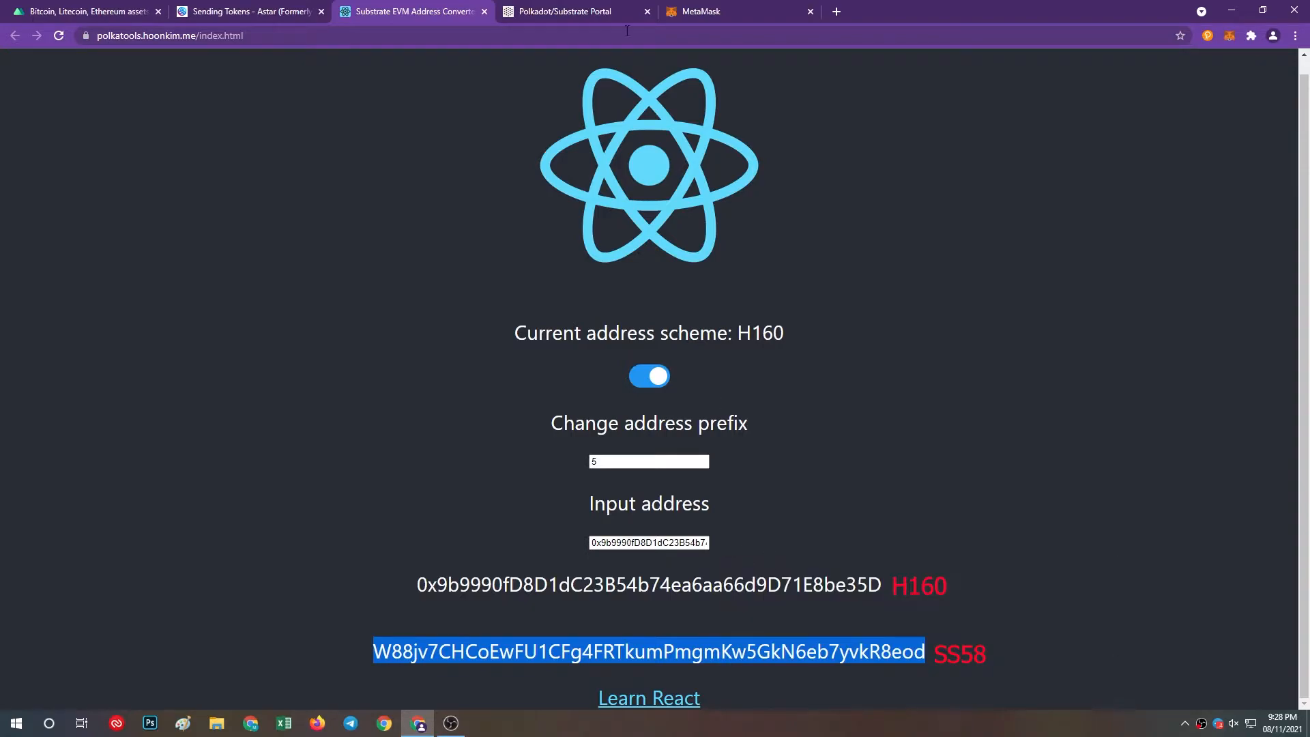
pyautogui.click(574, 11)
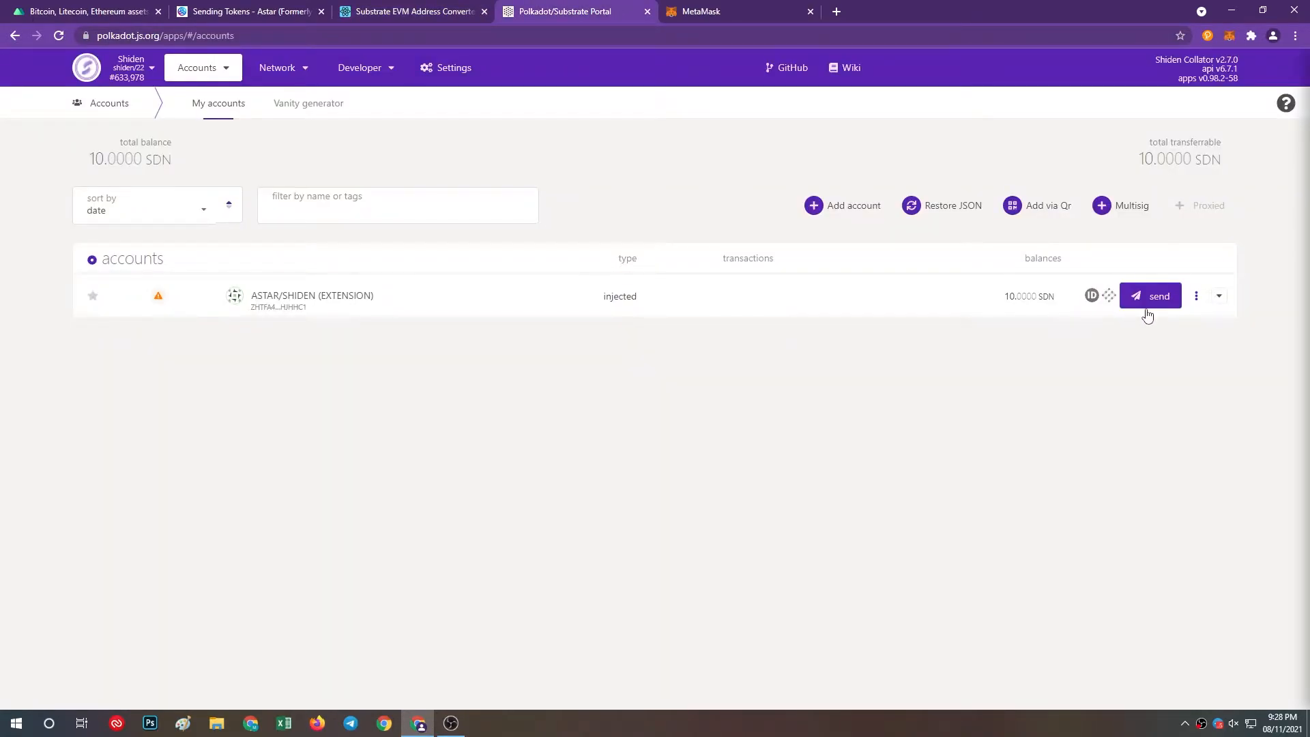
pyautogui.click(1156, 296)
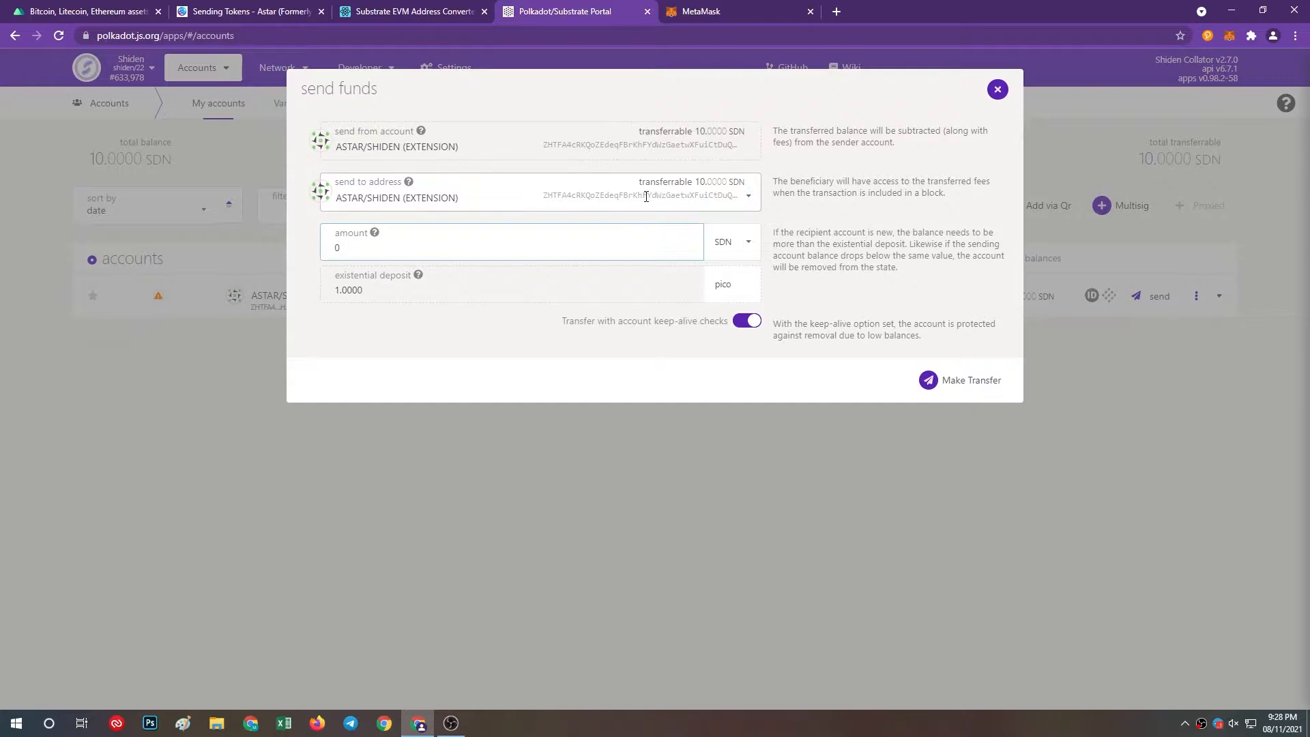
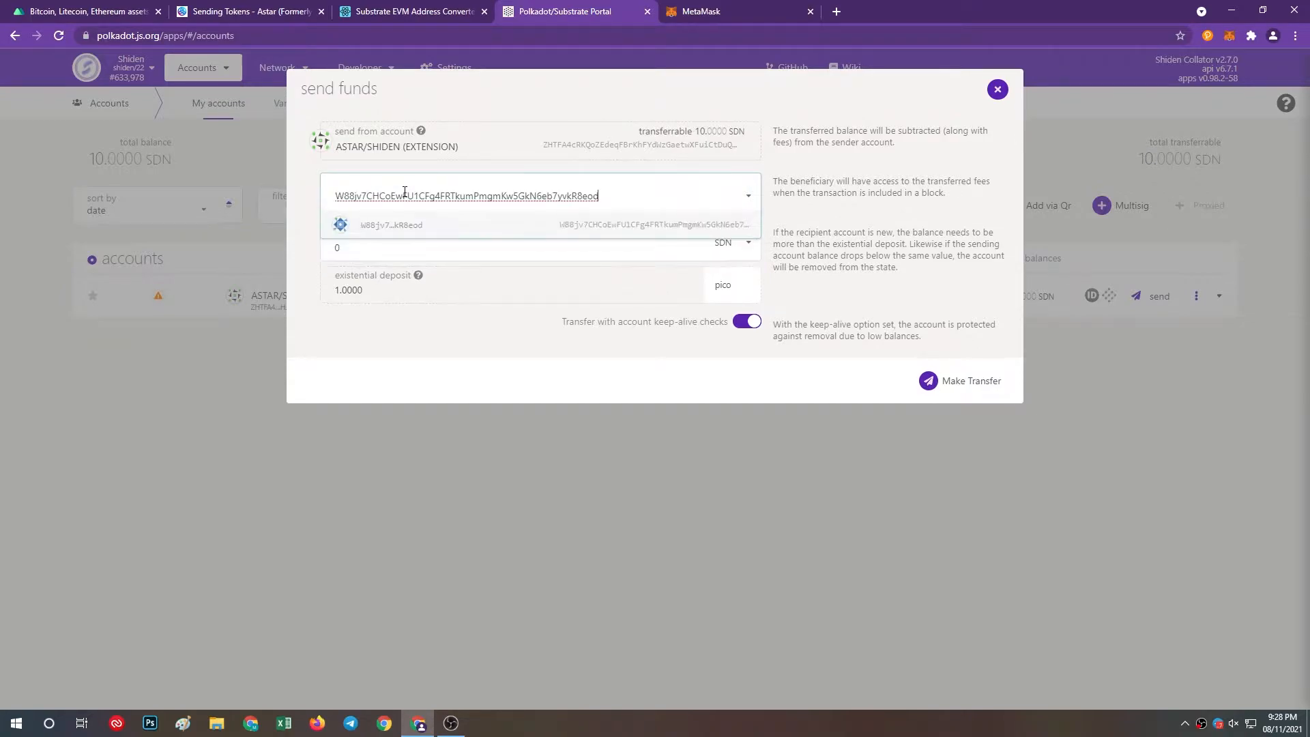
pyautogui.click(392, 223)
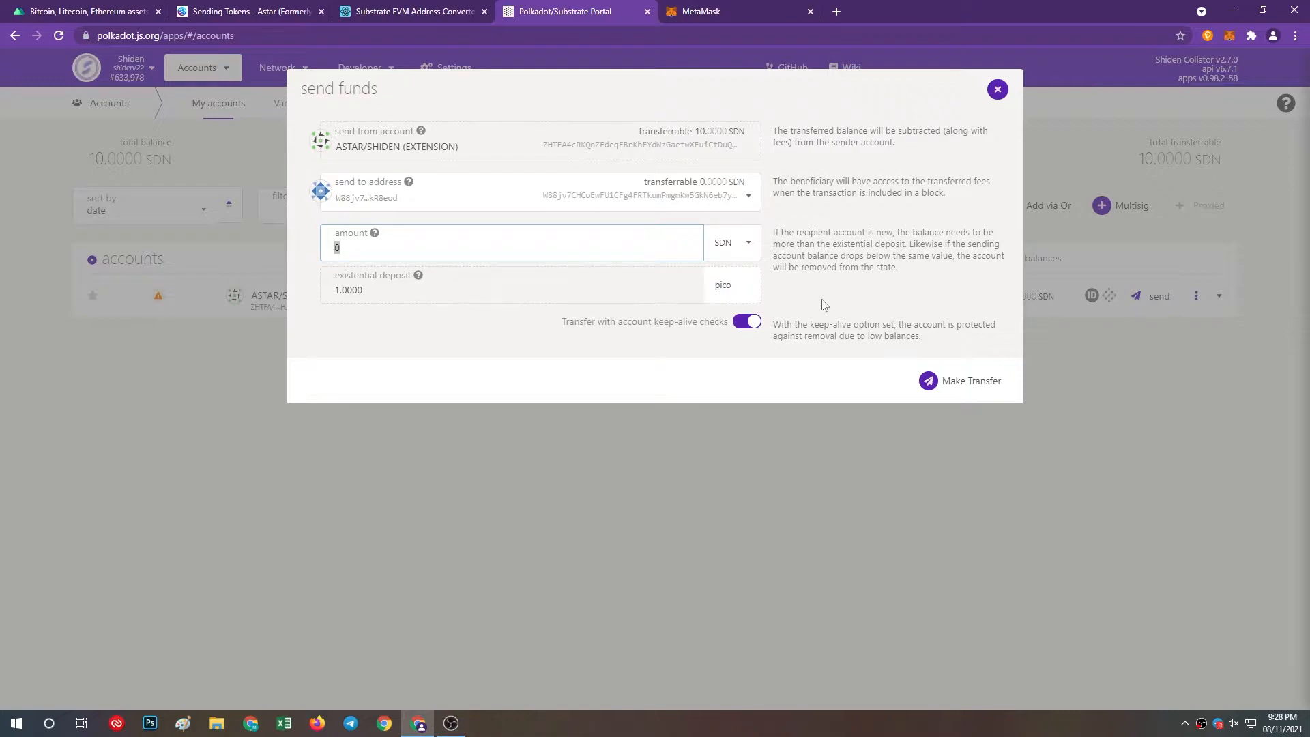
# - Transfer 5.5 SDN, sign and submit, and approve the transaction in the wallet extension
pyautogui.write('5')
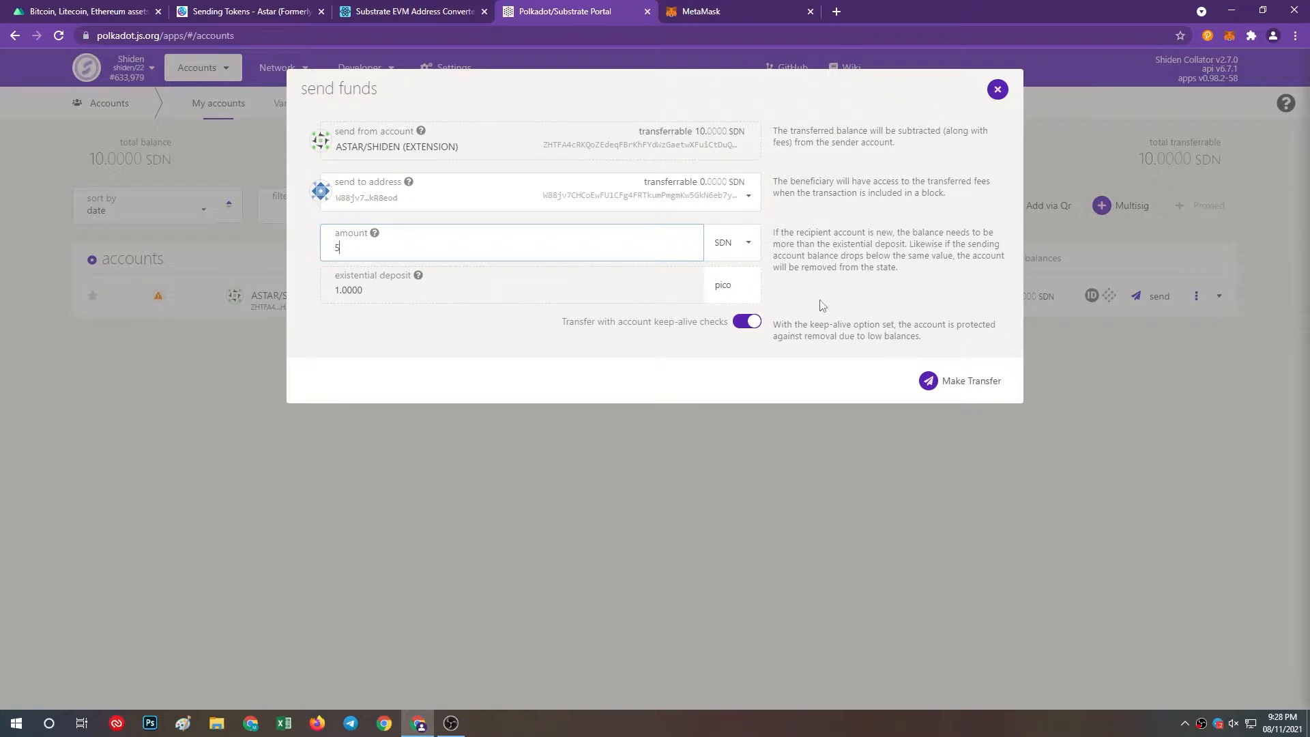
pyautogui.write('.5')
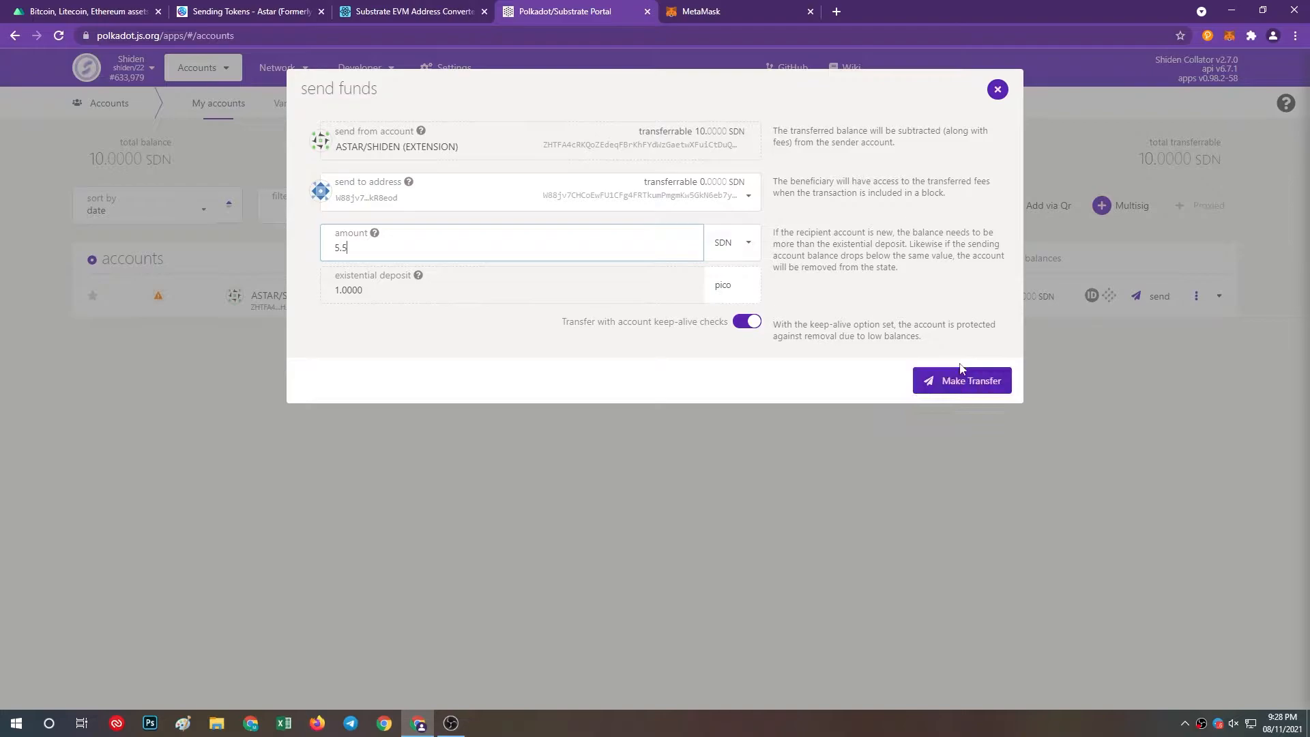
pyautogui.click(960, 381)
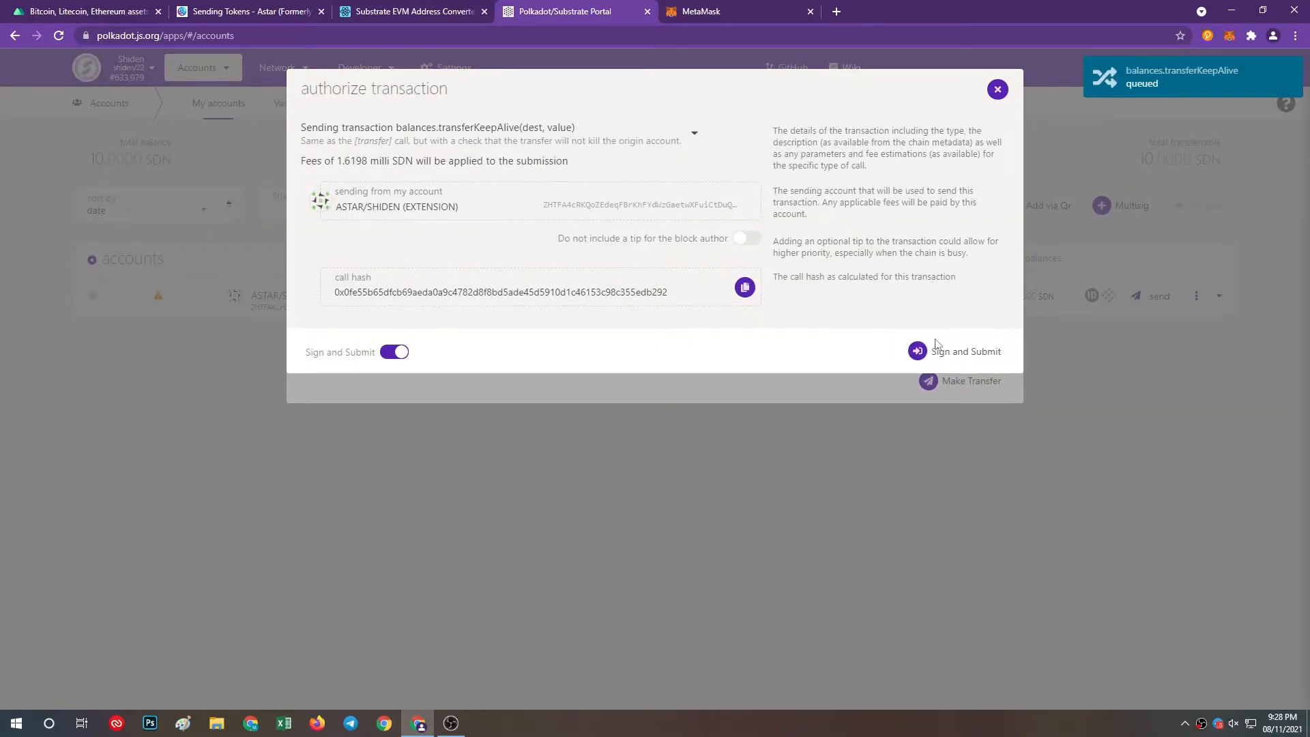
pyautogui.click(966, 351)
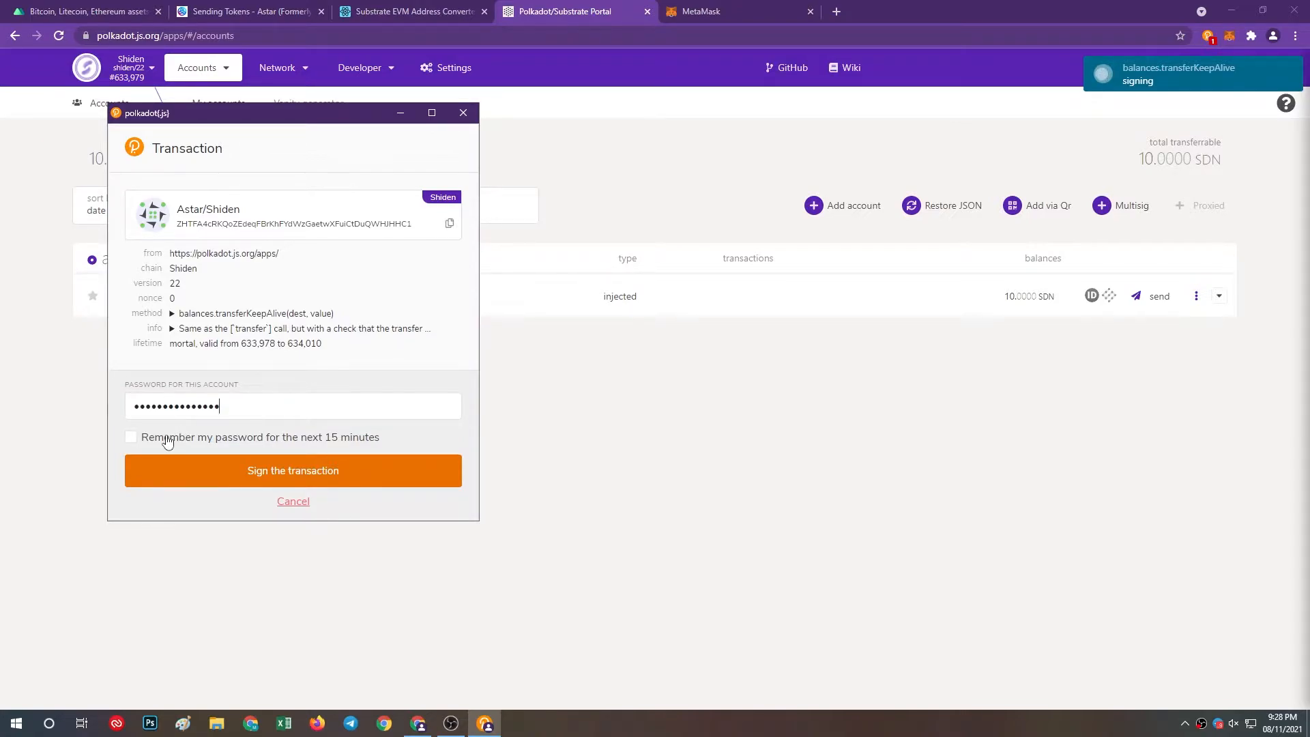
pyautogui.click(292, 469)
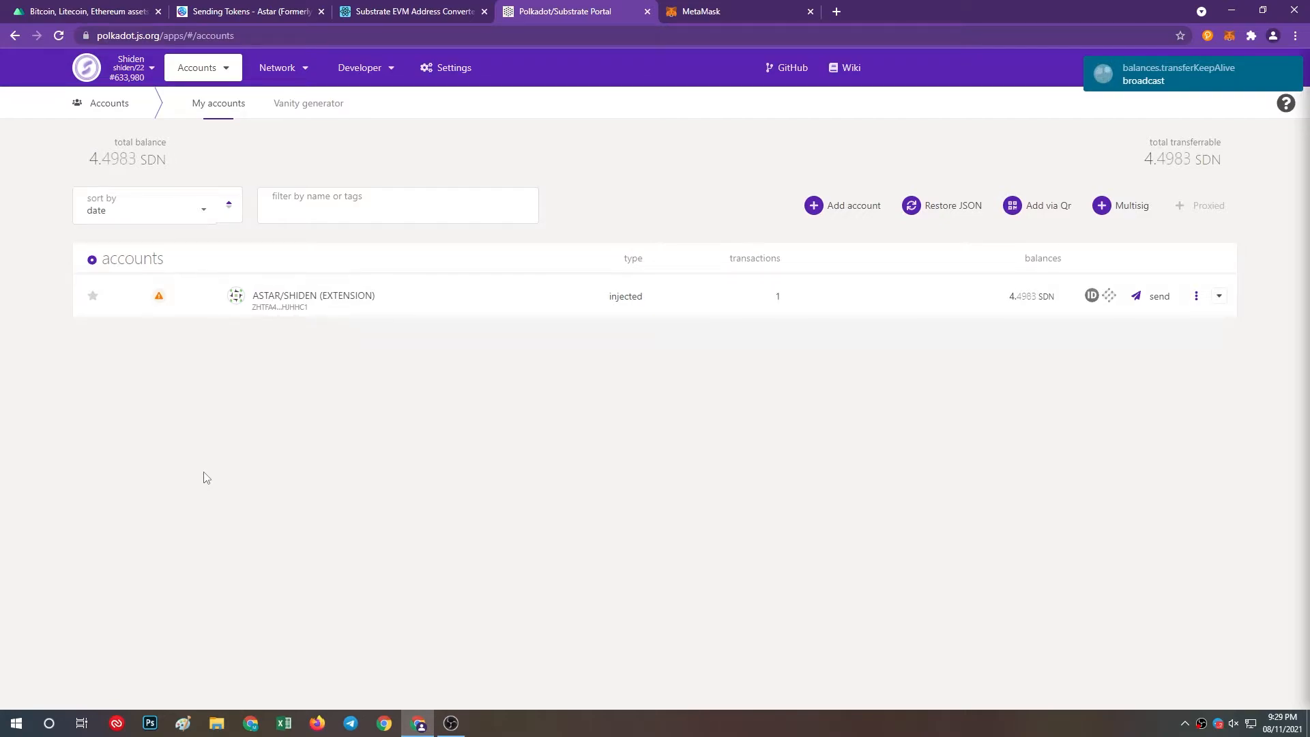
pyautogui.moveTo(826, 286)
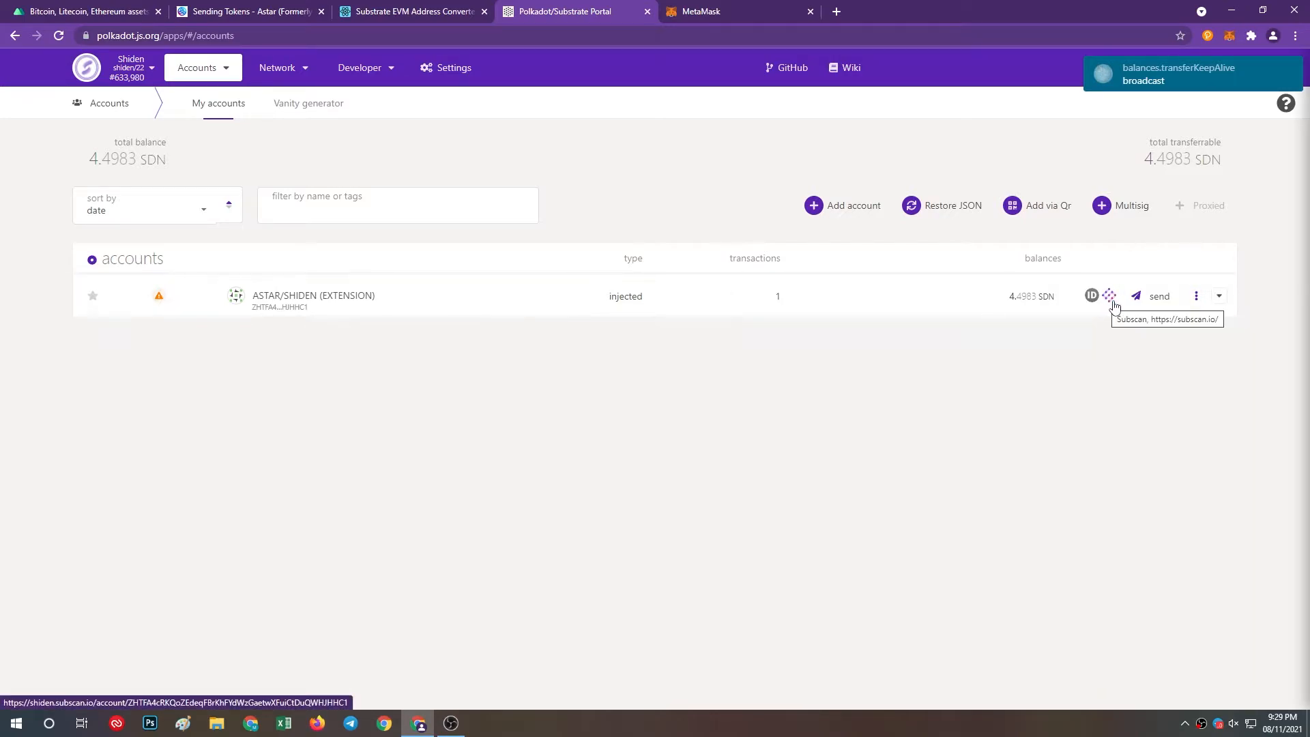
# - View the Shiden account on Subscan with its 10 SDN incoming transfer, dismissing the browser tip
pyautogui.click(1109, 296)
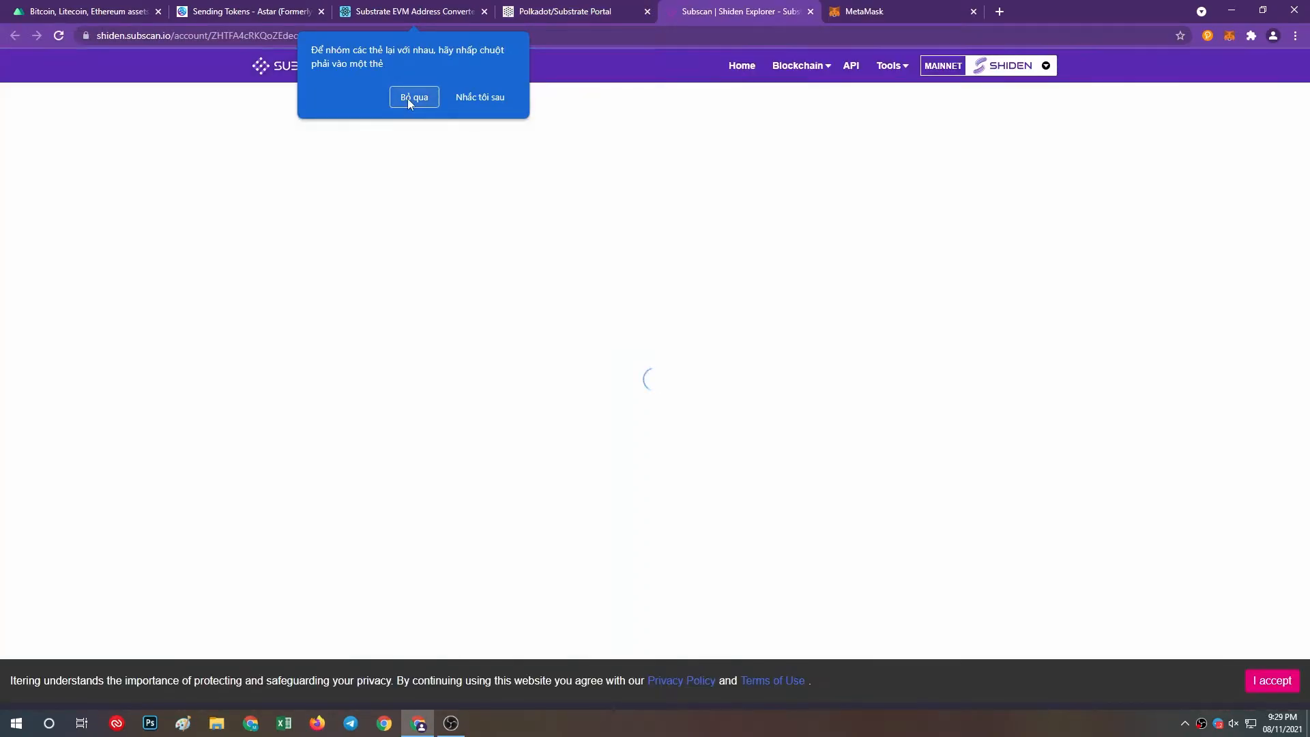
pyautogui.click(412, 97)
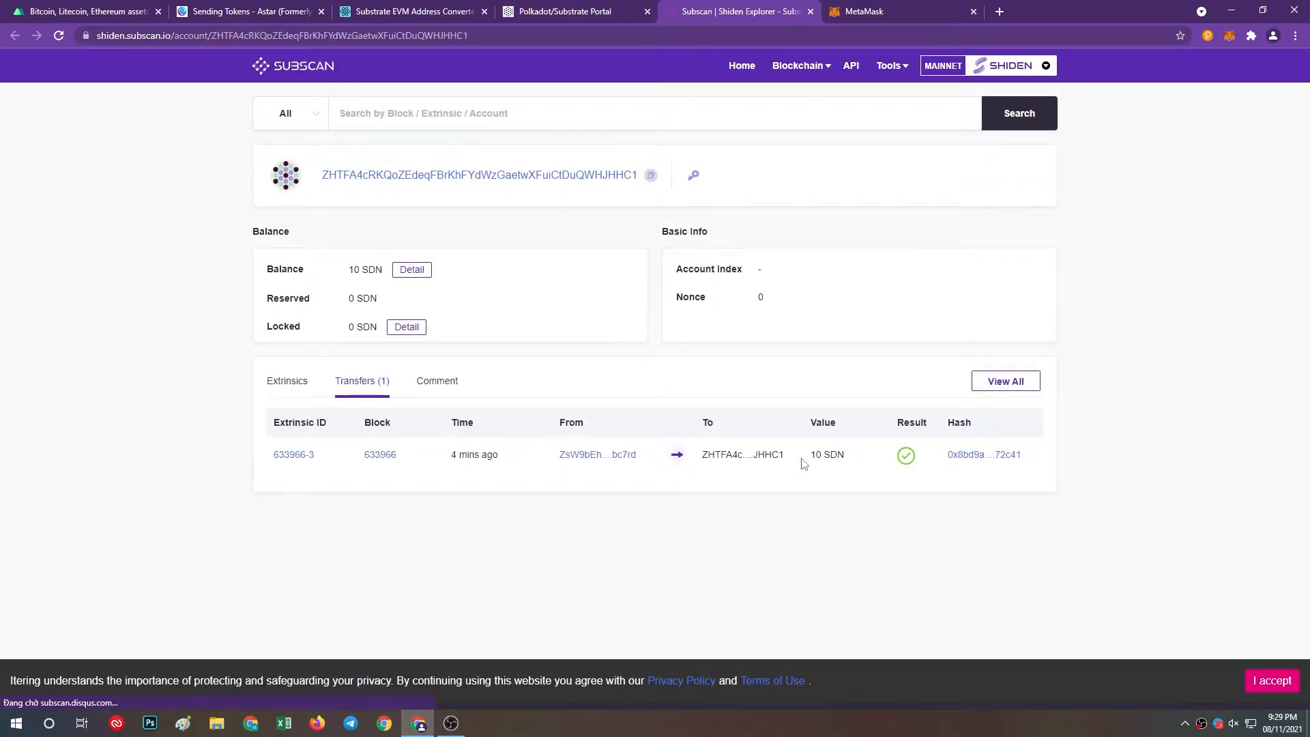
pyautogui.click(574, 11)
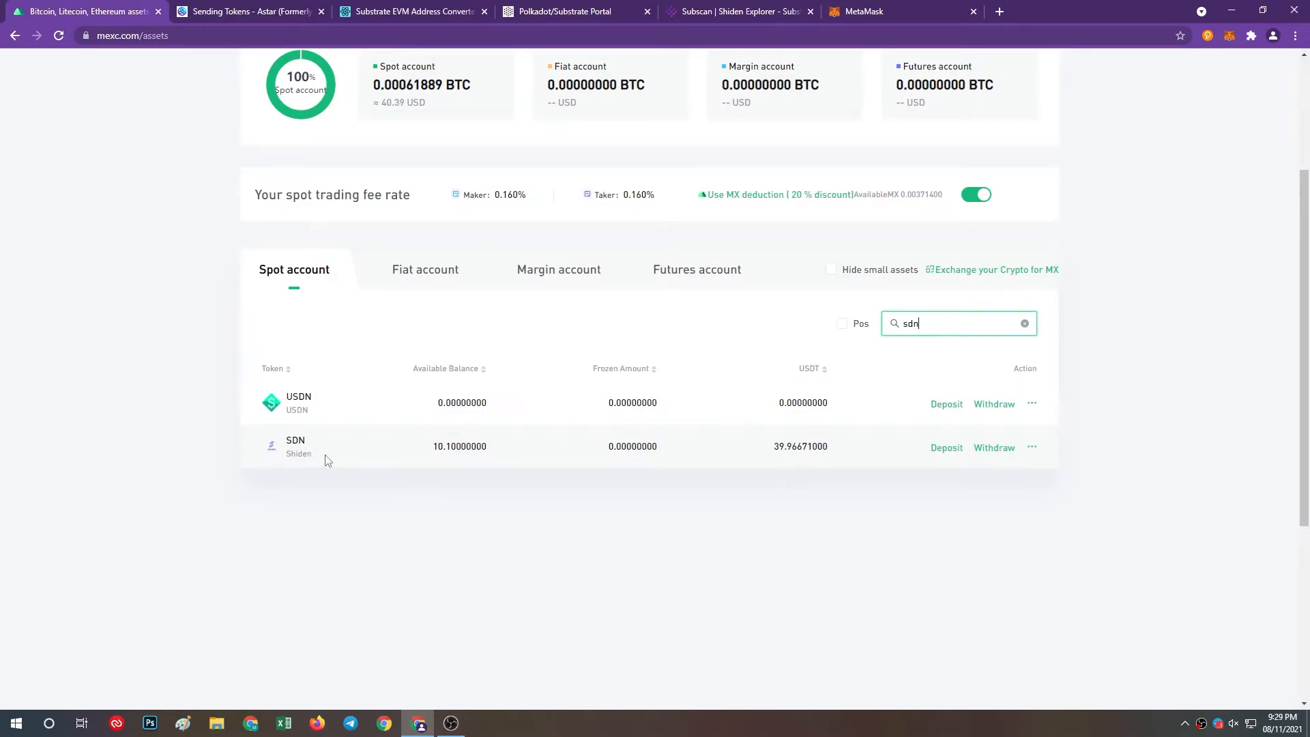
# - Start an SDN withdrawal on MEXC, accept the sr25519 risk reminder, and return to the address converter
pyautogui.click(995, 448)
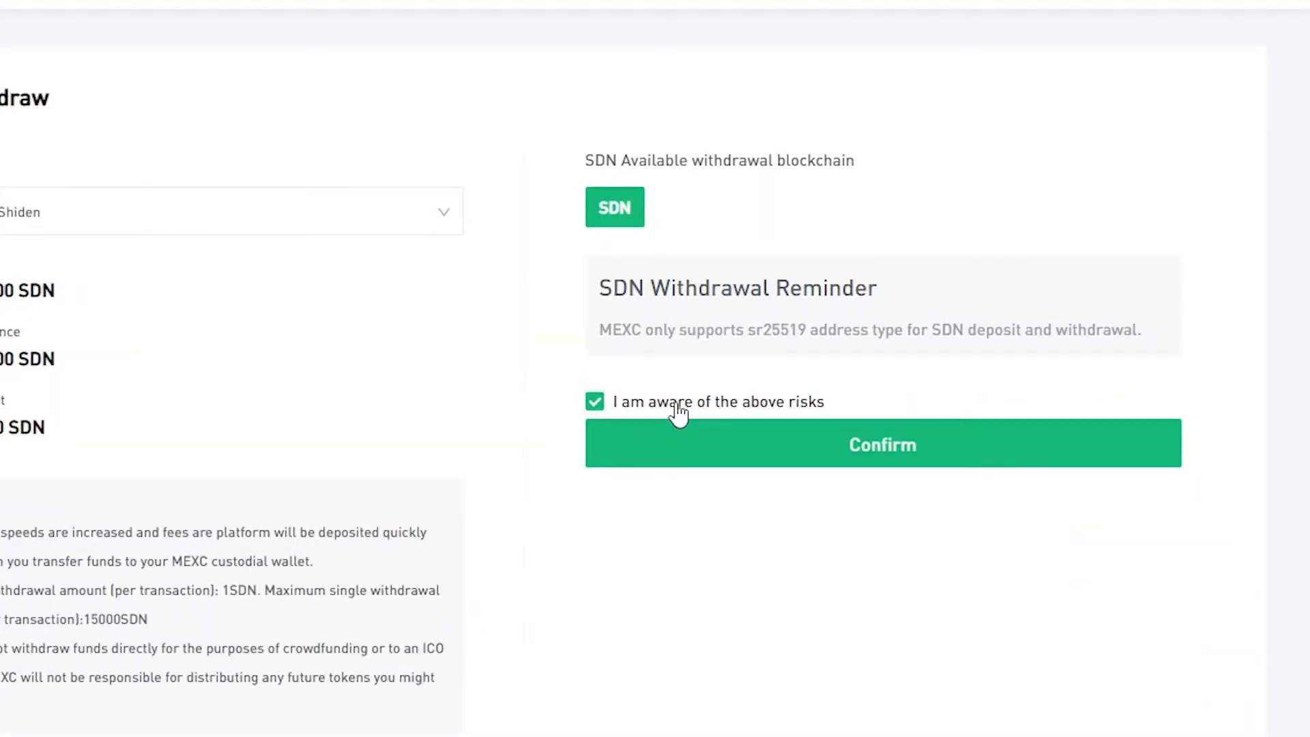
pyautogui.click(881, 443)
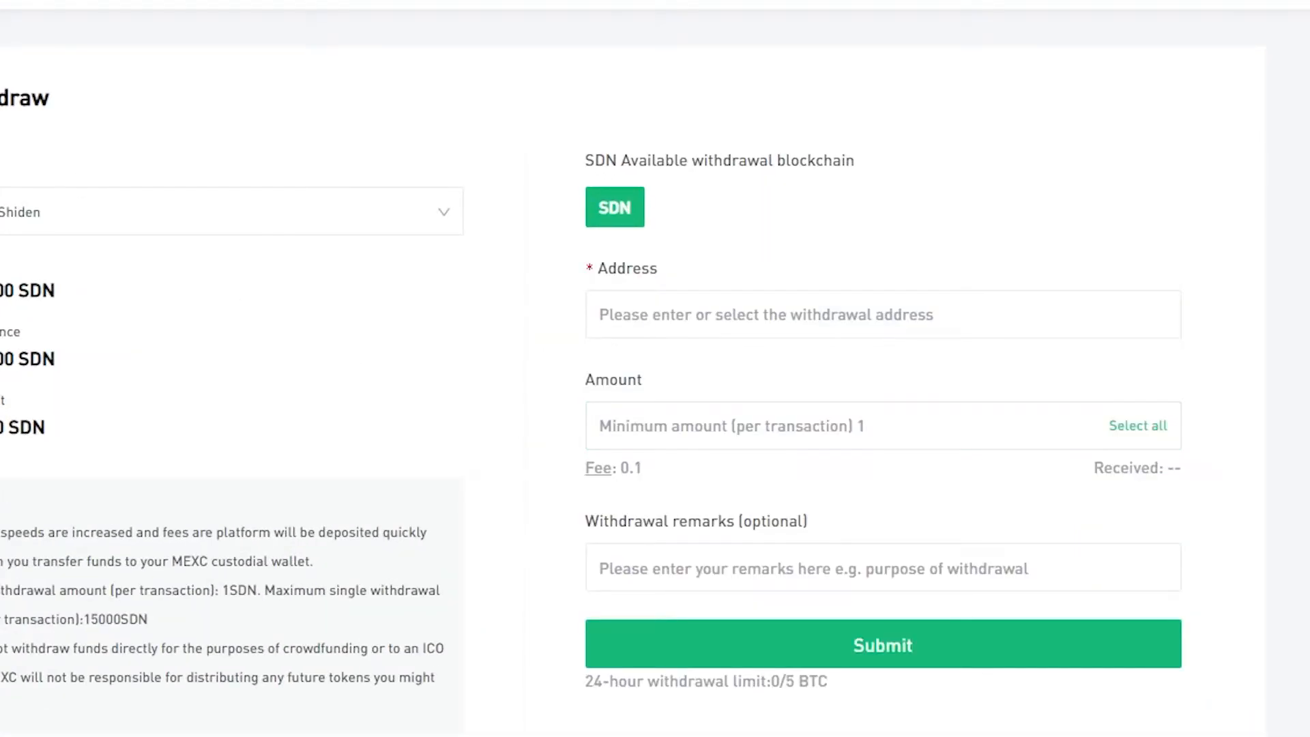
pyautogui.click(410, 11)
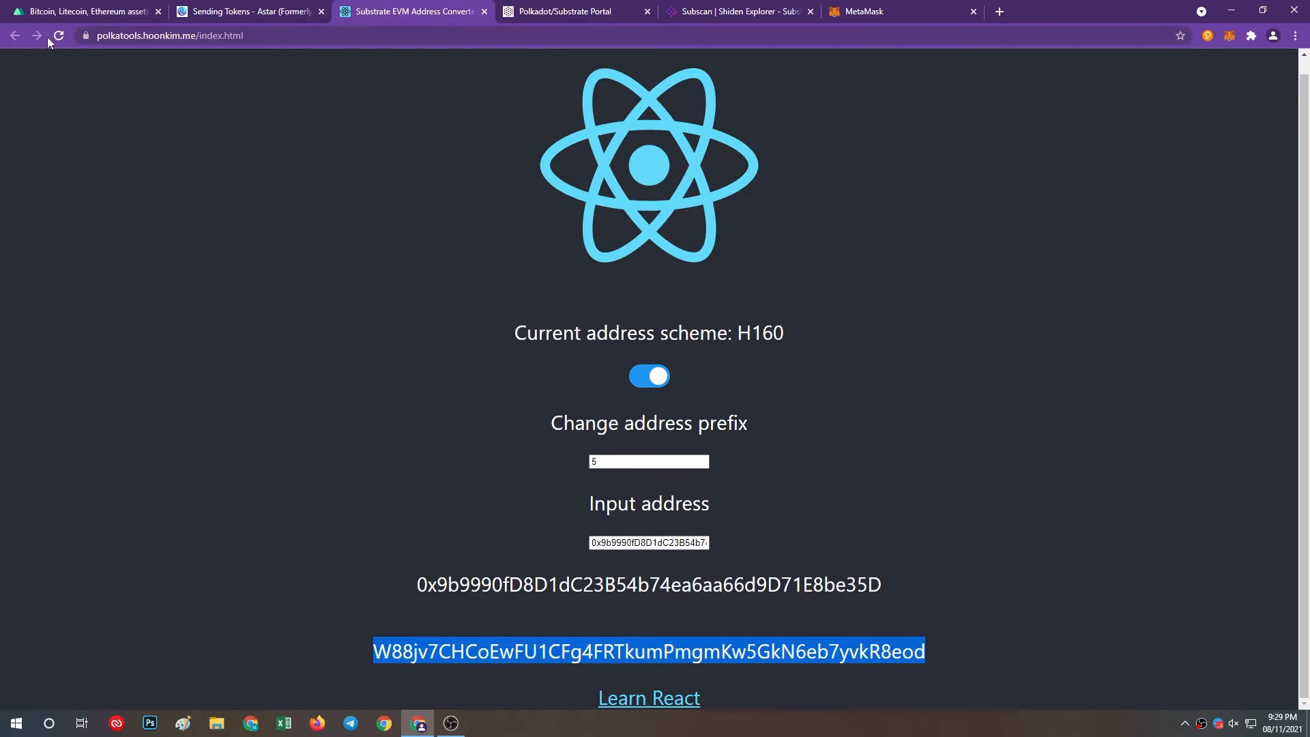
pyautogui.click(648, 376)
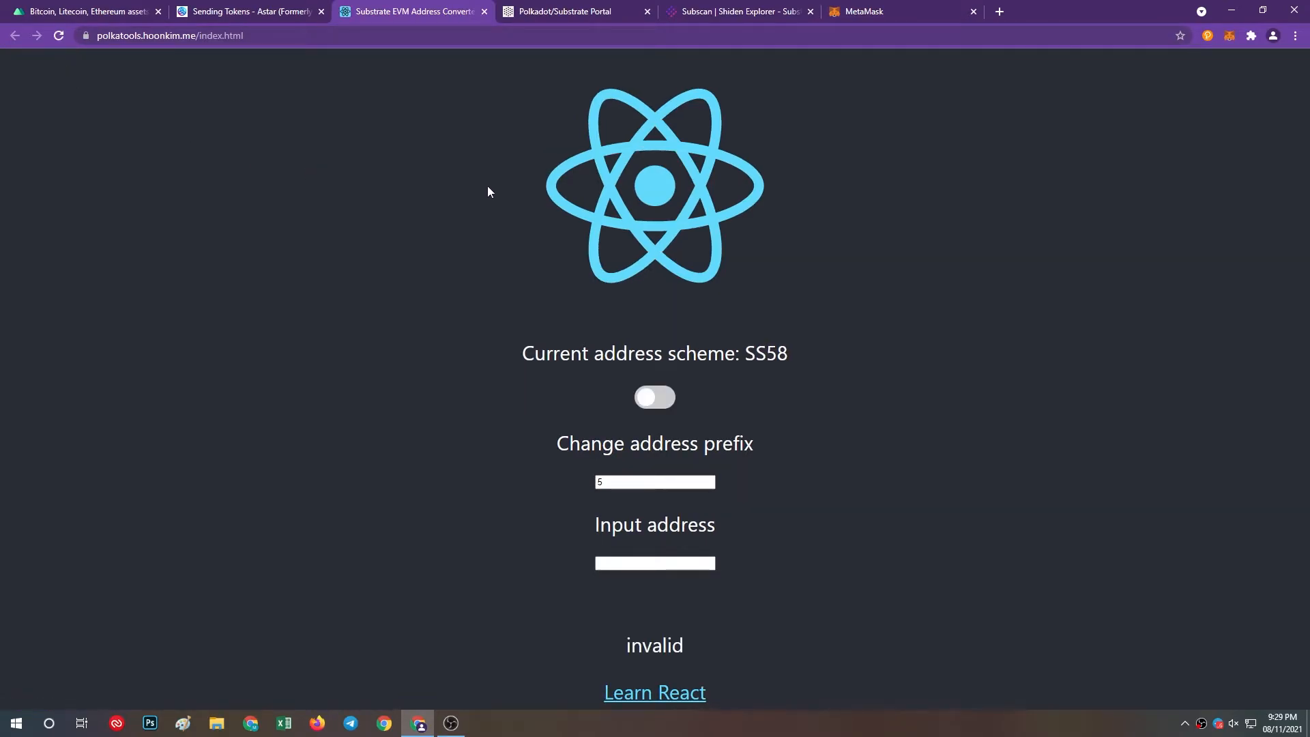
pyautogui.click(901, 11)
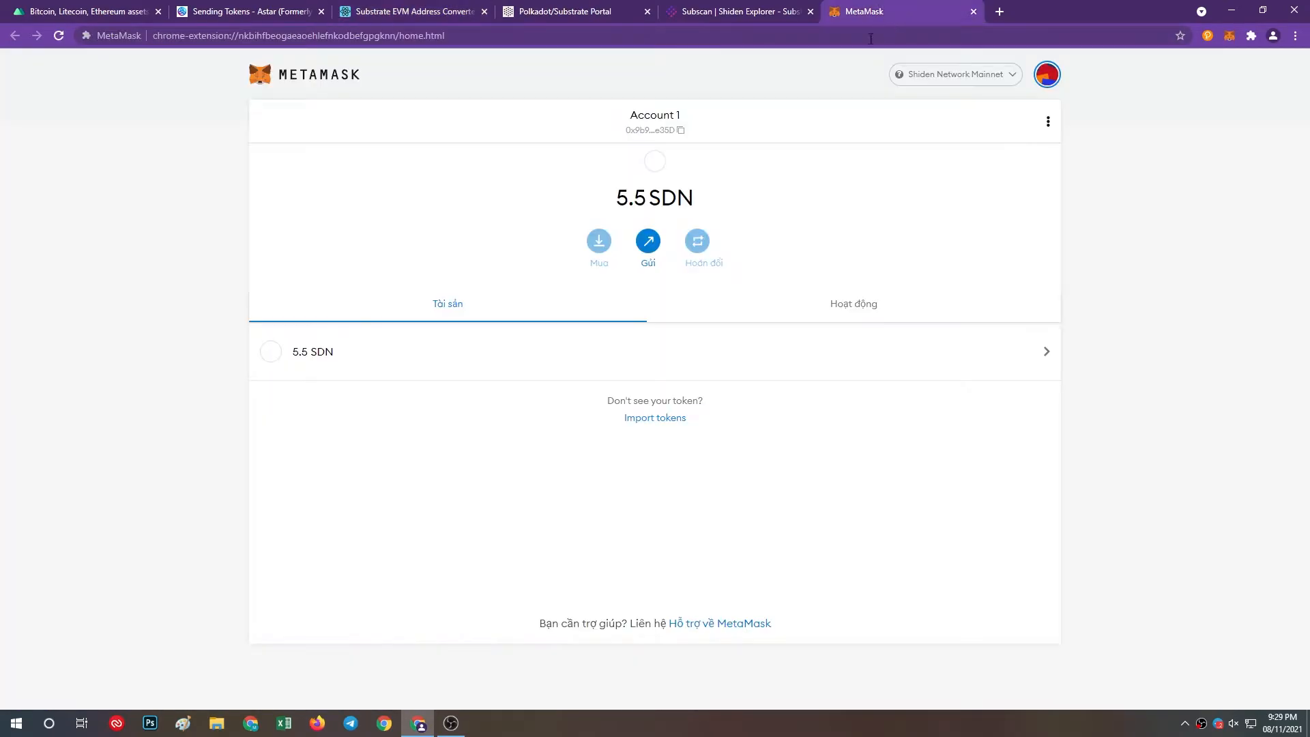
pyautogui.click(655, 130)
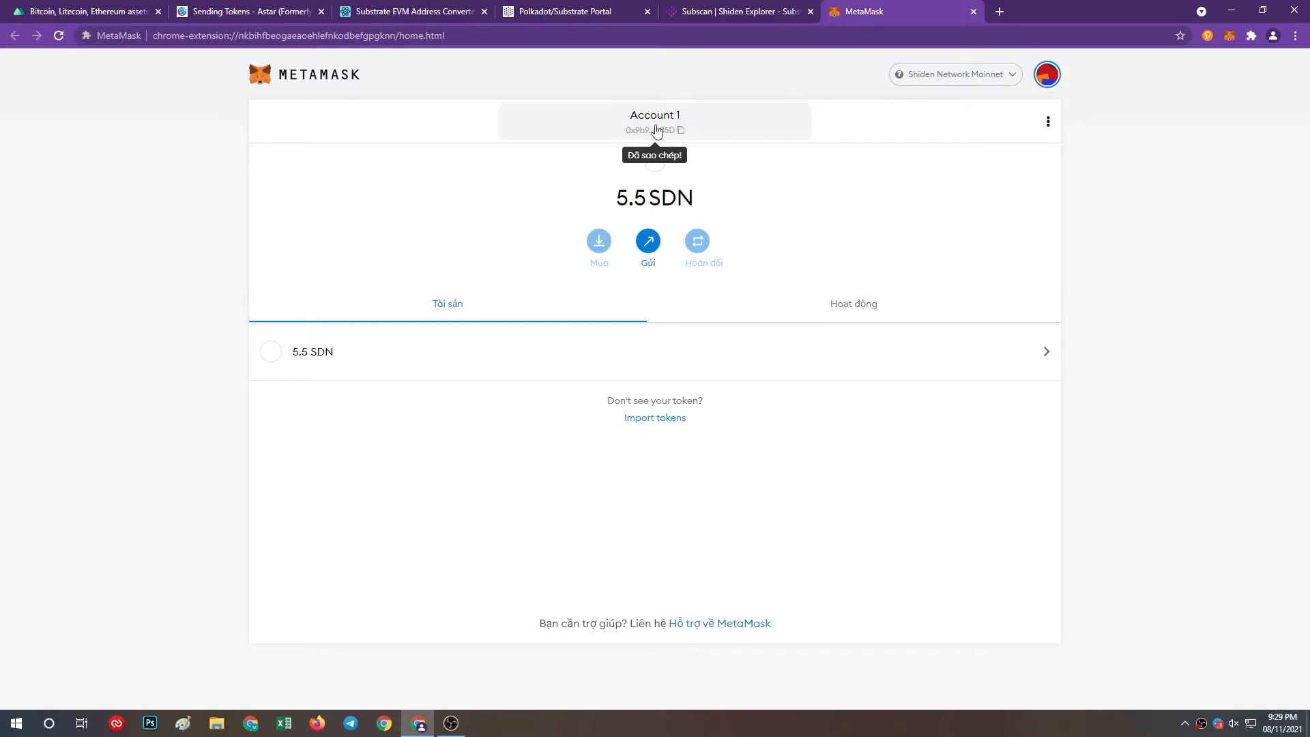
pyautogui.click(409, 11)
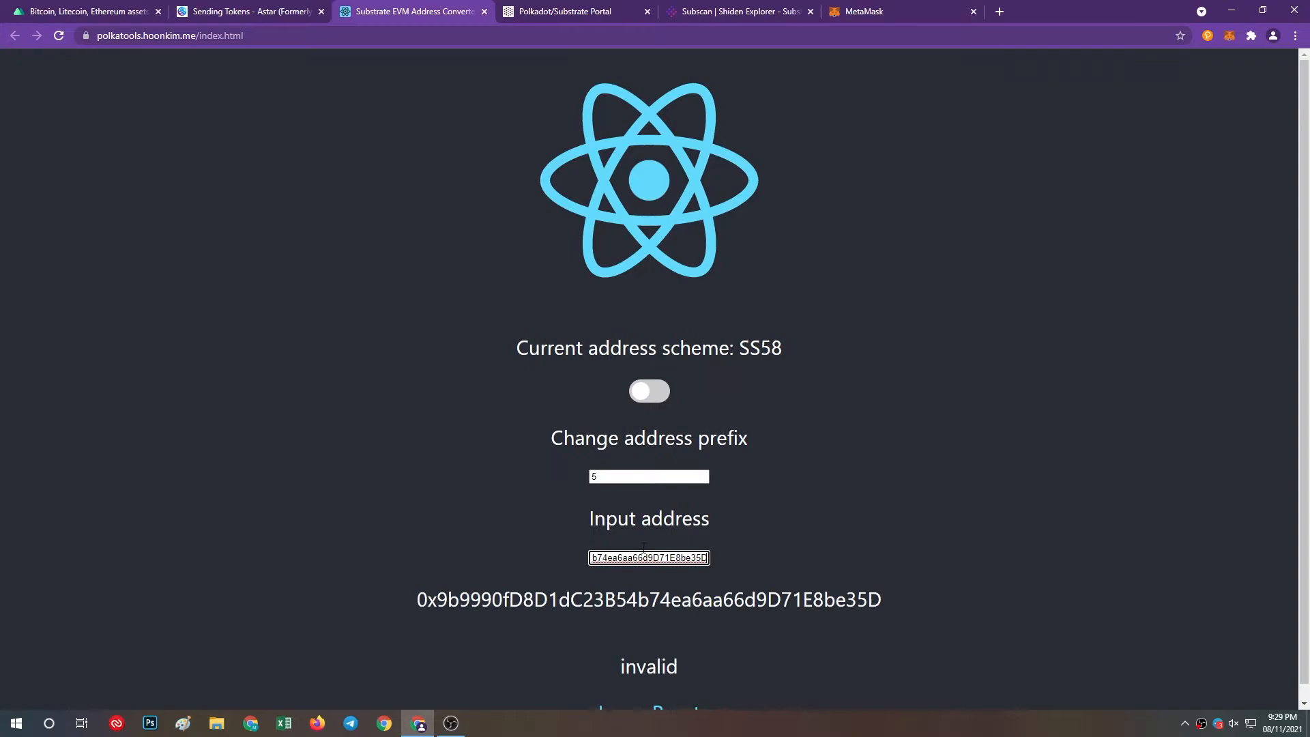
pyautogui.click(648, 392)
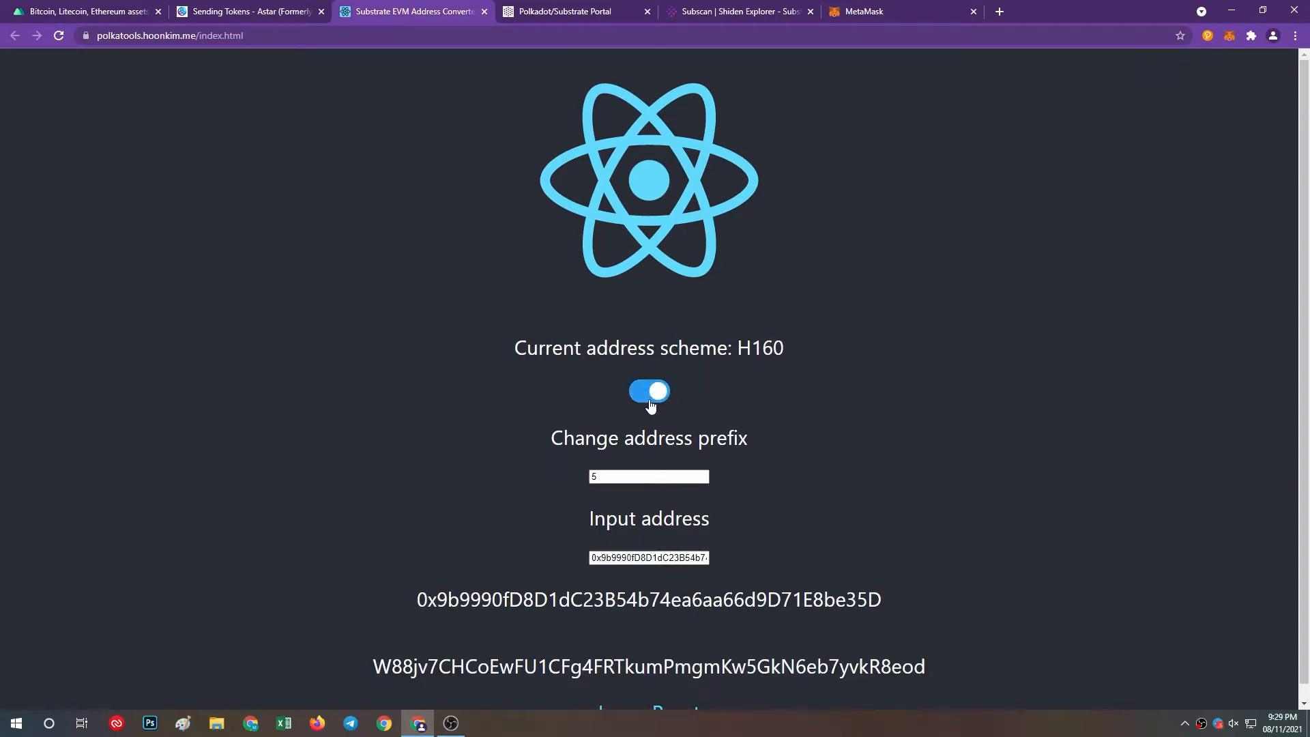
pyautogui.scroll(-3)
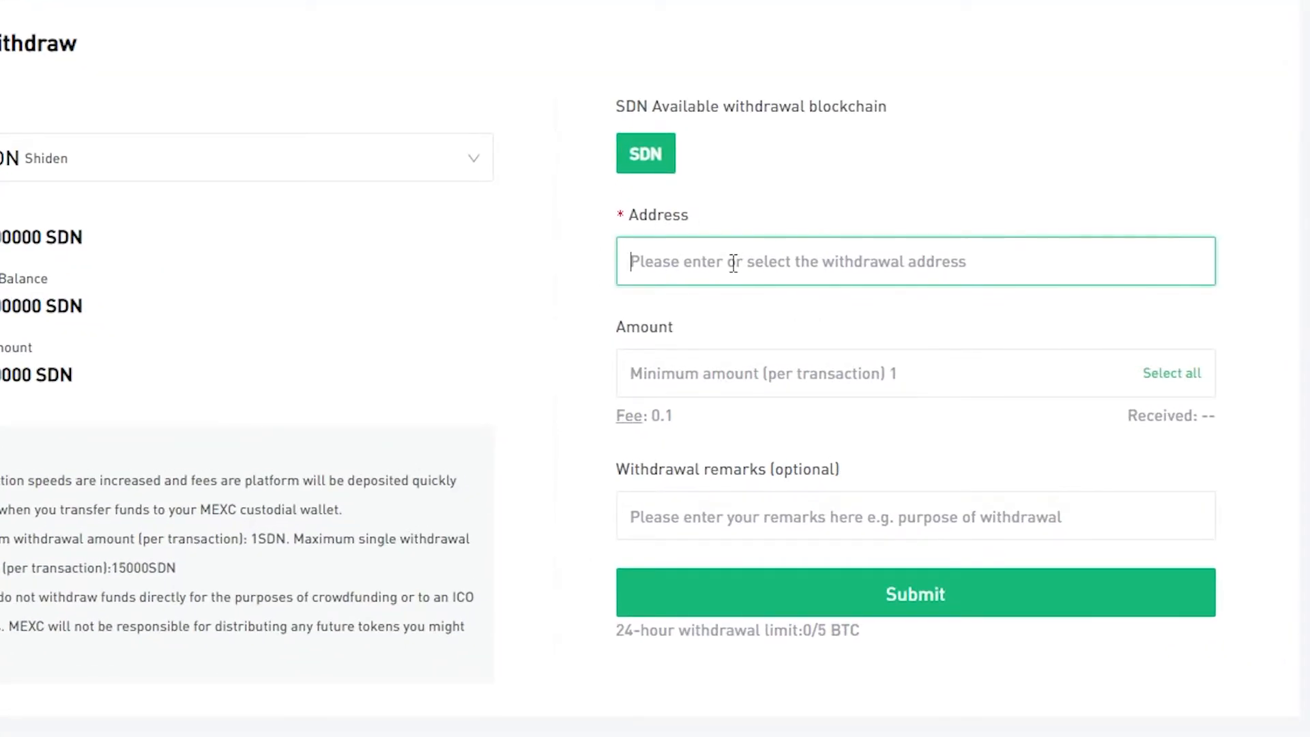
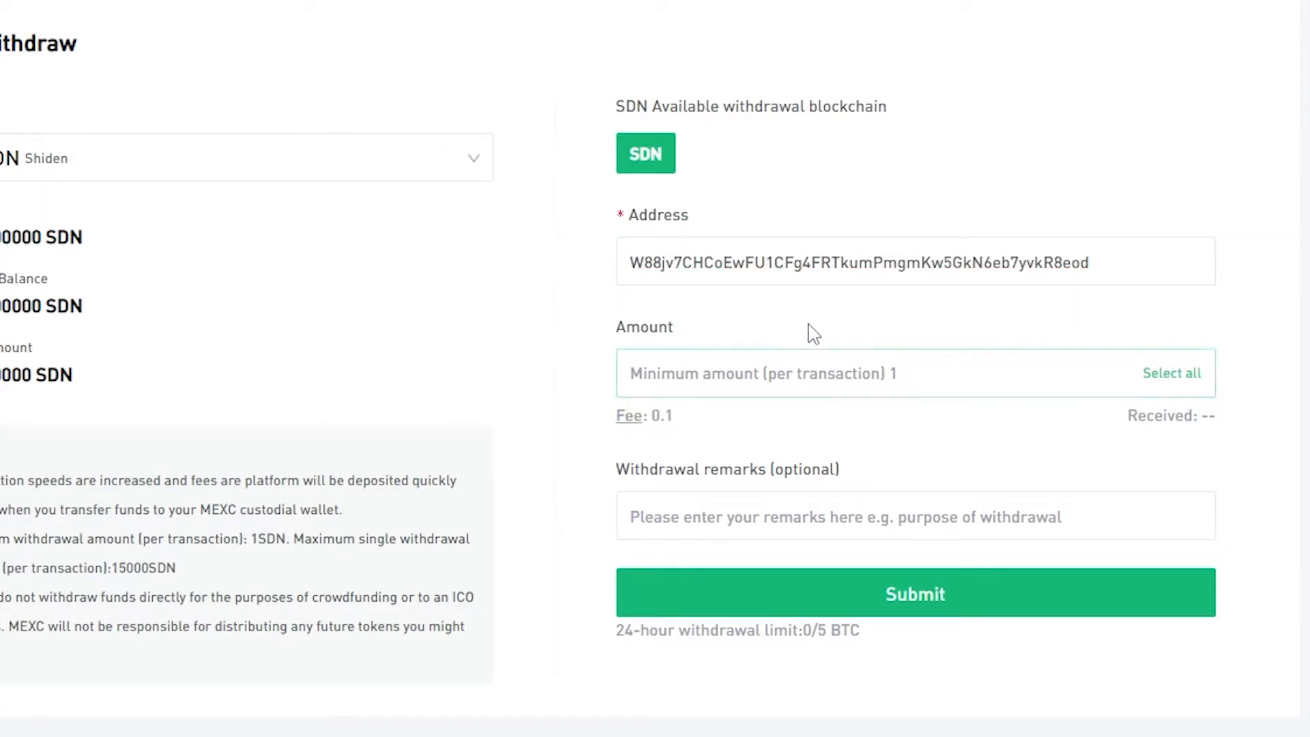
pyautogui.write('5')
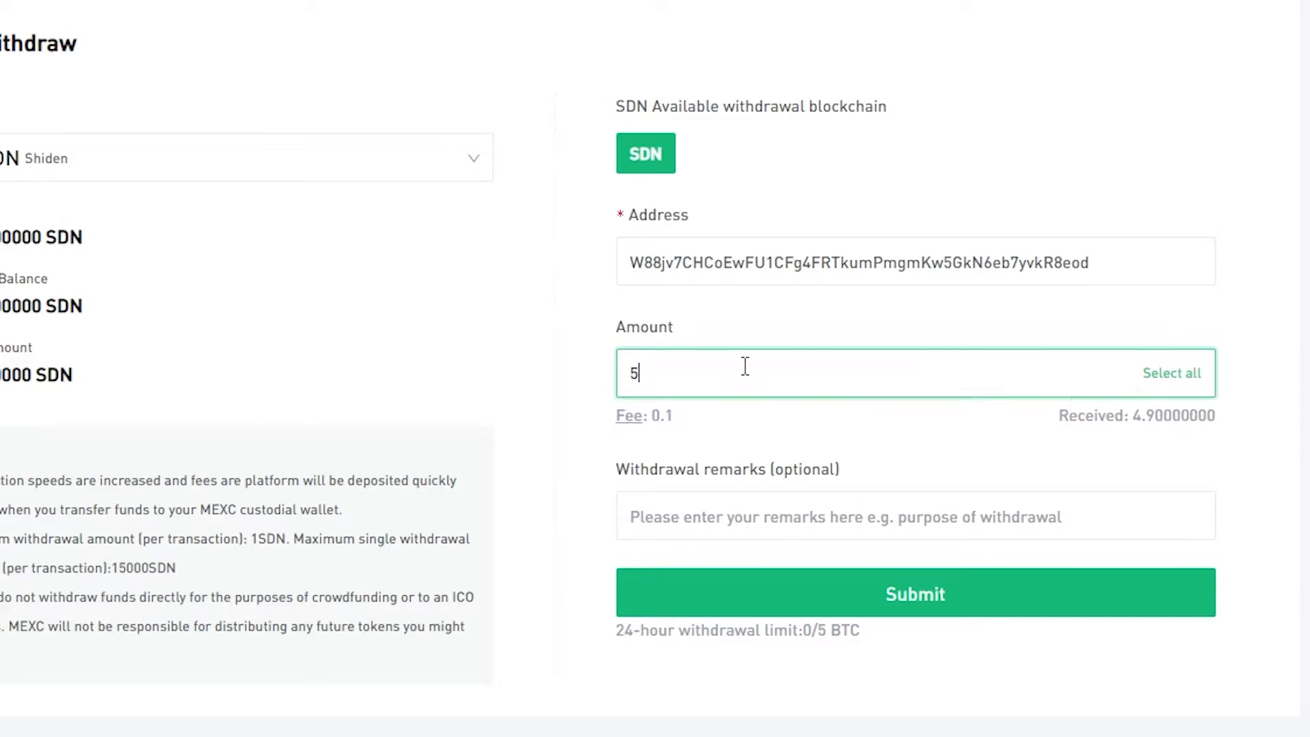
pyautogui.click(914, 515)
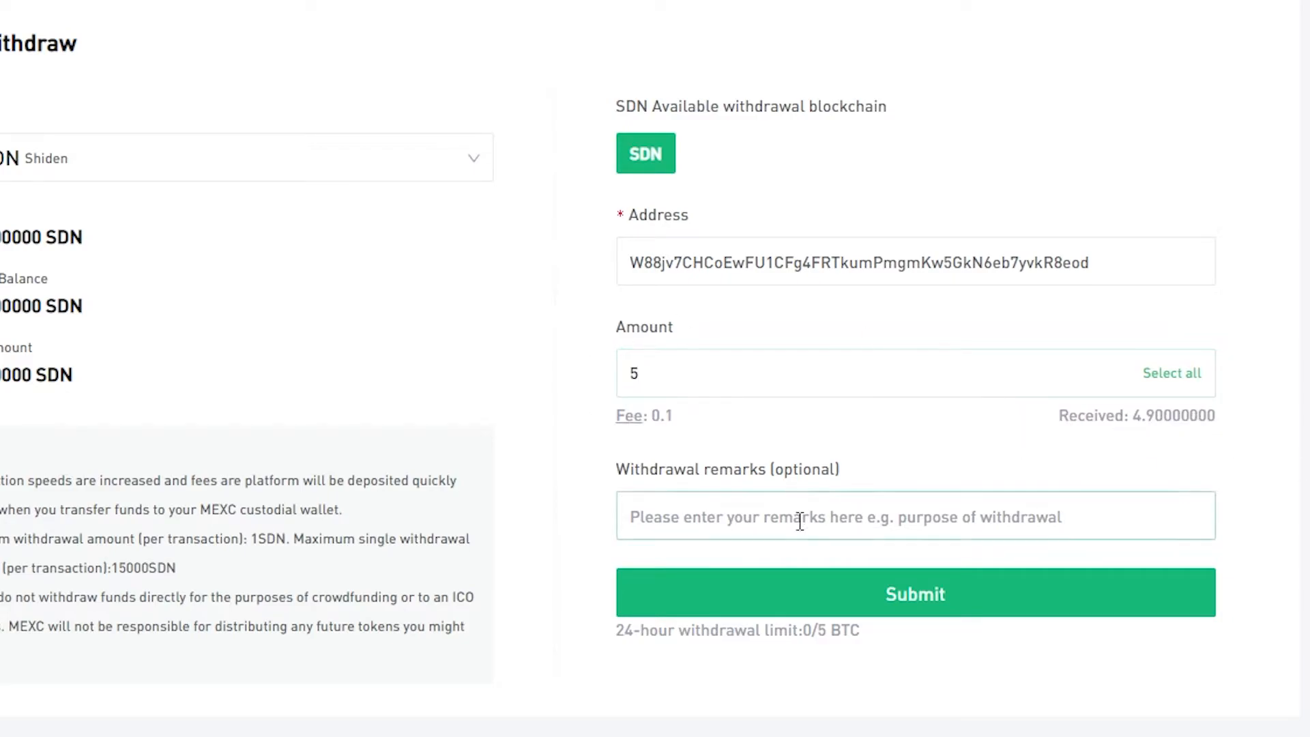
pyautogui.click(914, 594)
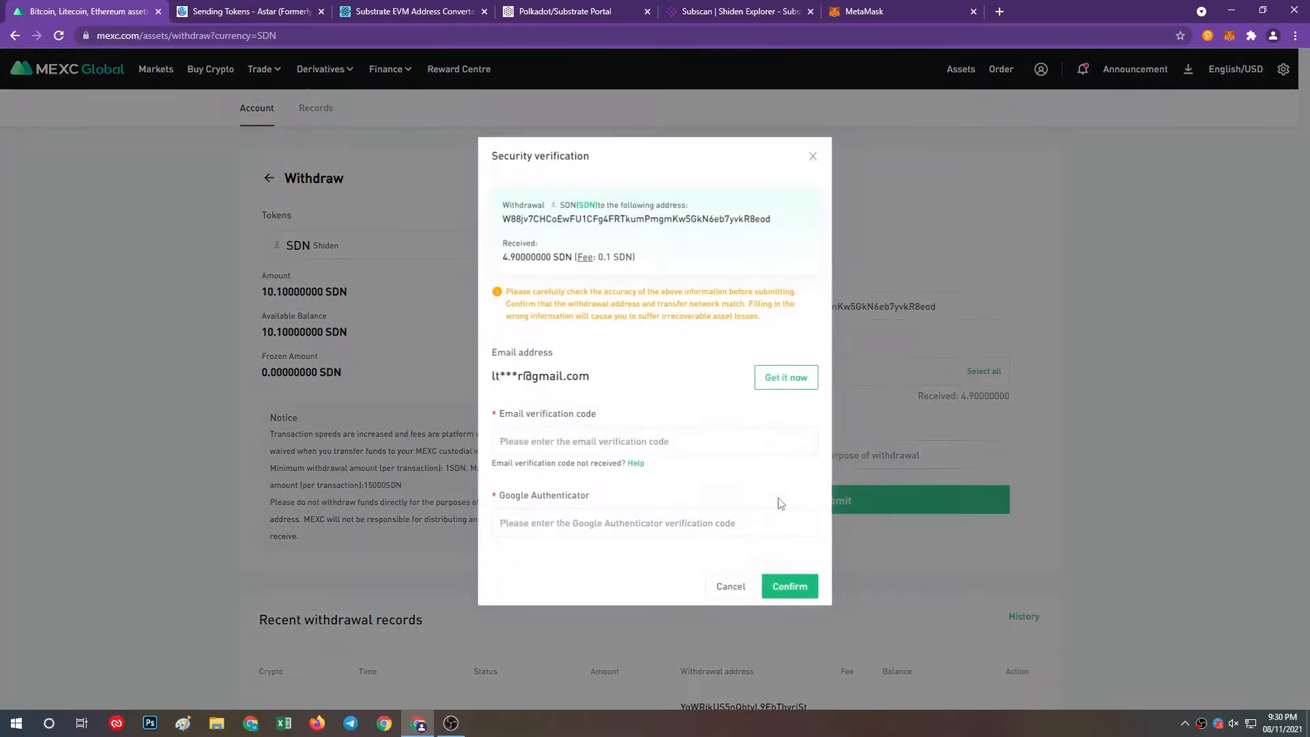
pyautogui.click(783, 376)
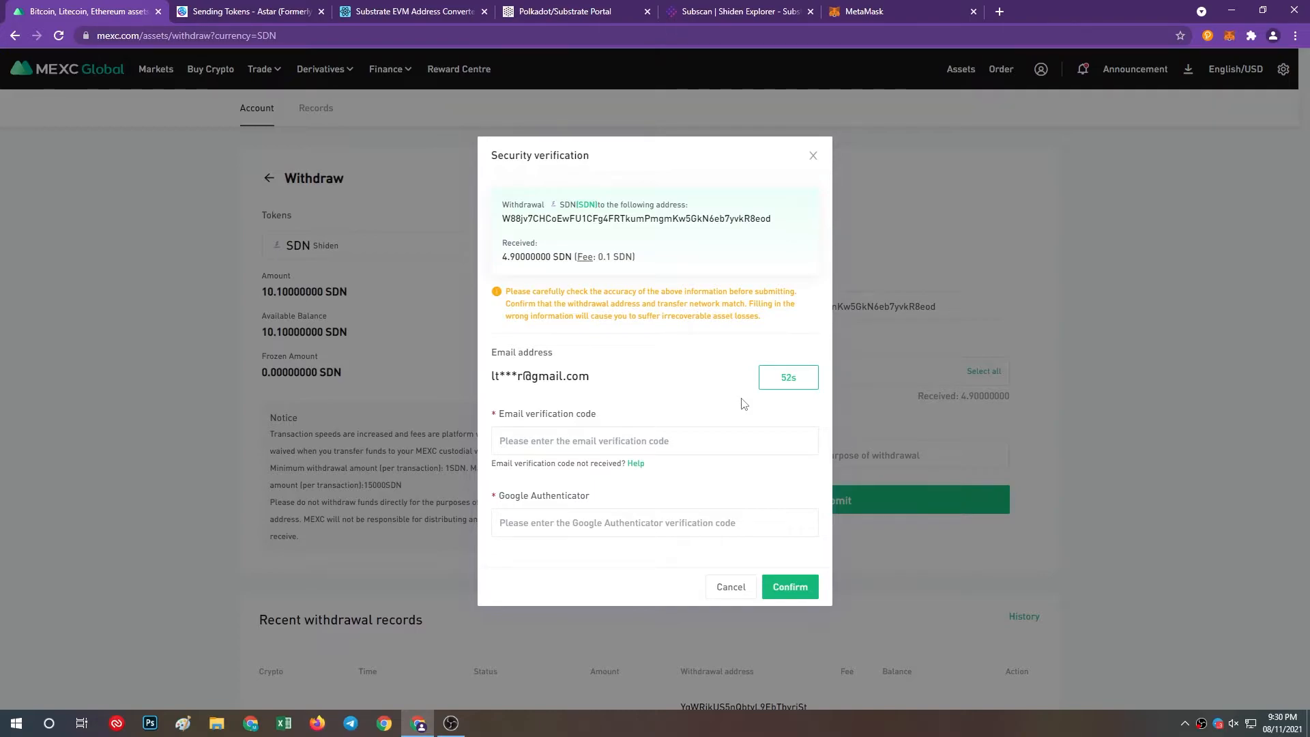
pyautogui.click(653, 441)
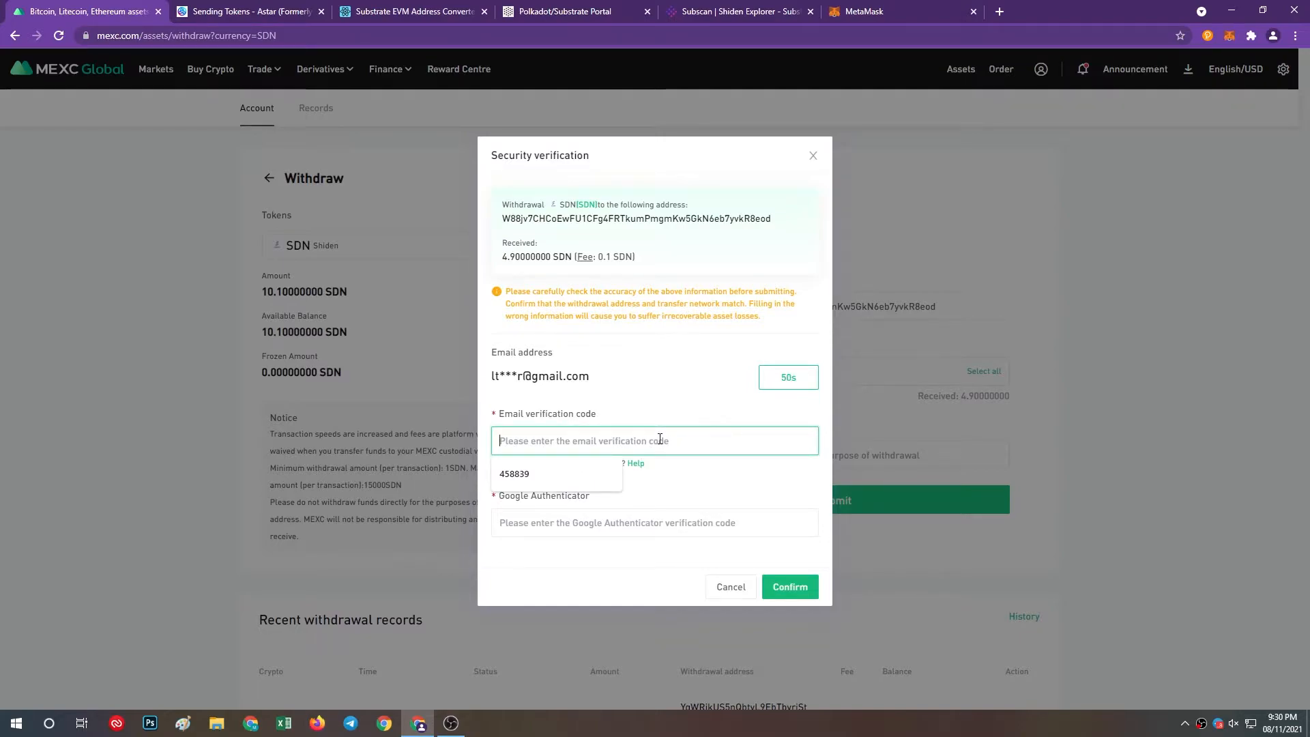
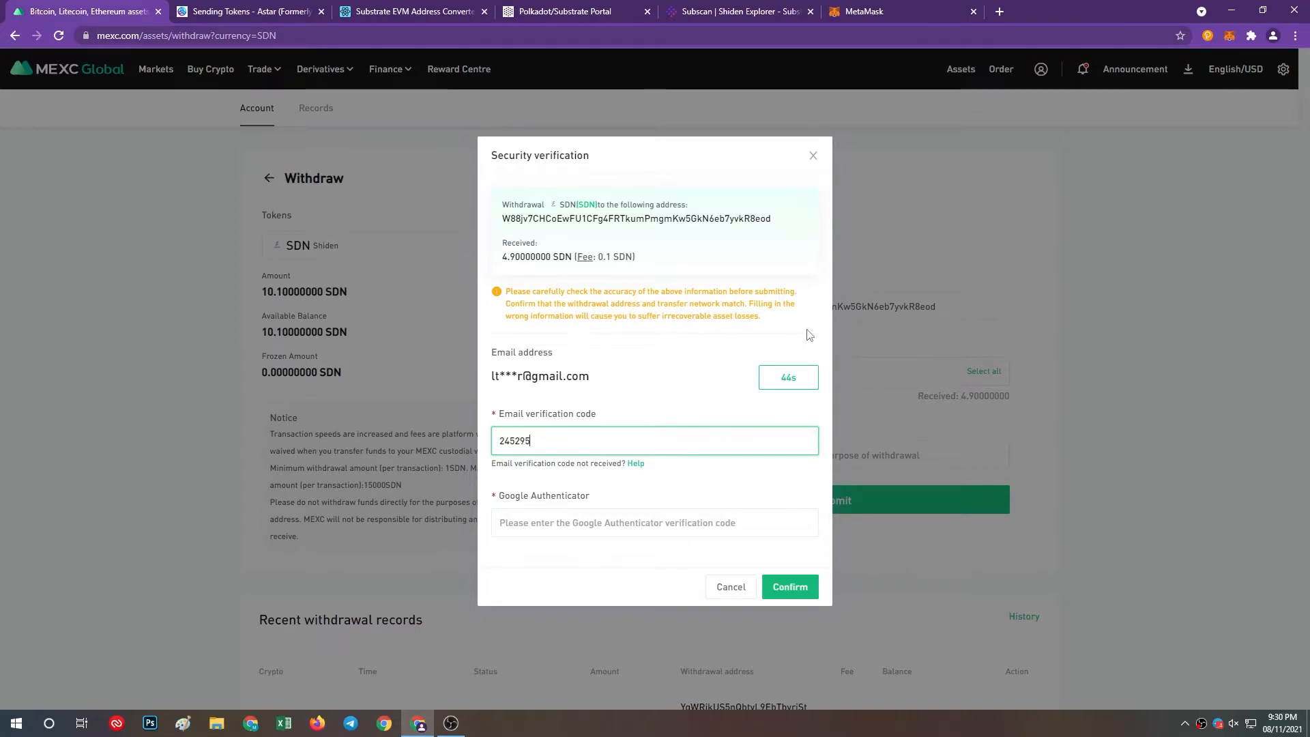
pyautogui.click(654, 523)
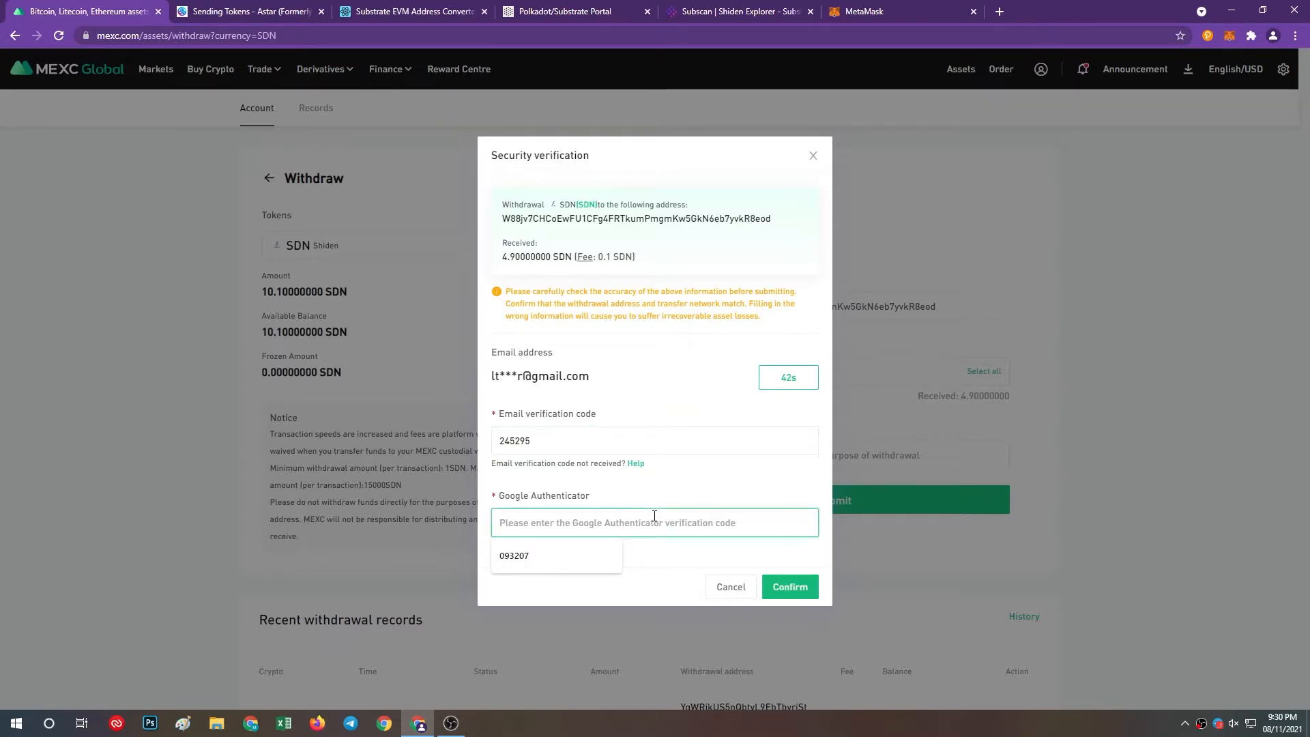
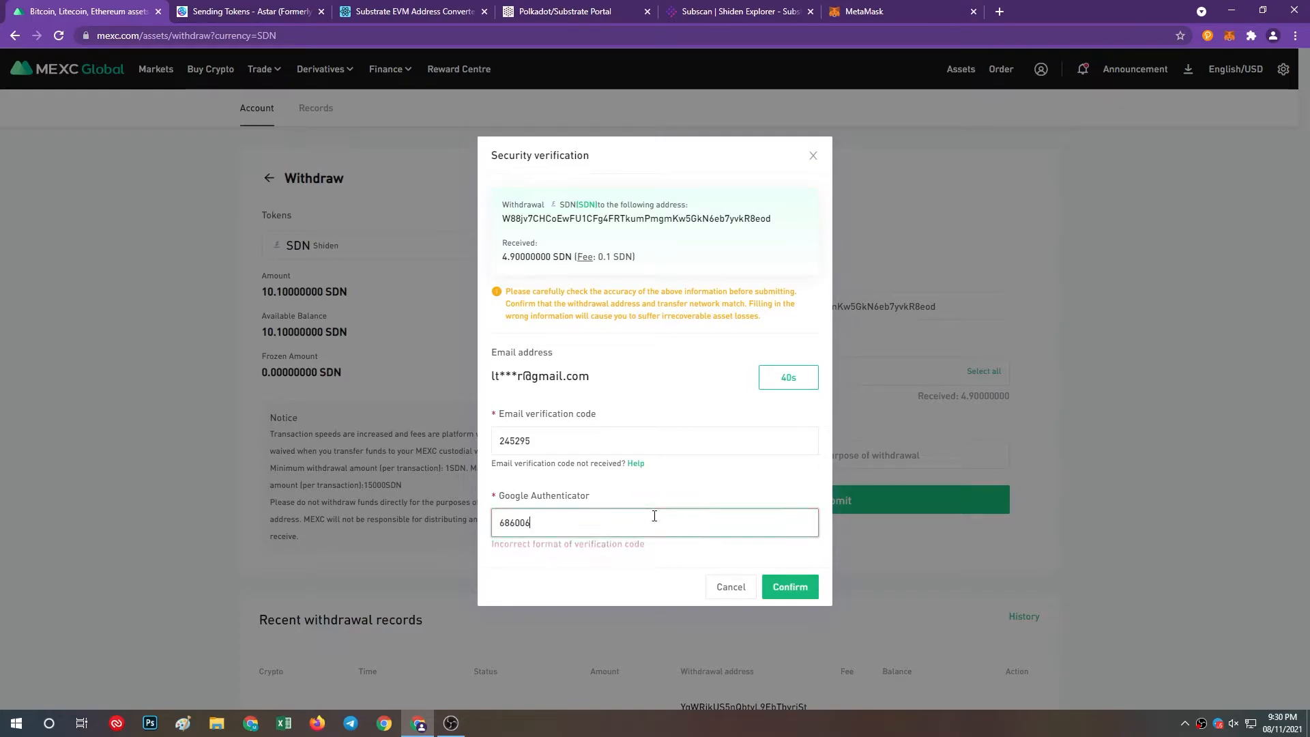
pyautogui.click(787, 586)
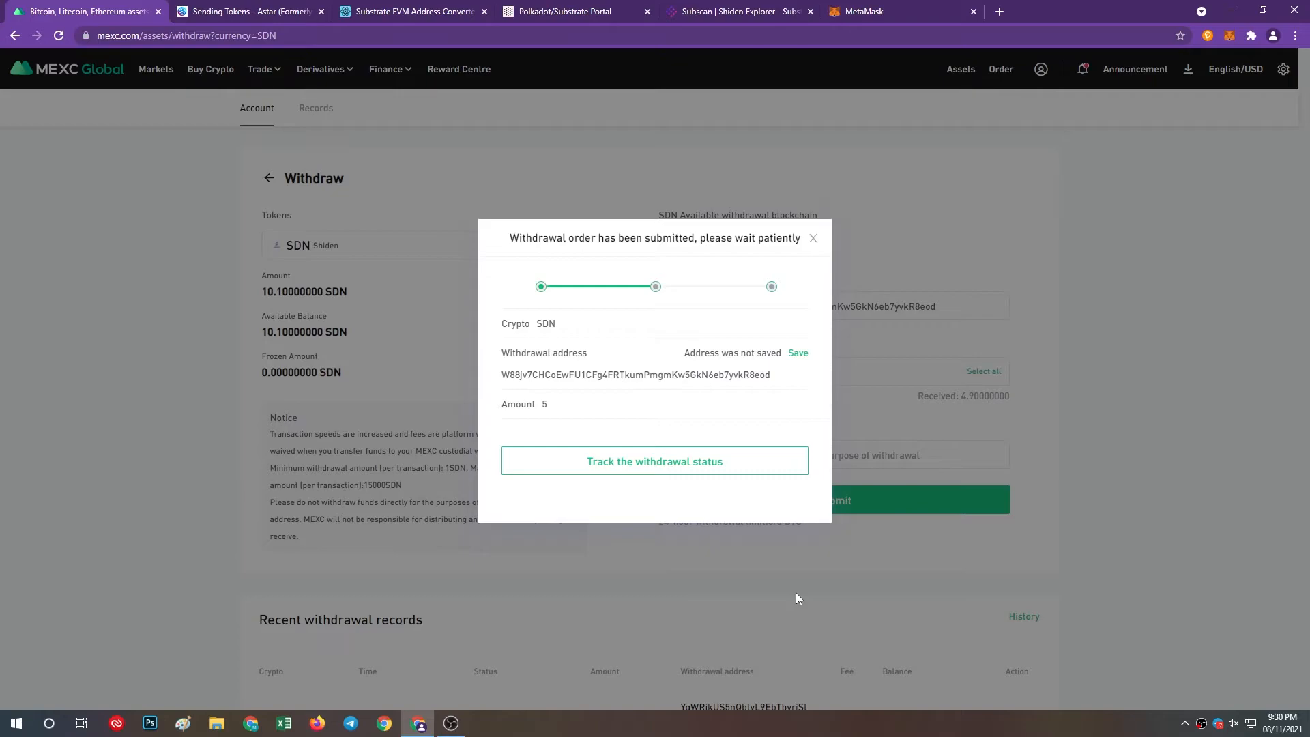
pyautogui.click(654, 461)
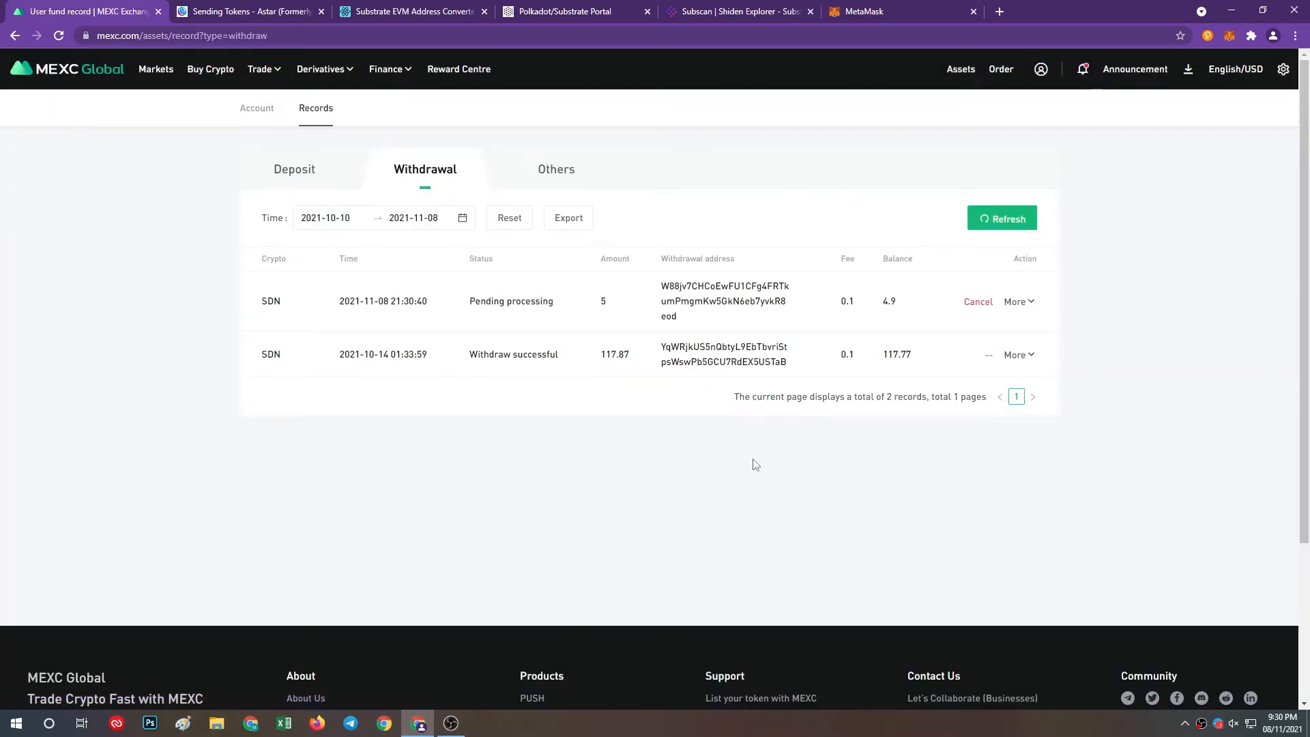
pyautogui.moveTo(522, 249)
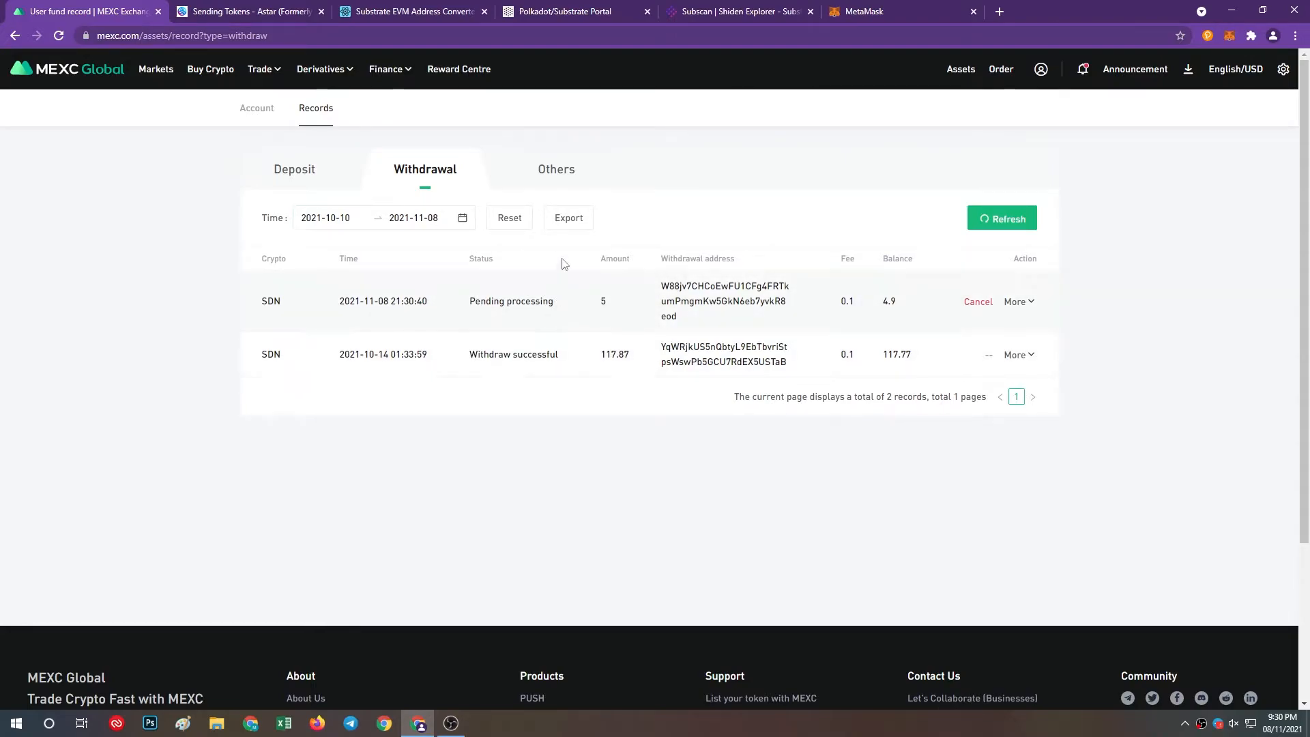
# - Check the MetaMask balance, then view MEXC deposit records and open a transaction in the block explorer
pyautogui.click(861, 11)
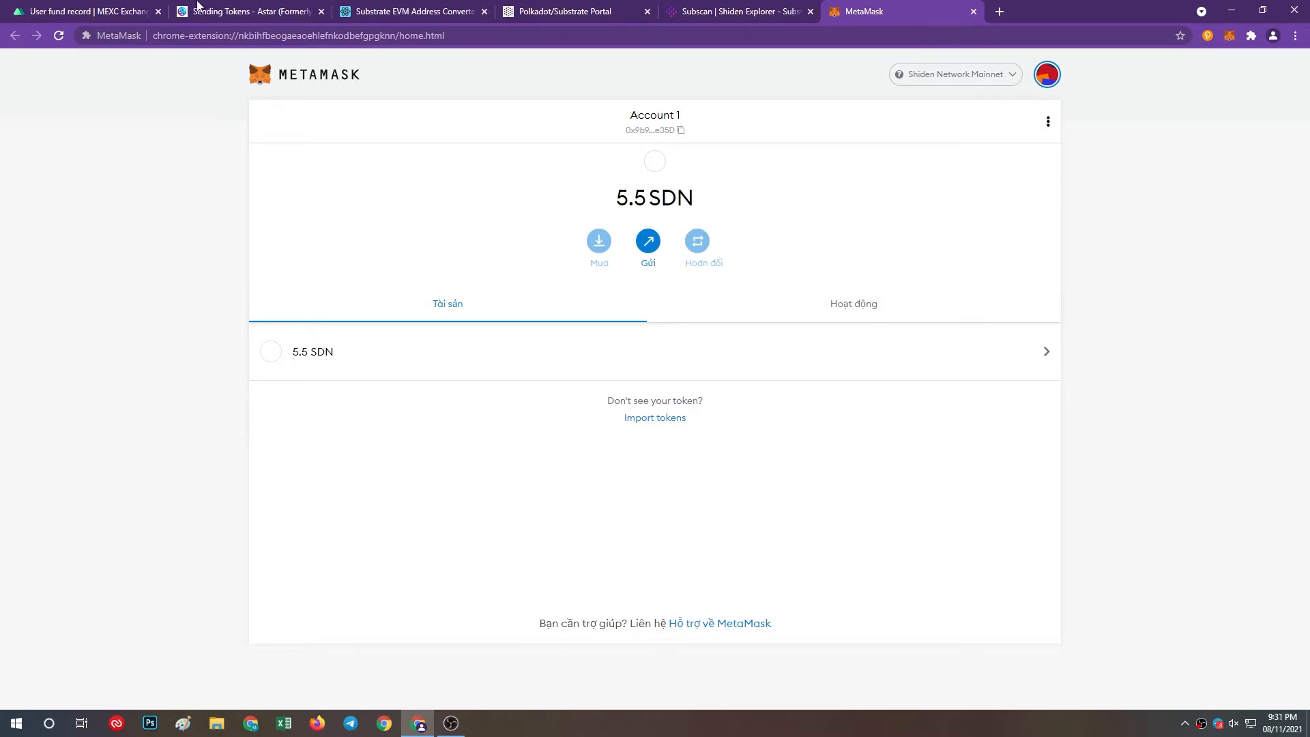
pyautogui.moveTo(146, 8)
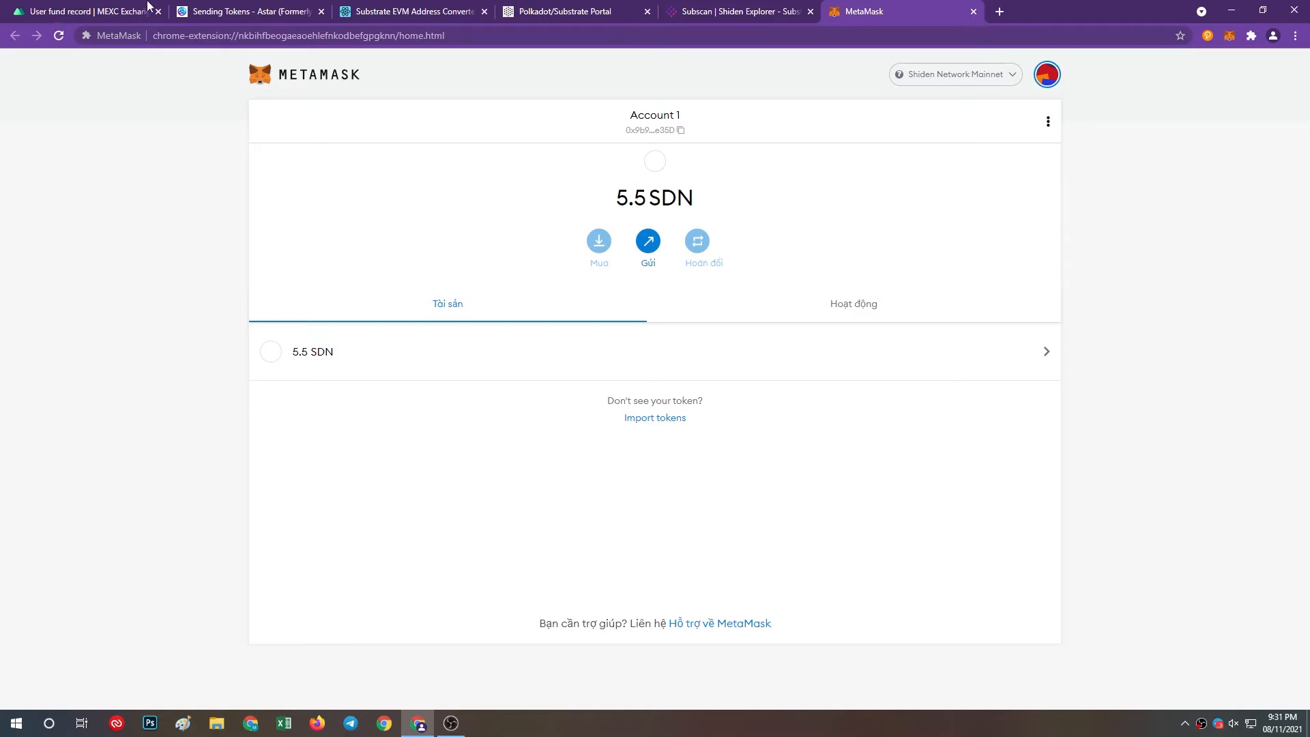
pyautogui.moveTo(84, 11)
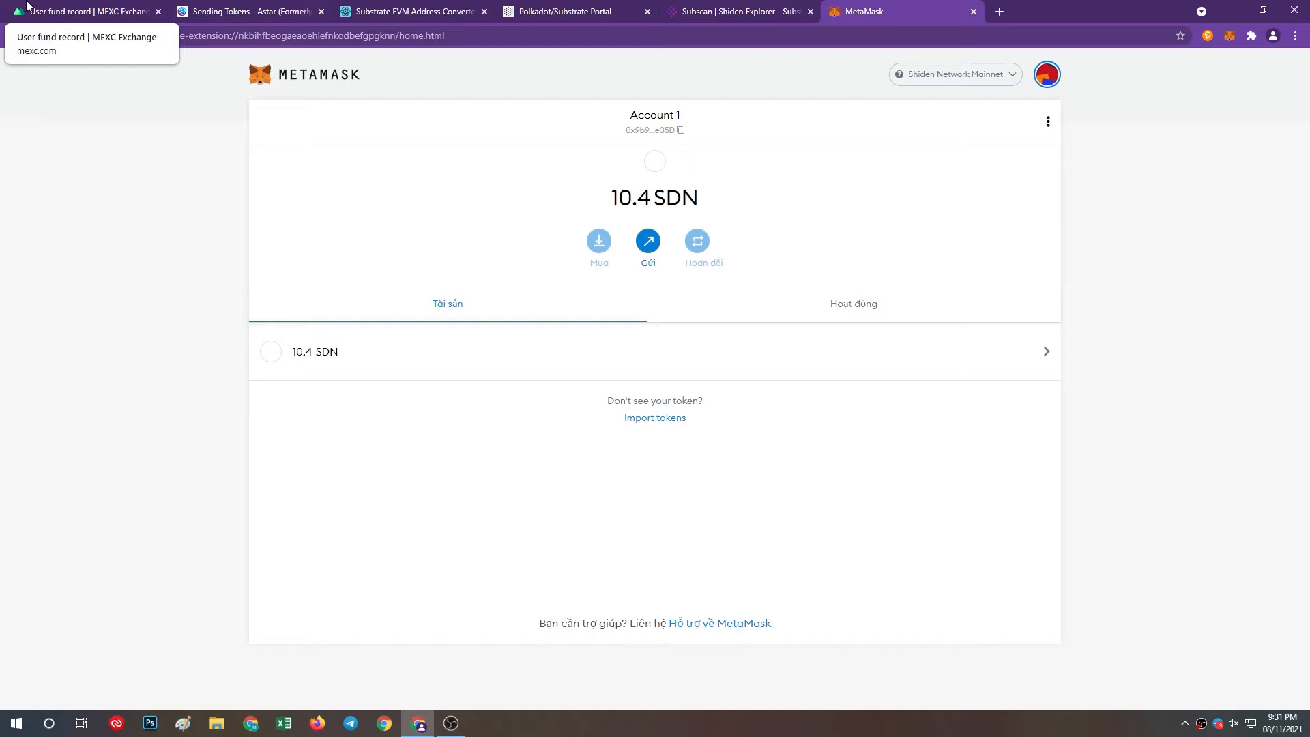
pyautogui.moveTo(194, 25)
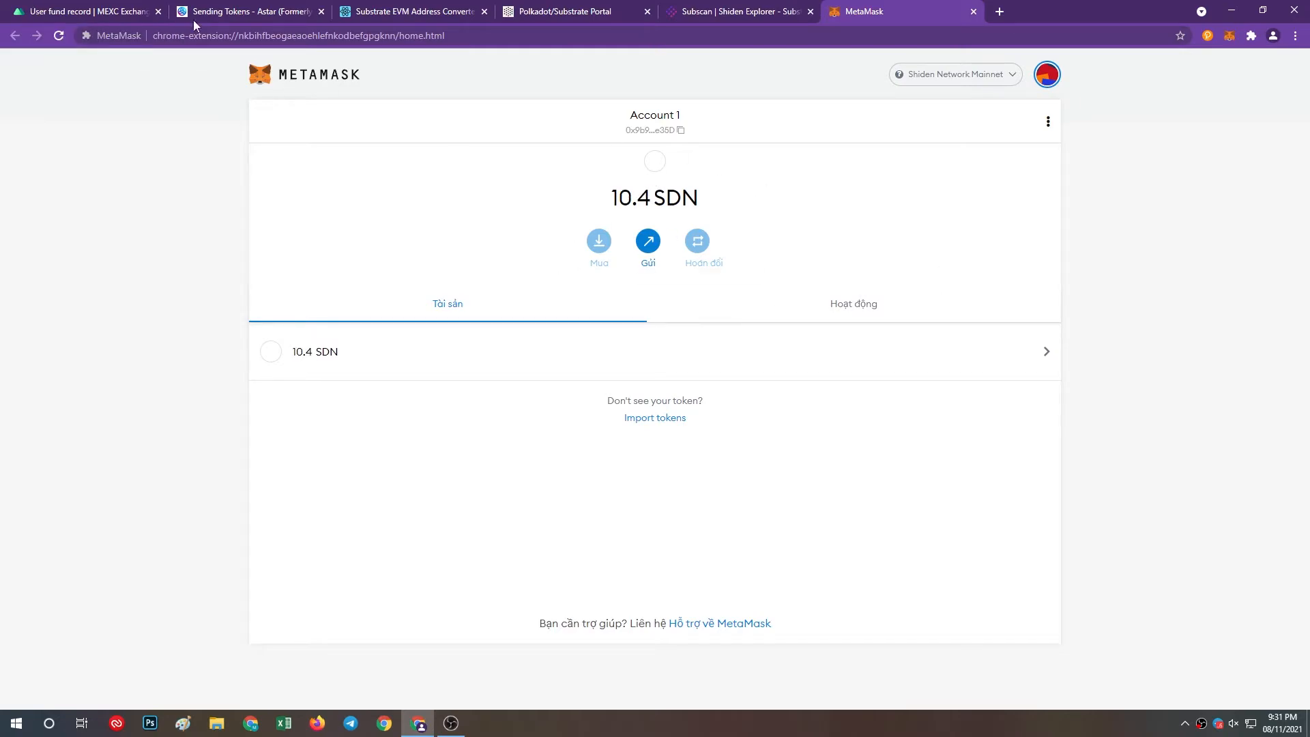
pyautogui.click(83, 11)
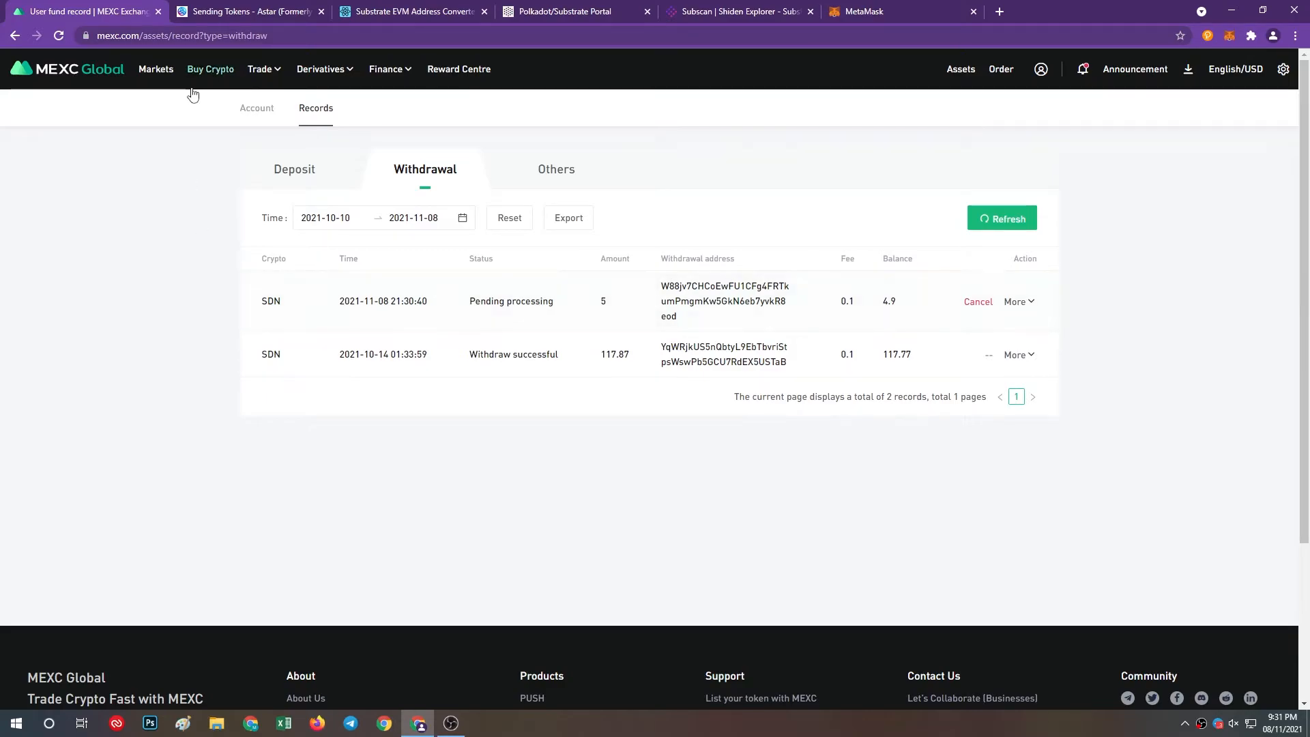
pyautogui.click(293, 169)
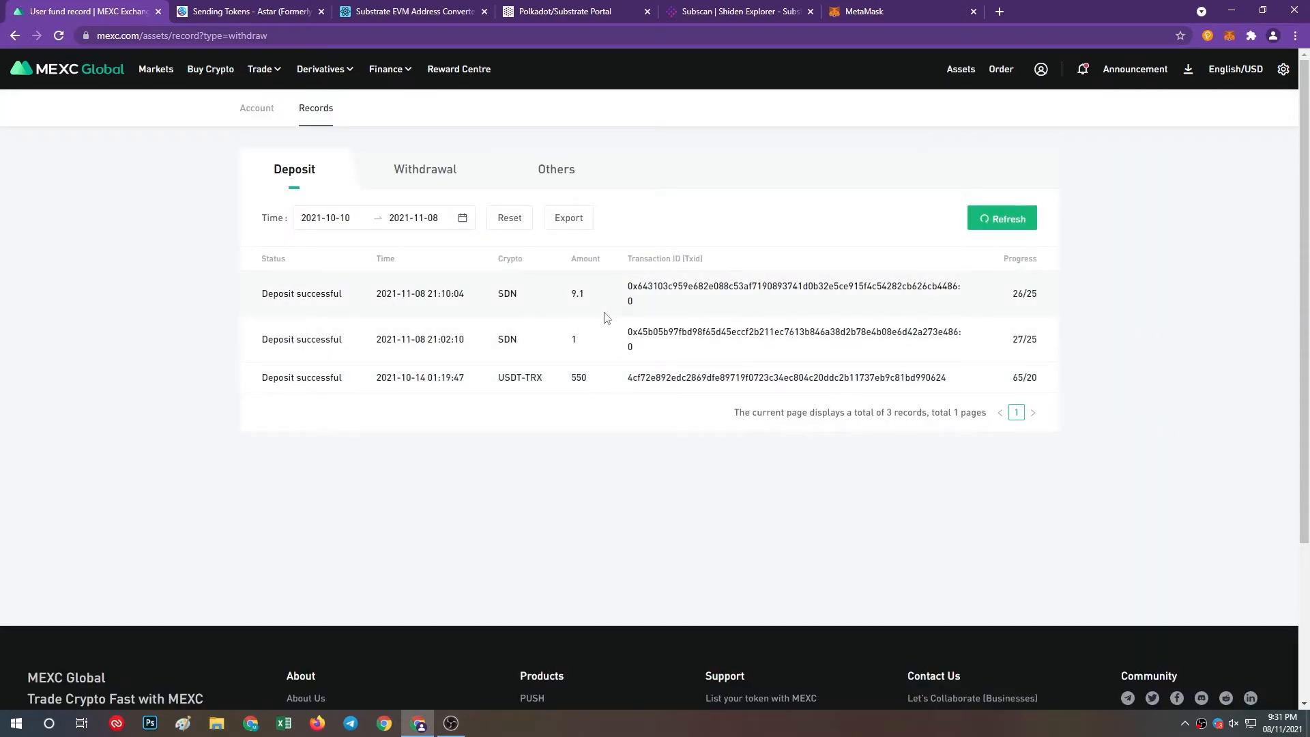
pyautogui.click(425, 170)
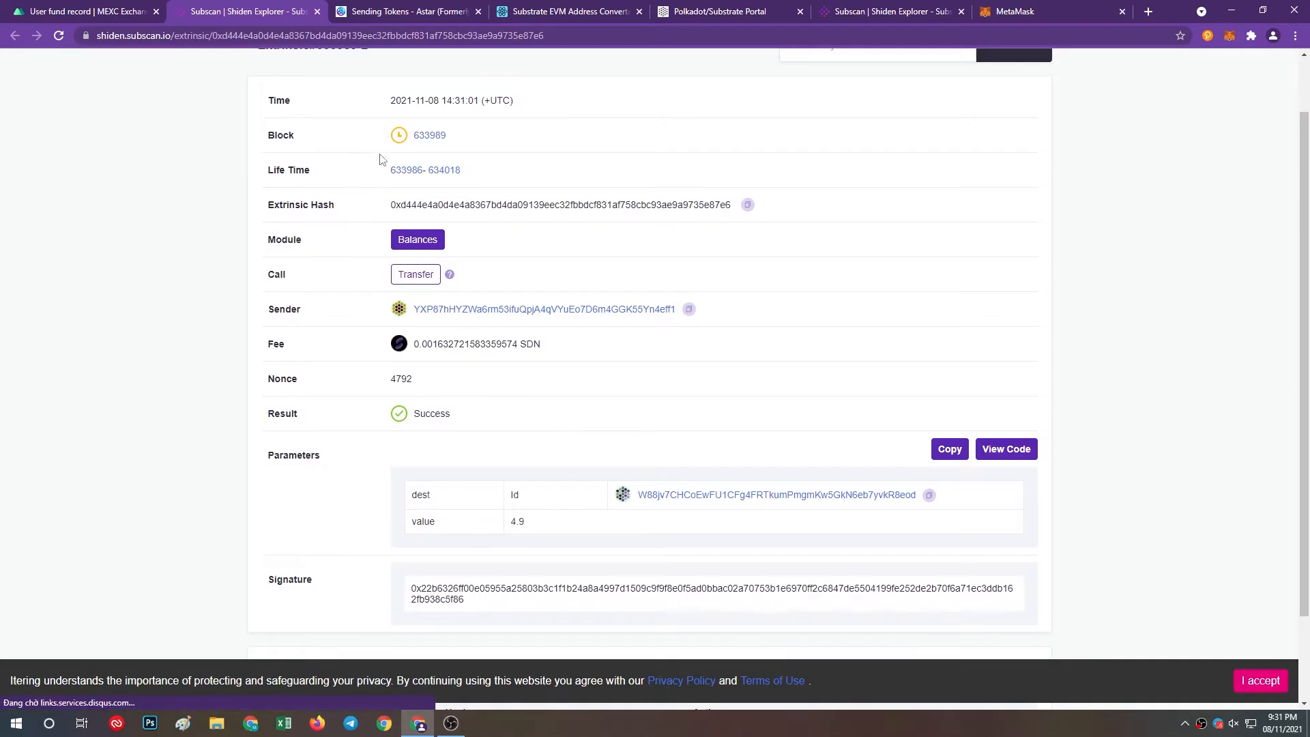
# - Scroll the Subscan extrinsic page to review the 4.9 SDN transfer parameters
pyautogui.scroll(-3)
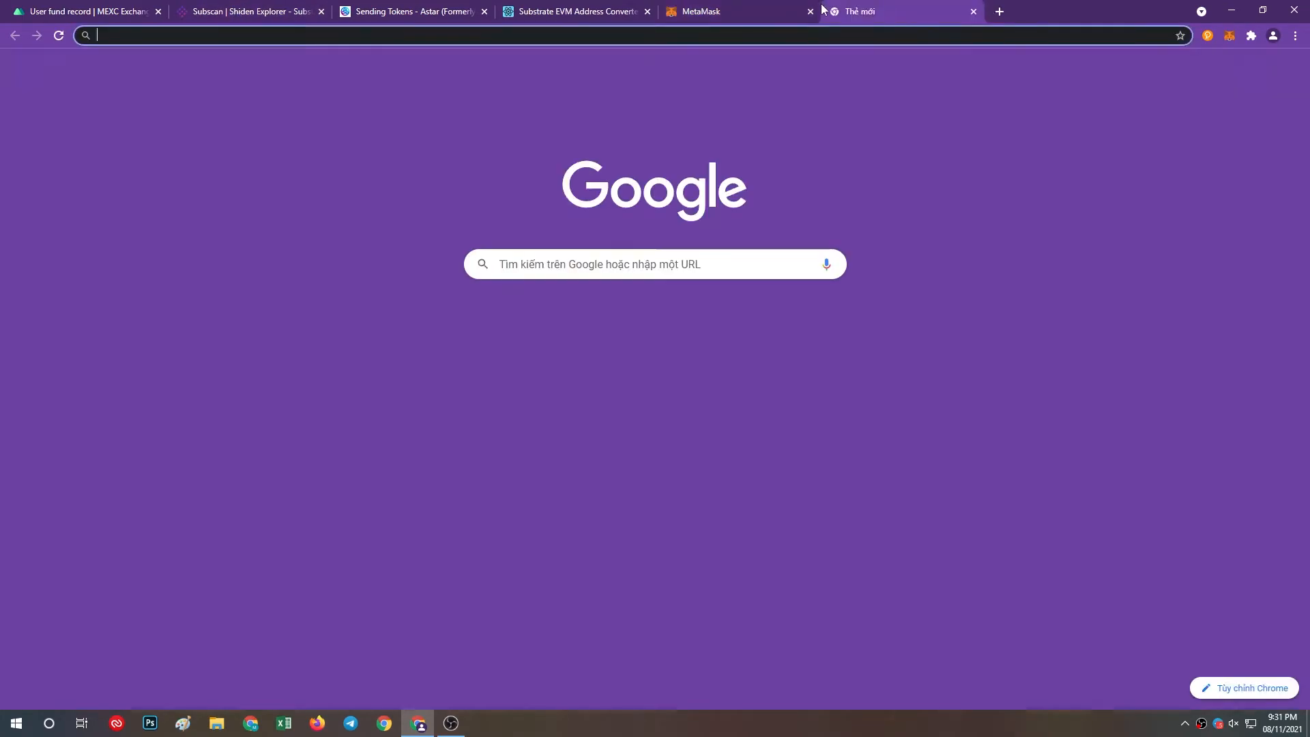
# - Go to polkadot.js.org Accounts to see the 4.4983 SDN balance, then switch to MetaMask
pyautogui.write('polkadot.js.org/apps/#/explorer')
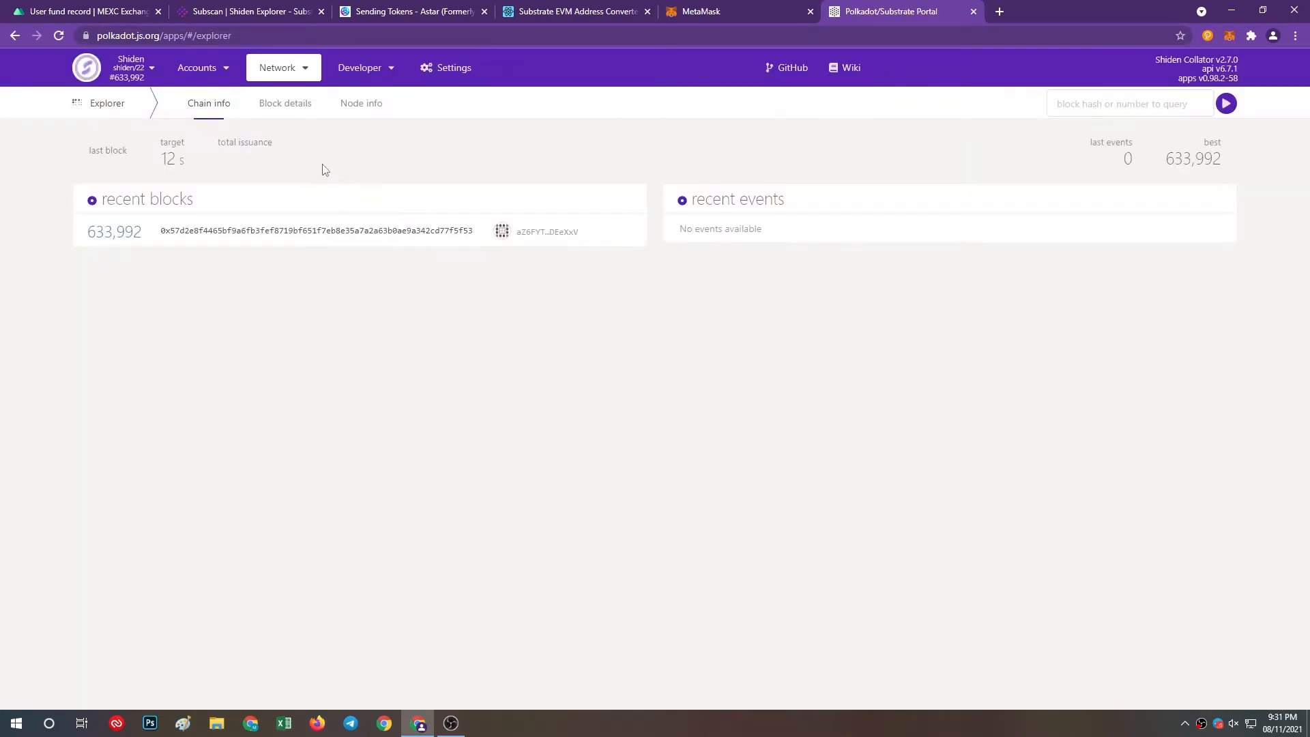
pyautogui.click(196, 68)
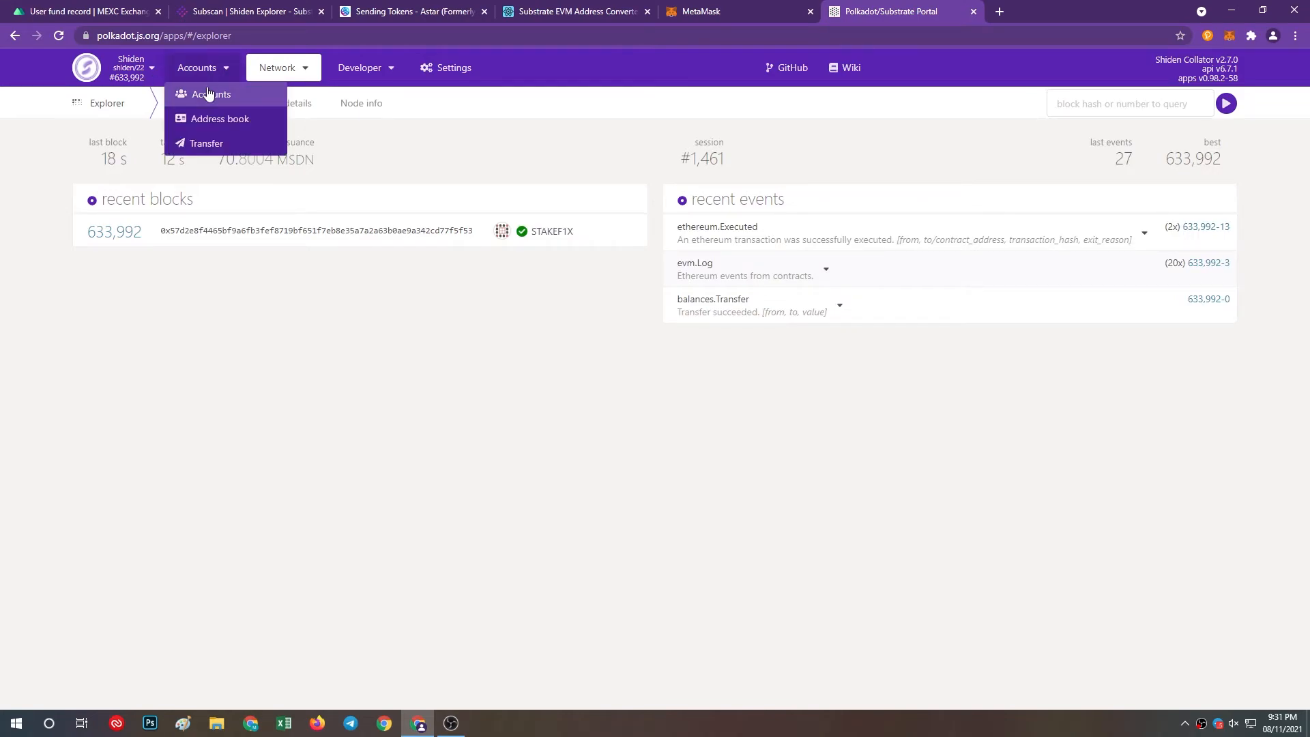
pyautogui.click(212, 95)
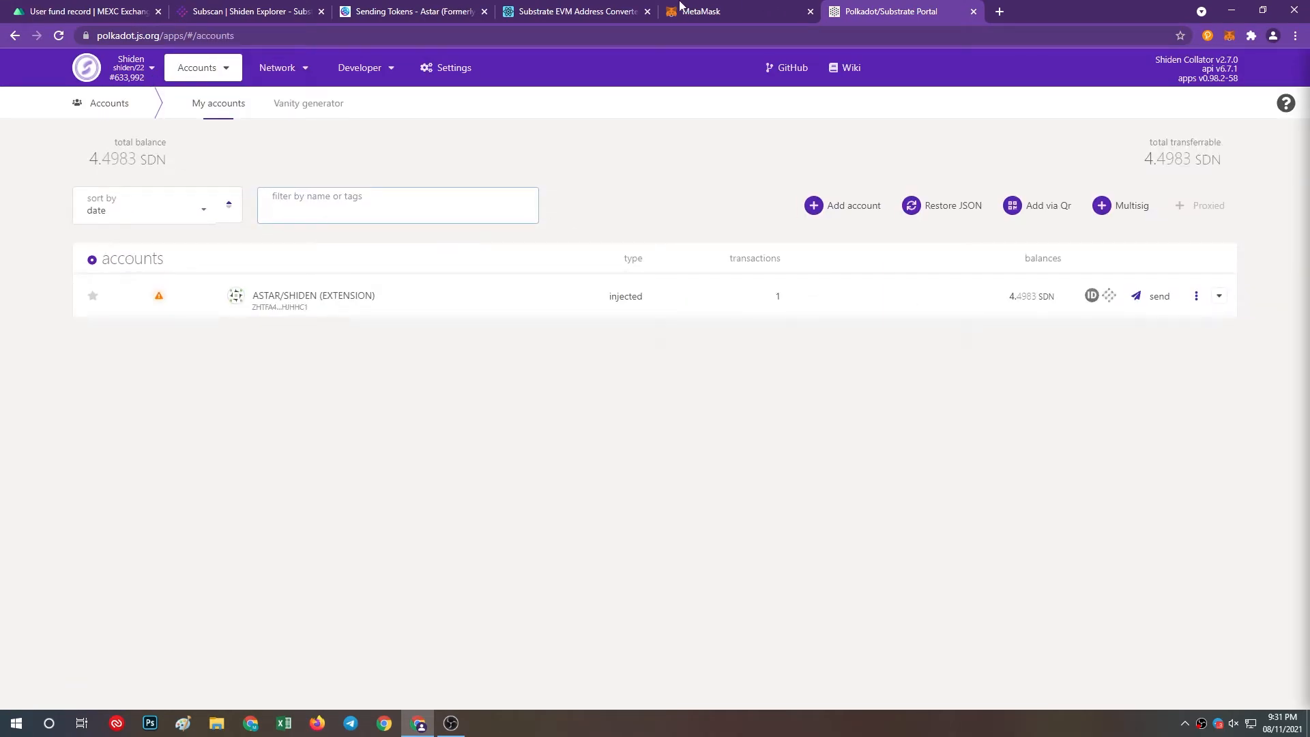
pyautogui.click(738, 11)
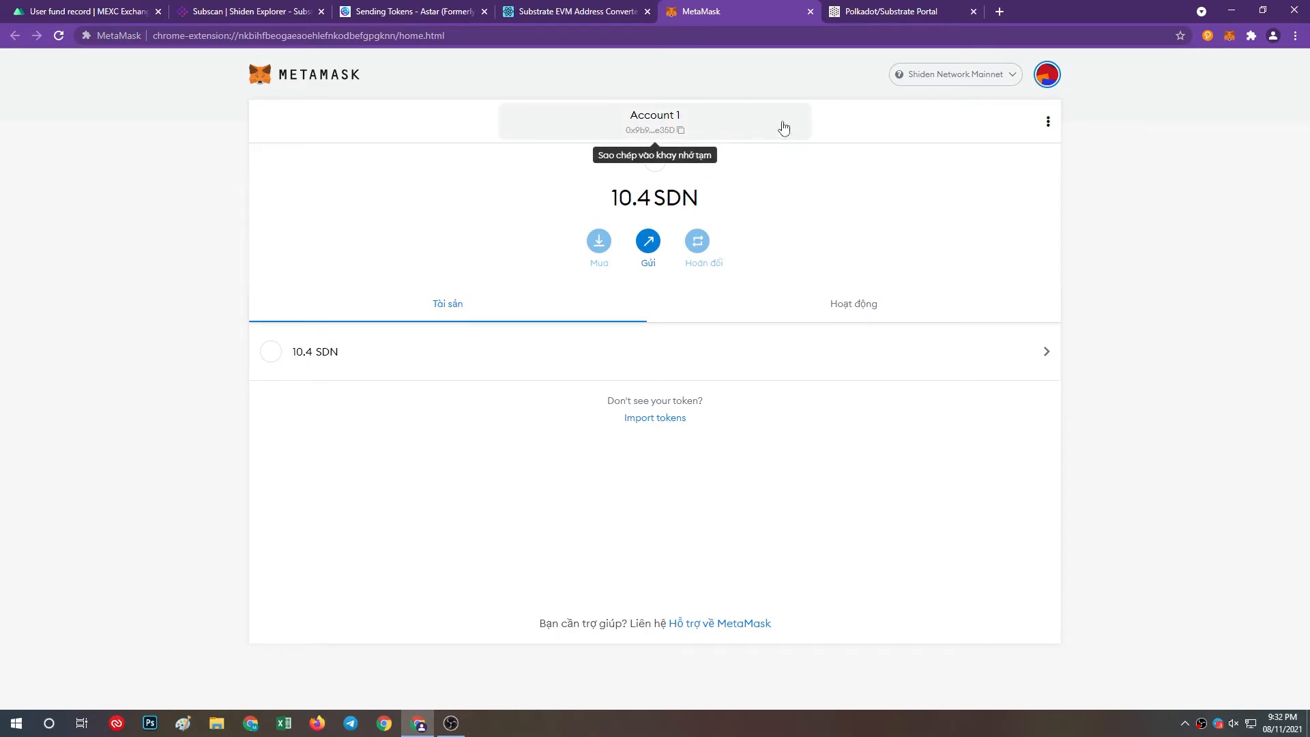
# - Scroll the Astar guide to Send tokens to Polkadot JS and set the converter scheme to SS58
pyautogui.click(409, 10)
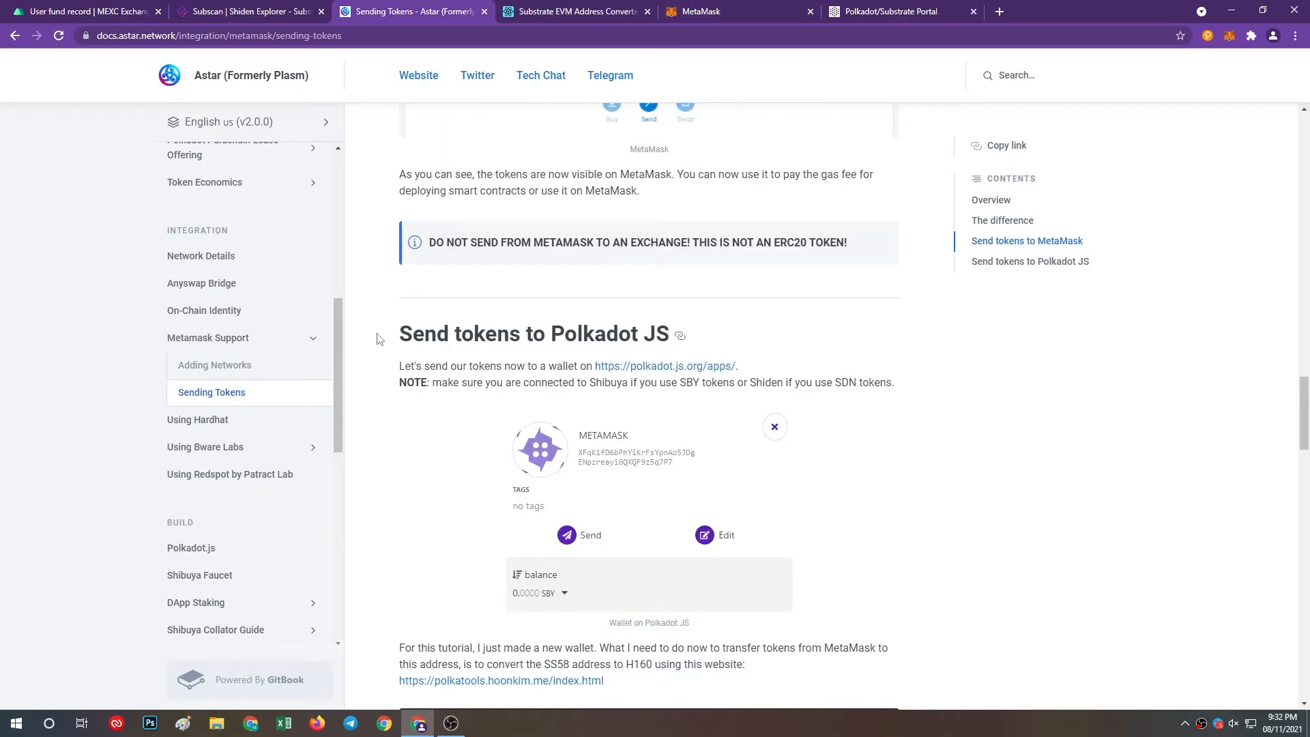
pyautogui.scroll(-3)
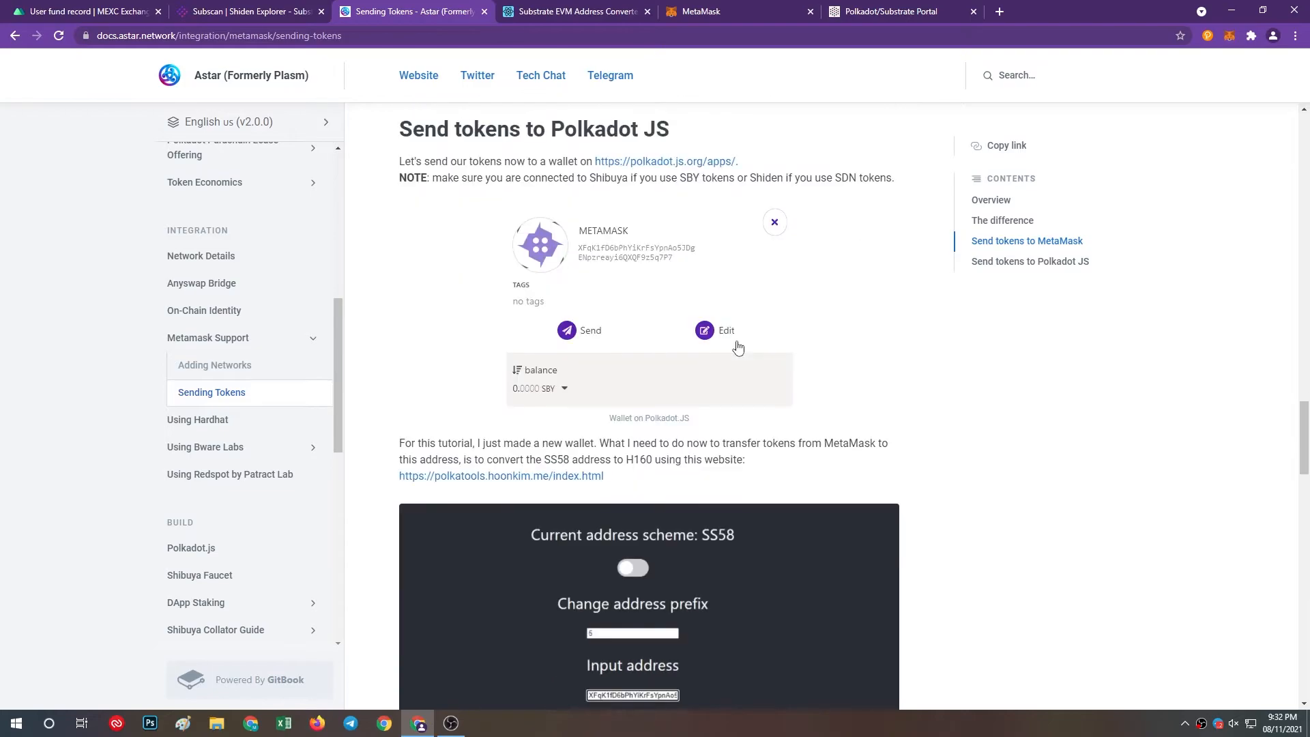
pyautogui.scroll(-3)
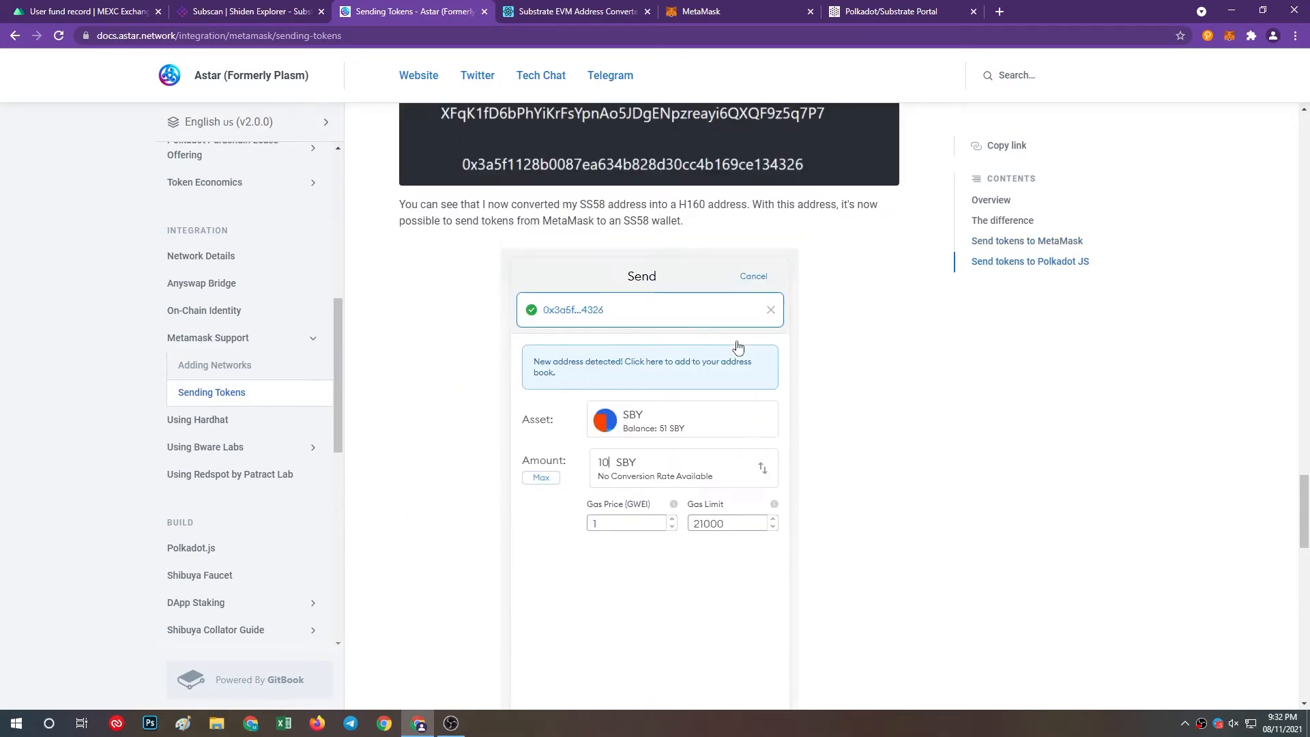
pyautogui.click(574, 11)
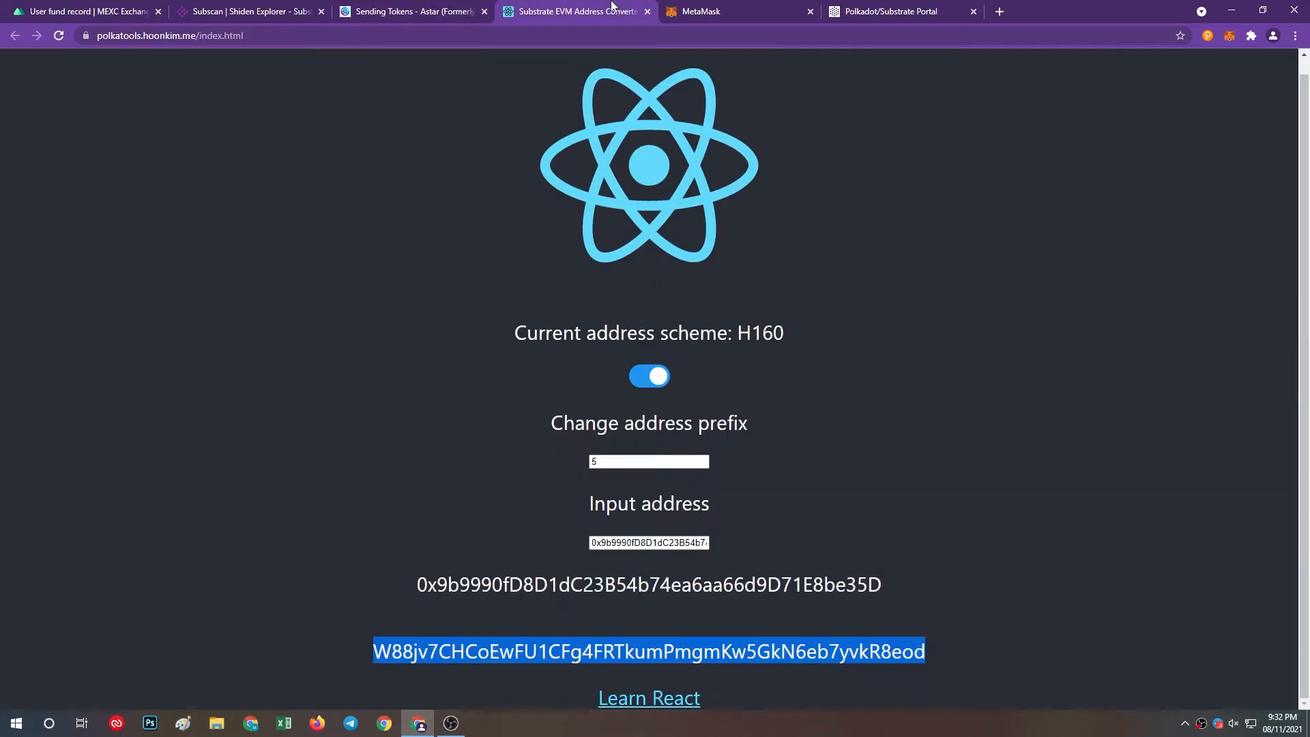
pyautogui.click(650, 377)
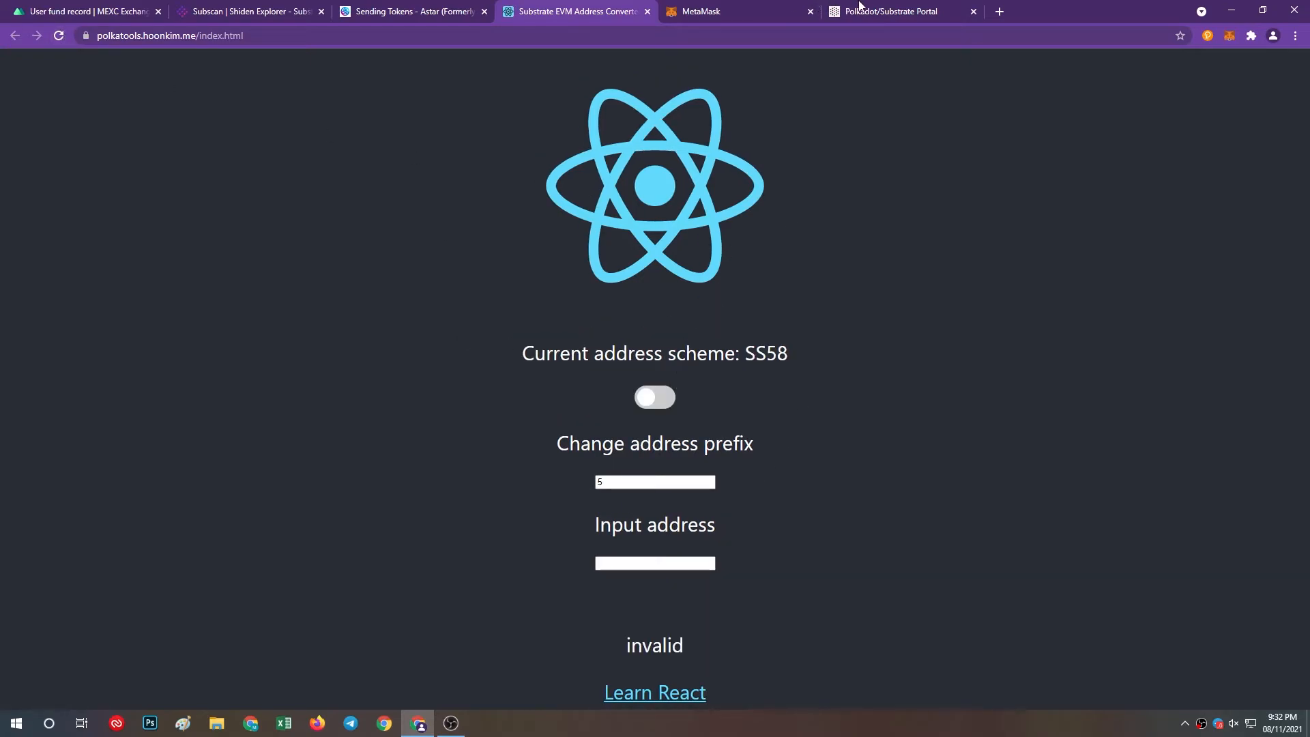
pyautogui.click(885, 11)
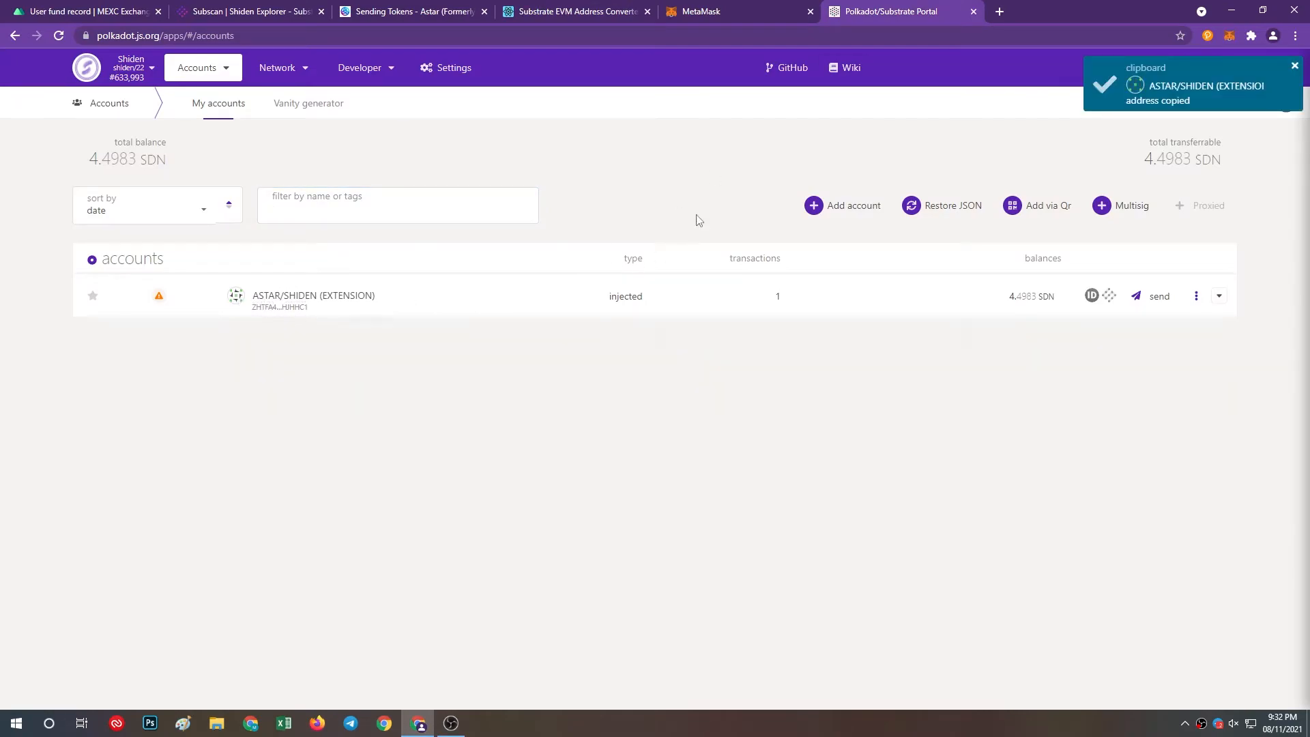
pyautogui.click(574, 11)
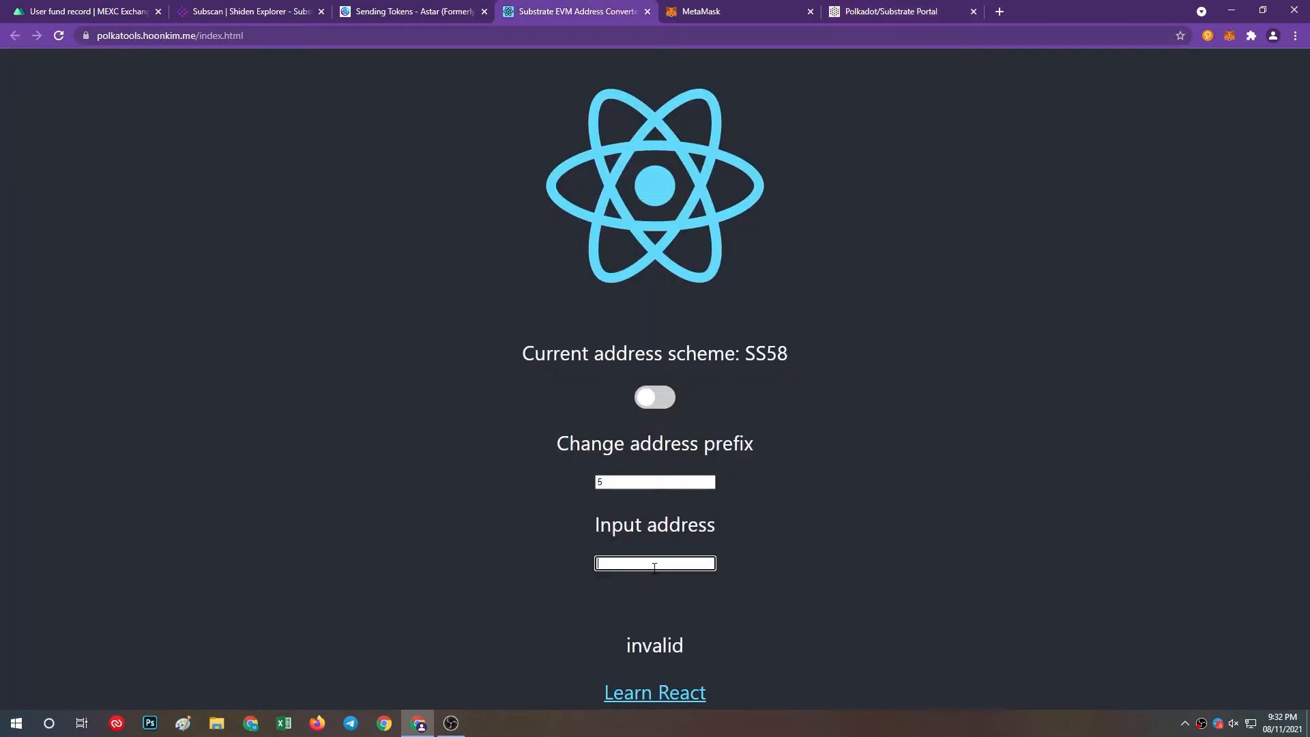
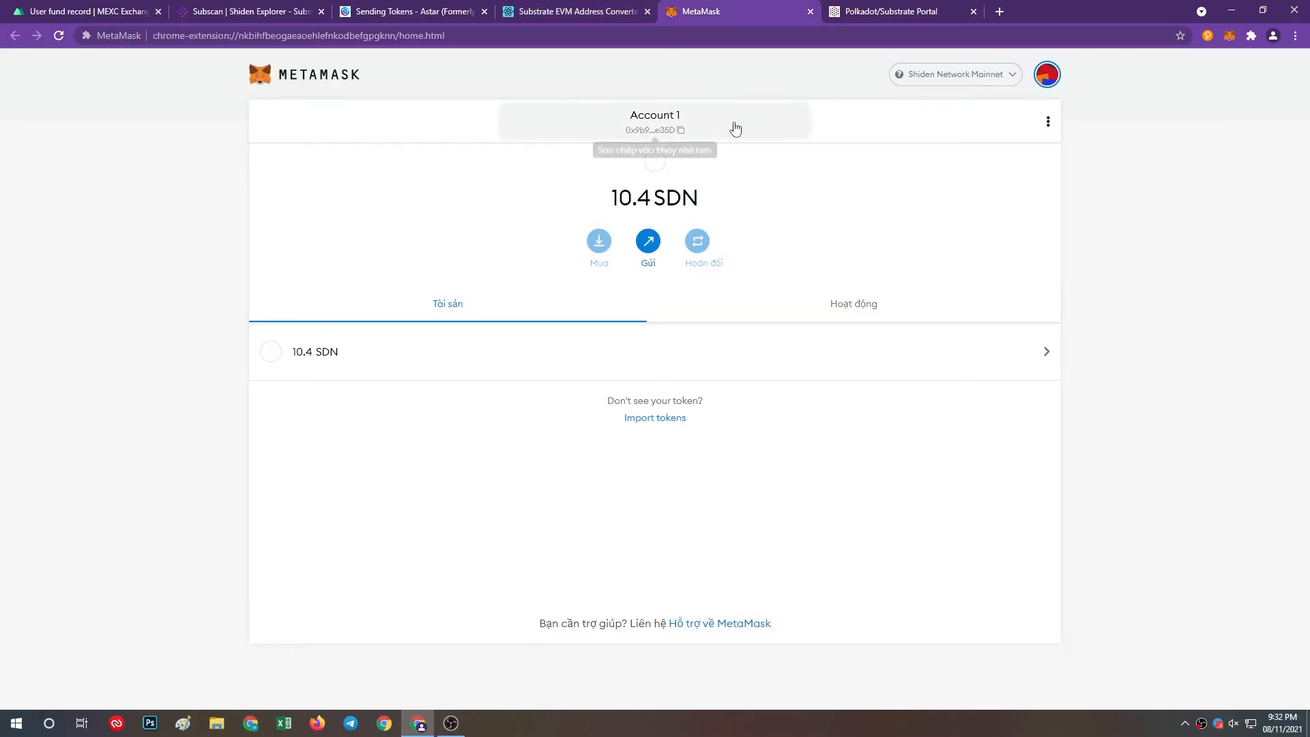
pyautogui.click(646, 242)
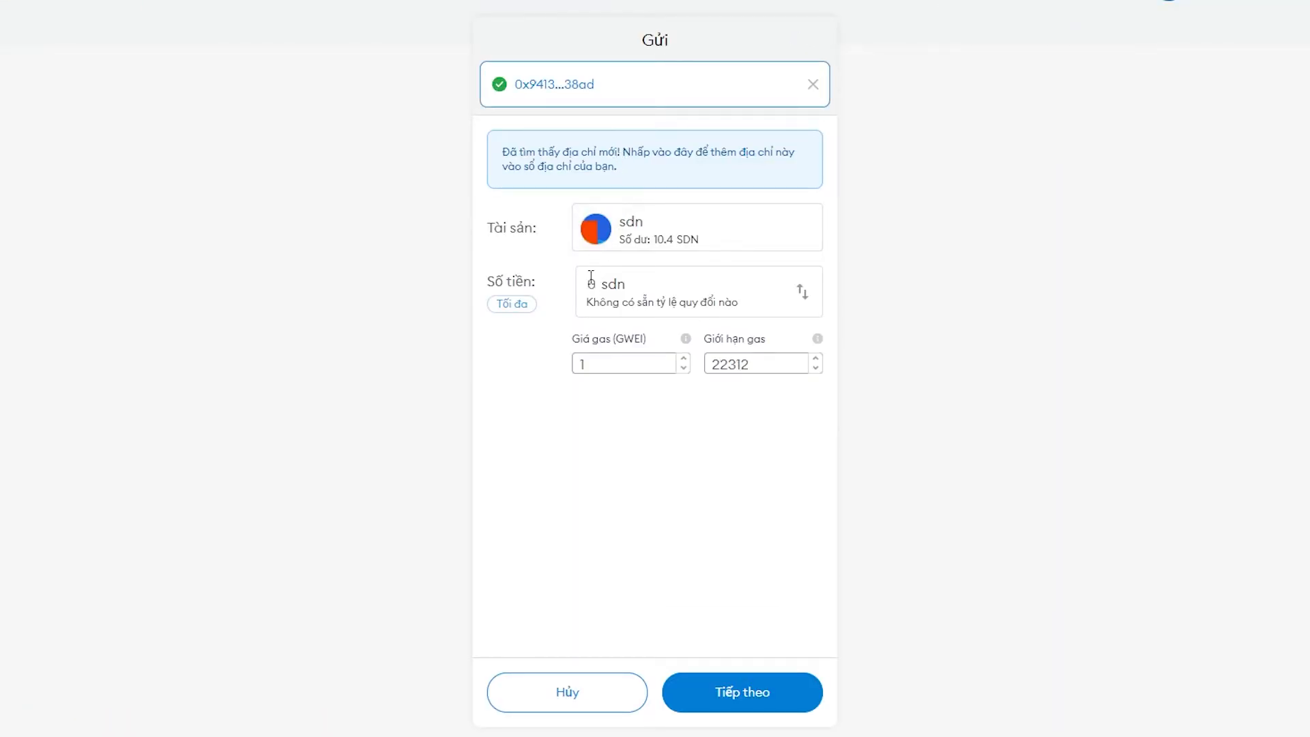
pyautogui.write('10')
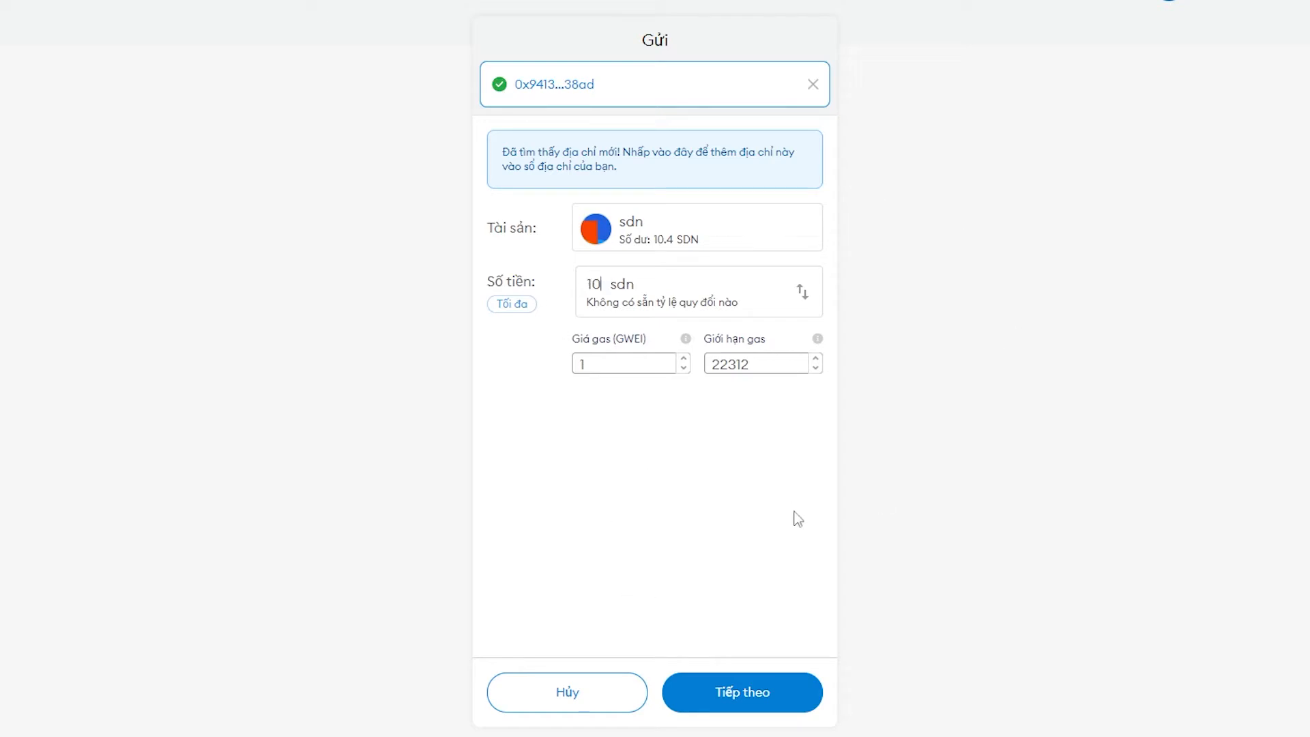
pyautogui.click(739, 691)
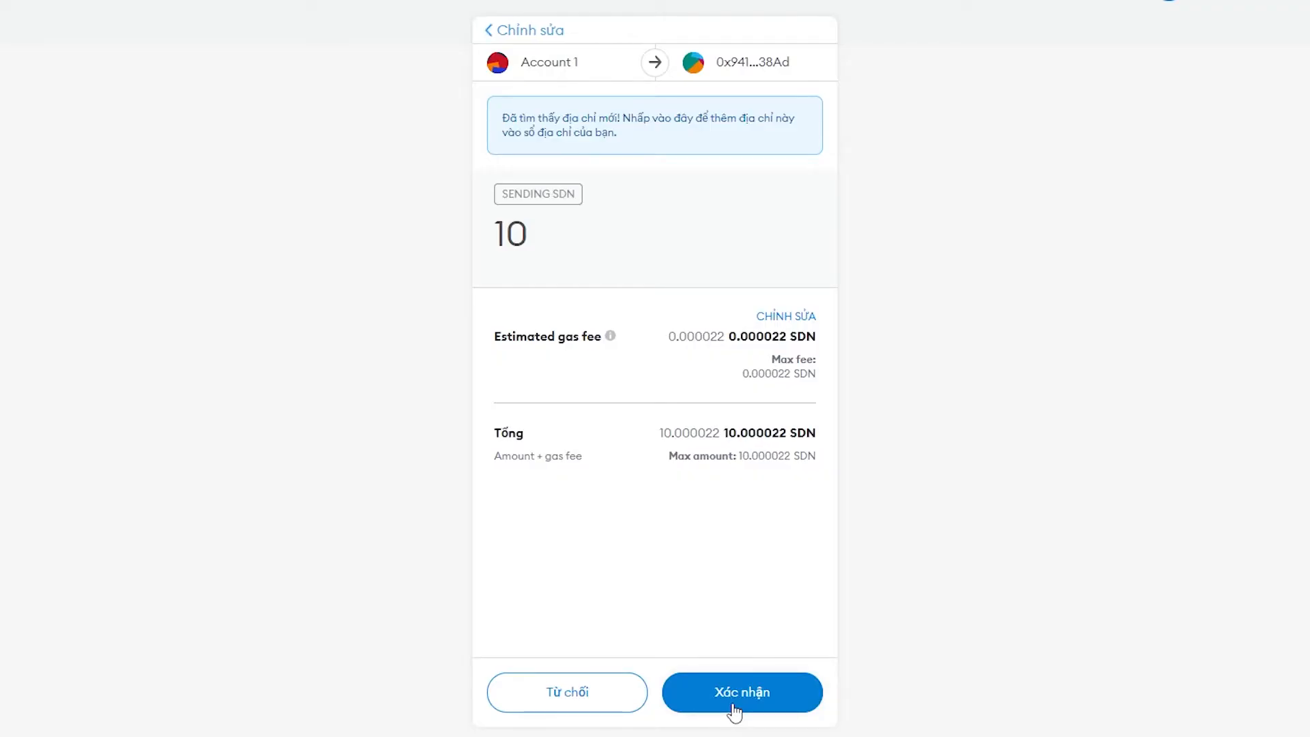
pyautogui.click(740, 692)
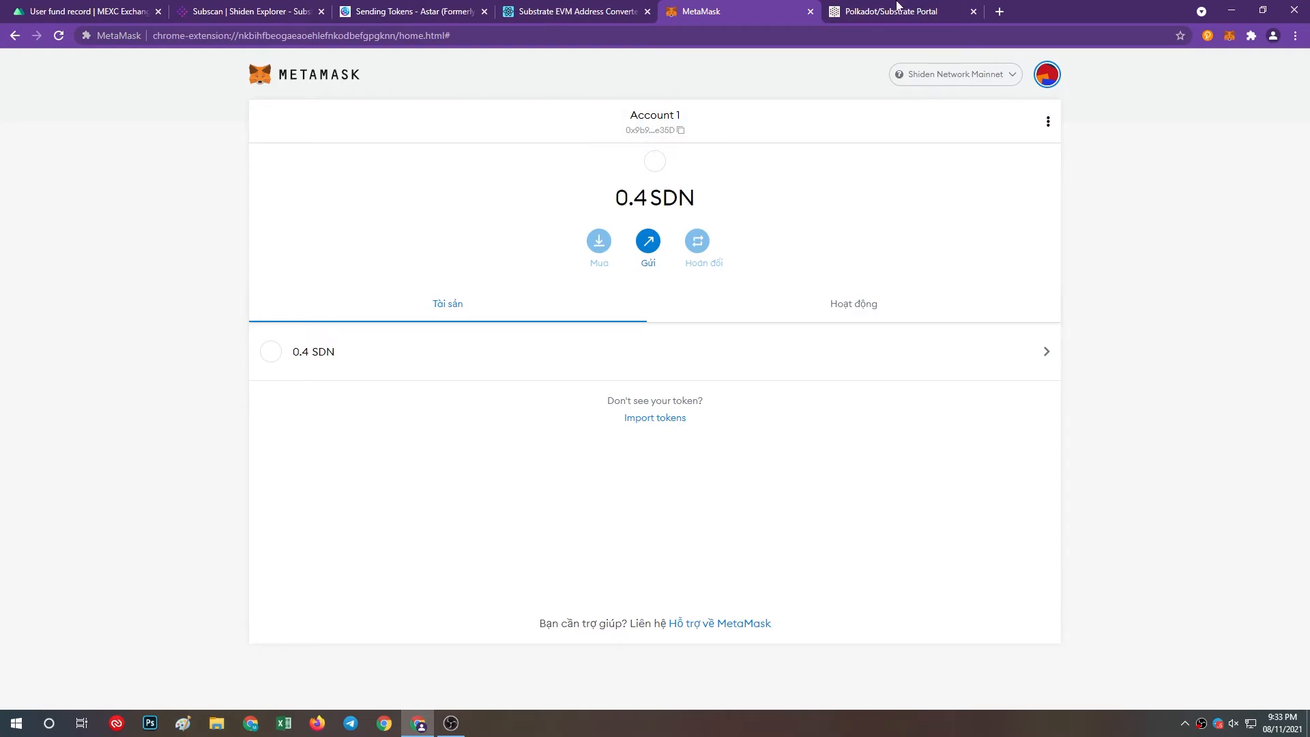
# - In Developer > Extrinsics, select the evm module's withdraw(address, value) call
pyautogui.click(888, 11)
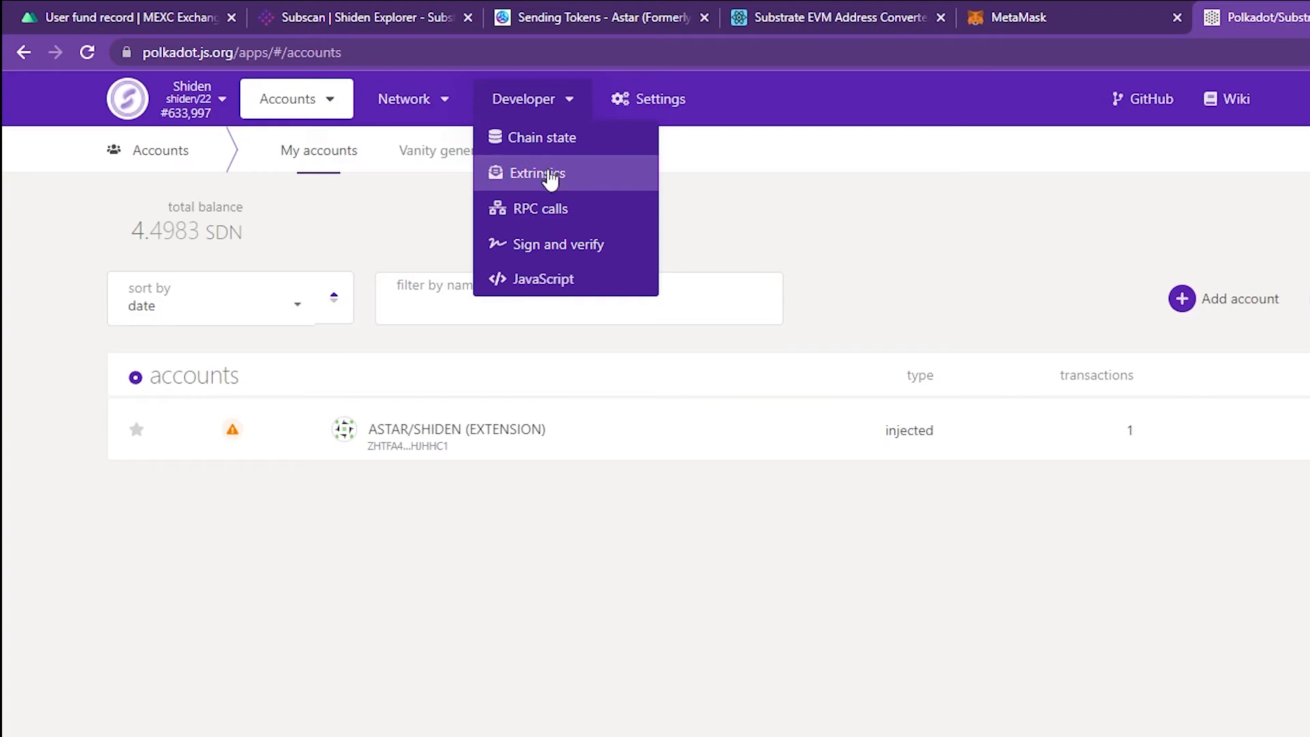
pyautogui.click(537, 173)
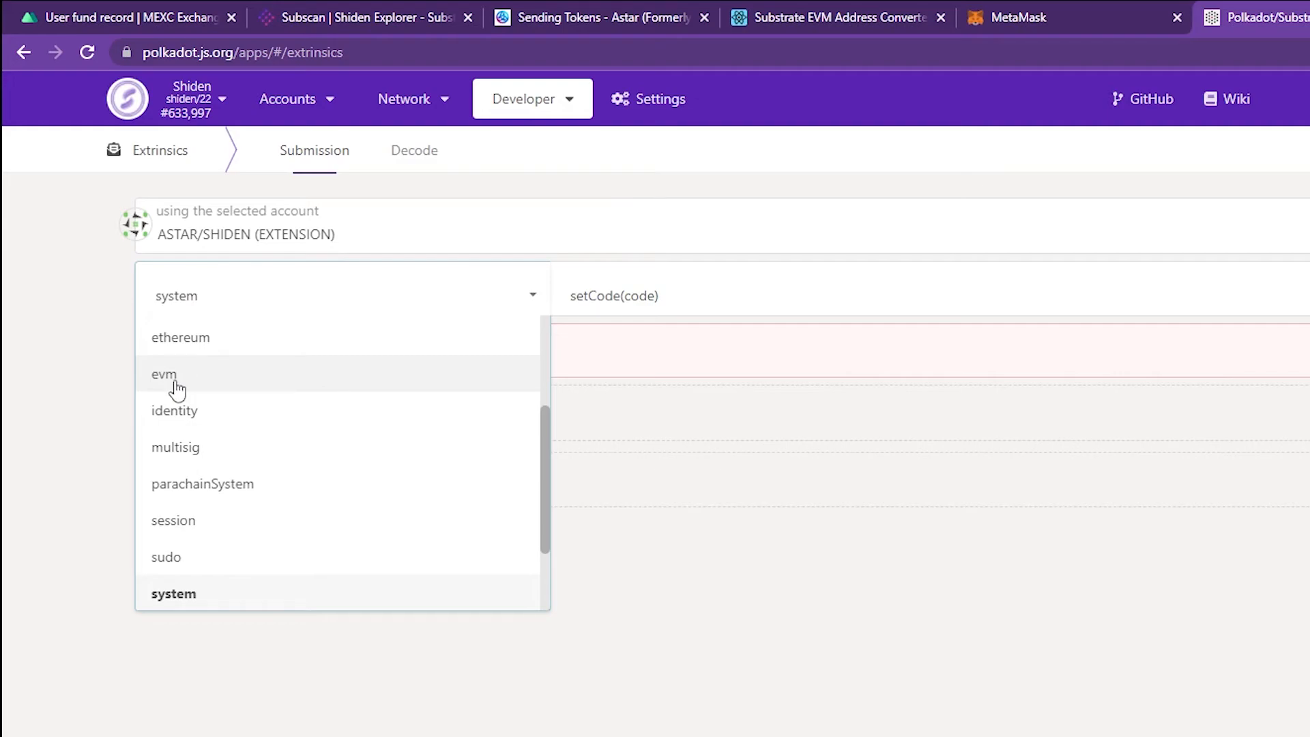
pyautogui.click(164, 374)
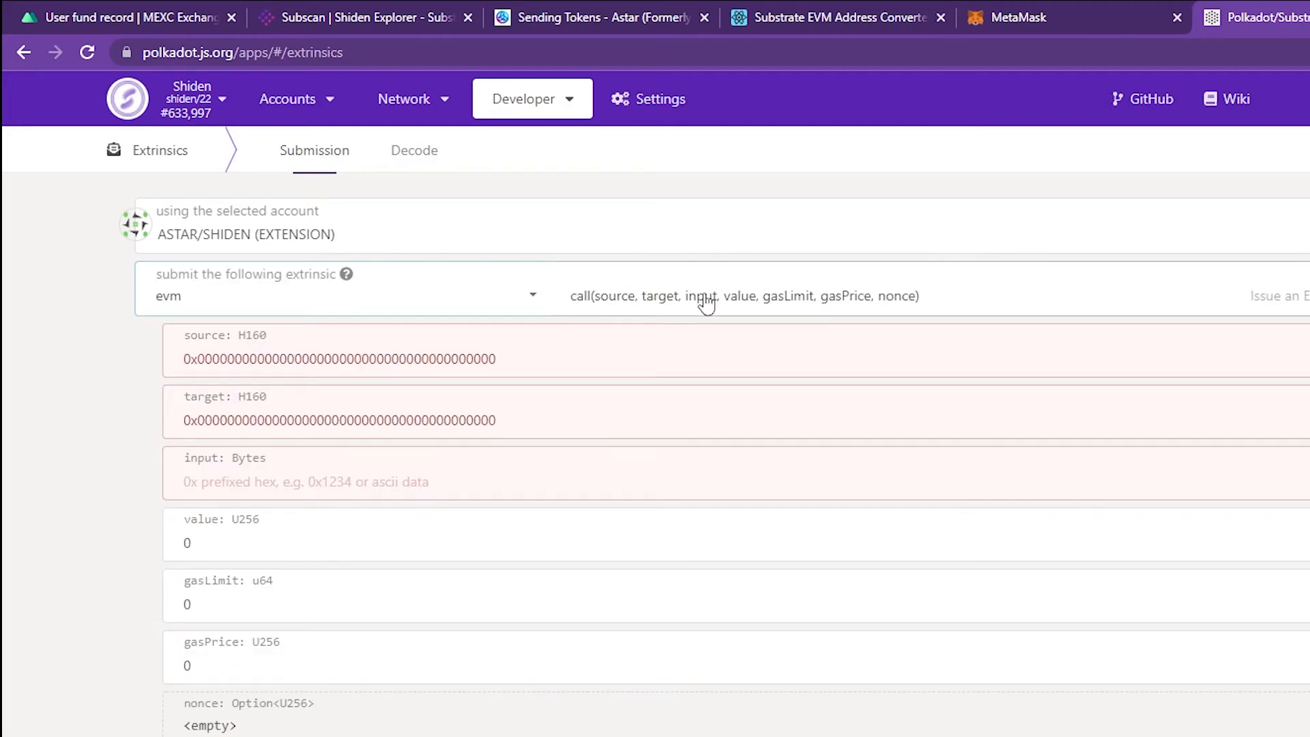
pyautogui.click(742, 296)
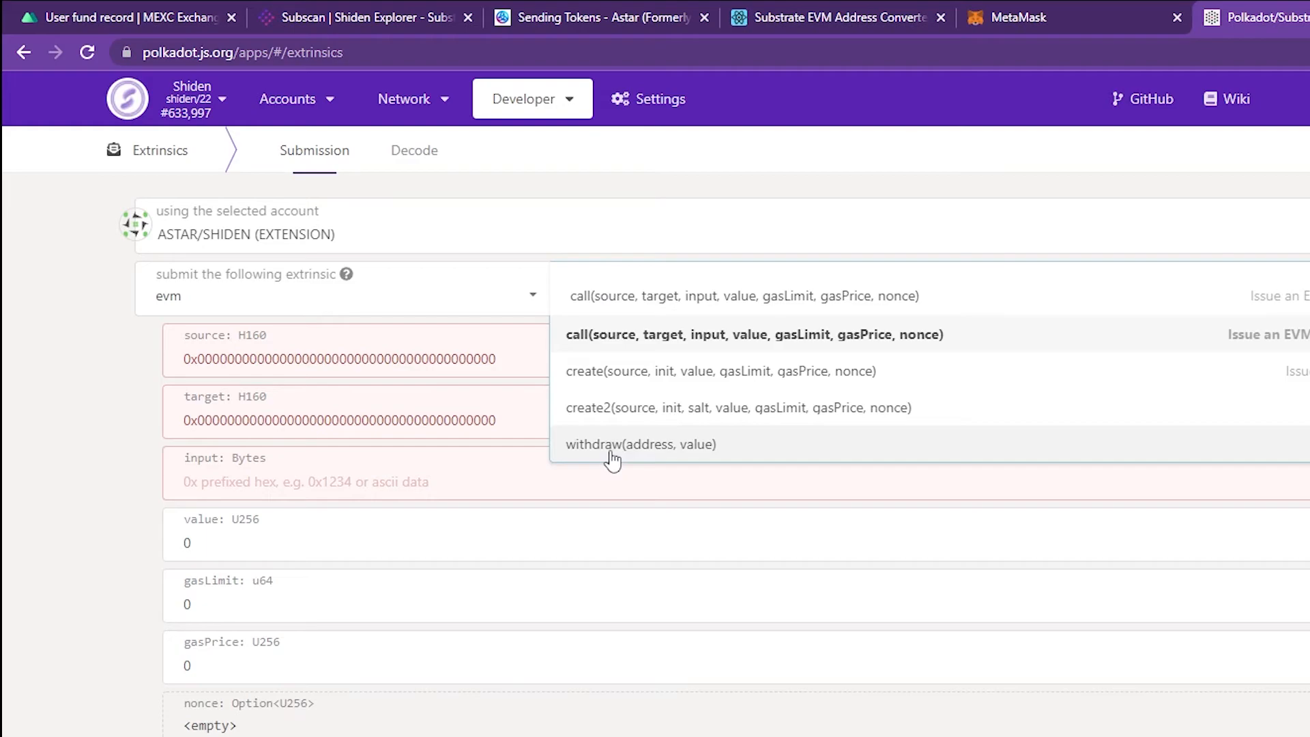
pyautogui.click(640, 443)
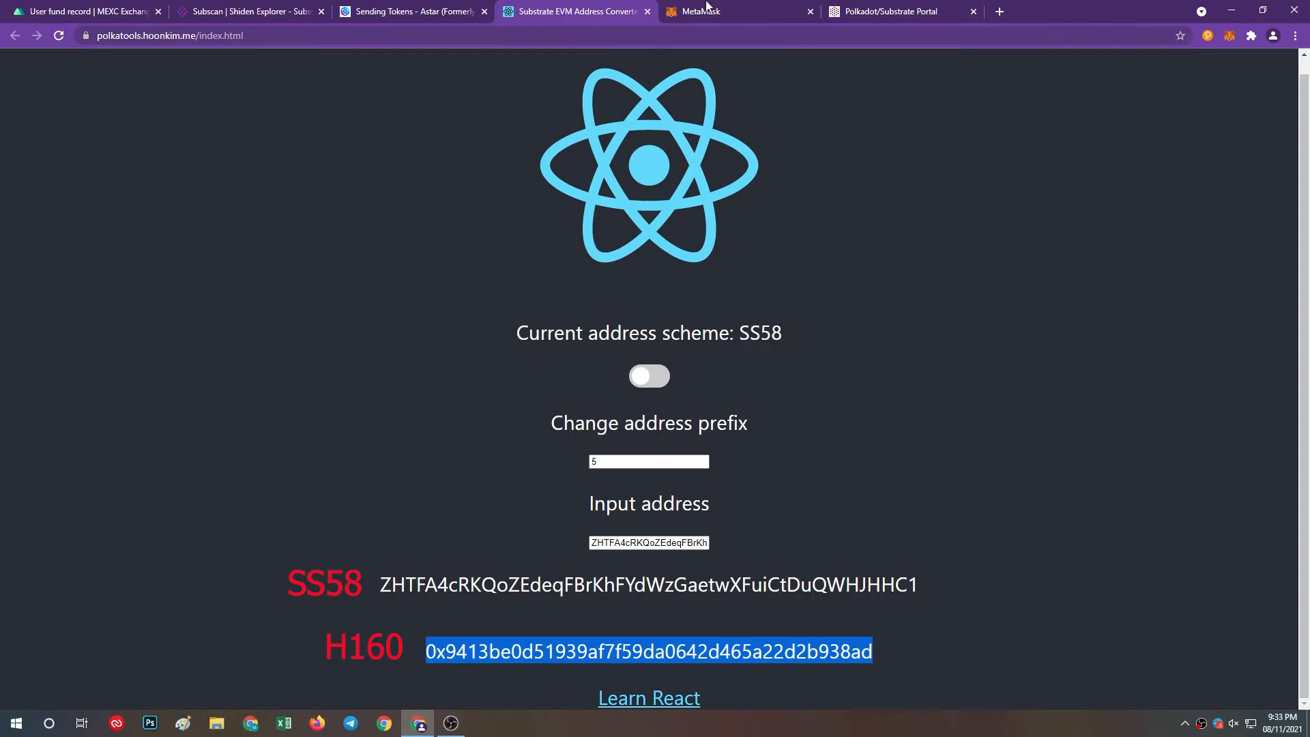
pyautogui.click(892, 11)
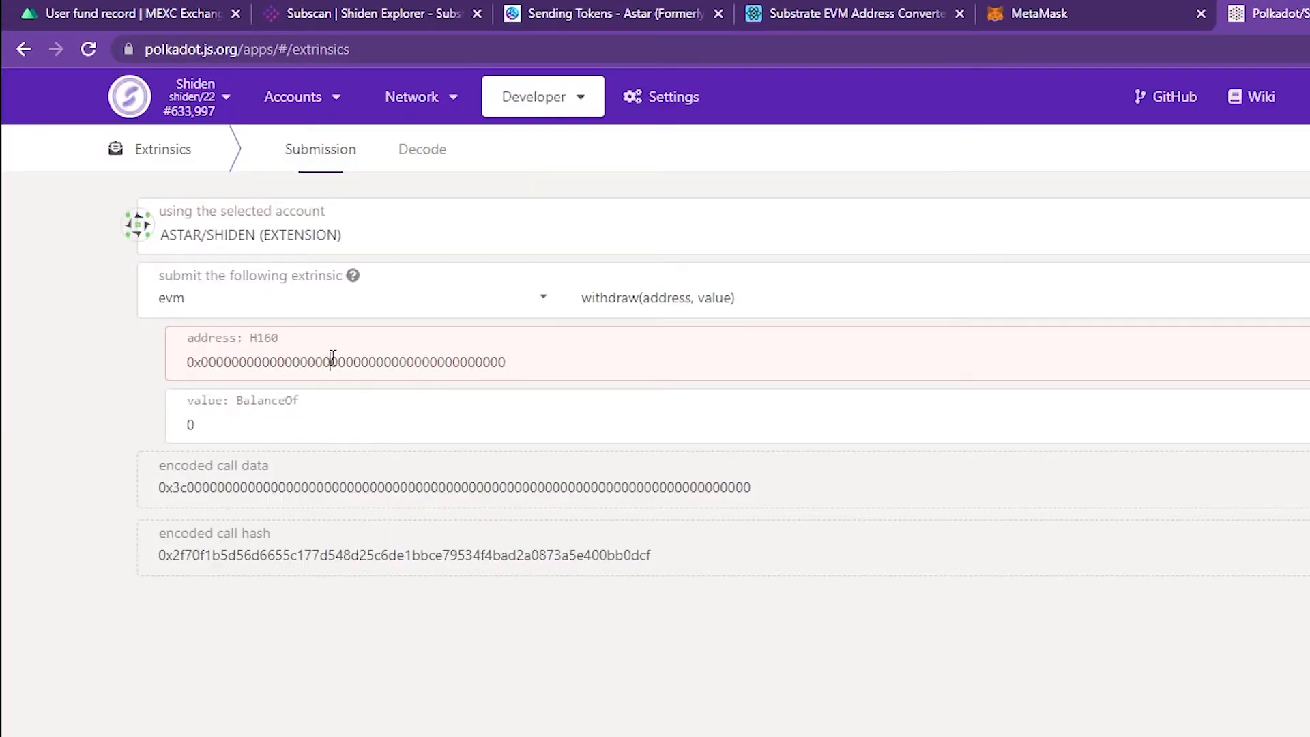
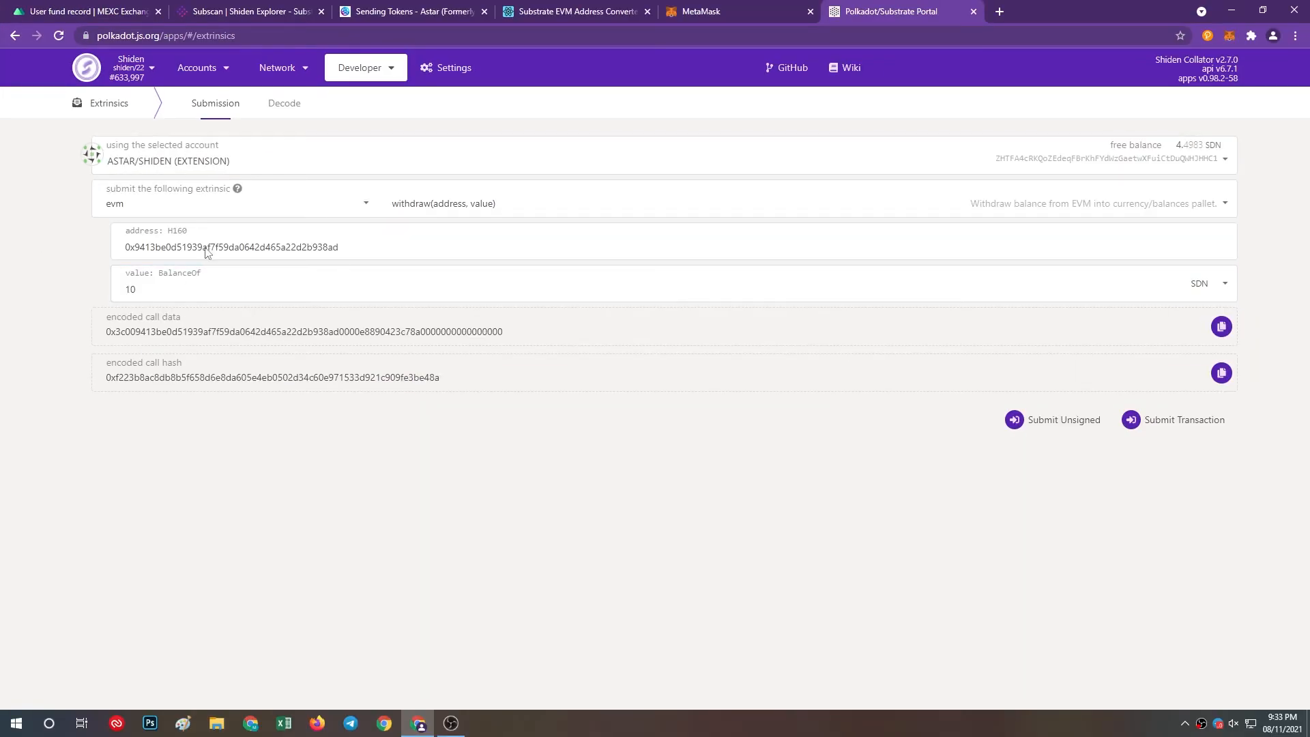
# - Submit and sign the 10 SDN evm withdrawal, then view the account balance of 14.4968 SDN
pyautogui.click(1183, 418)
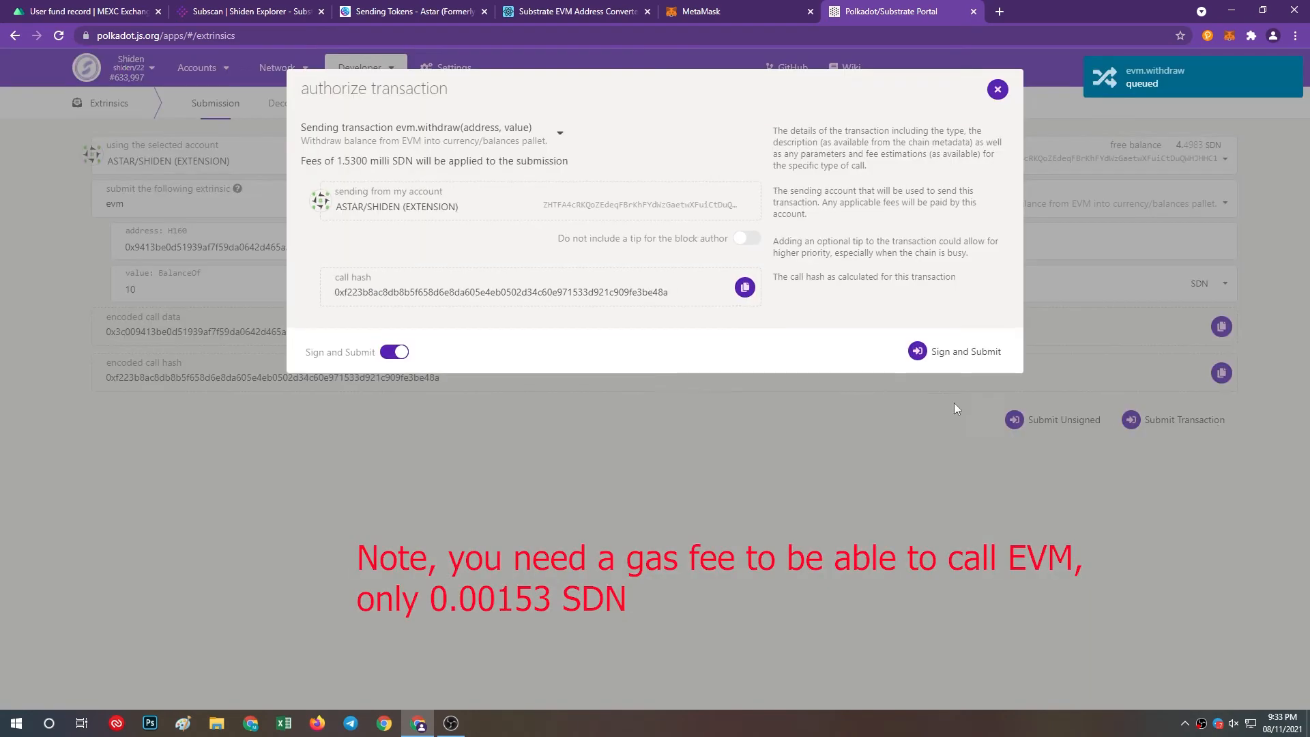
pyautogui.click(954, 350)
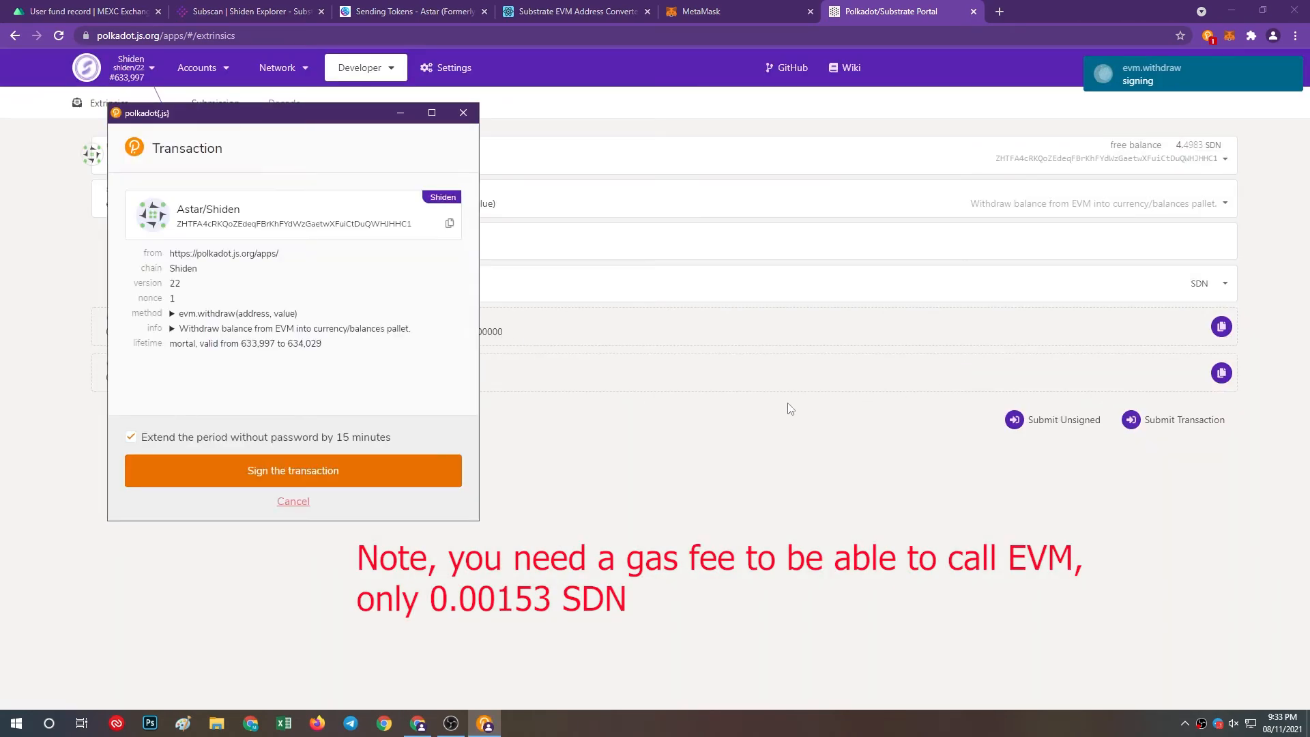
pyautogui.click(292, 470)
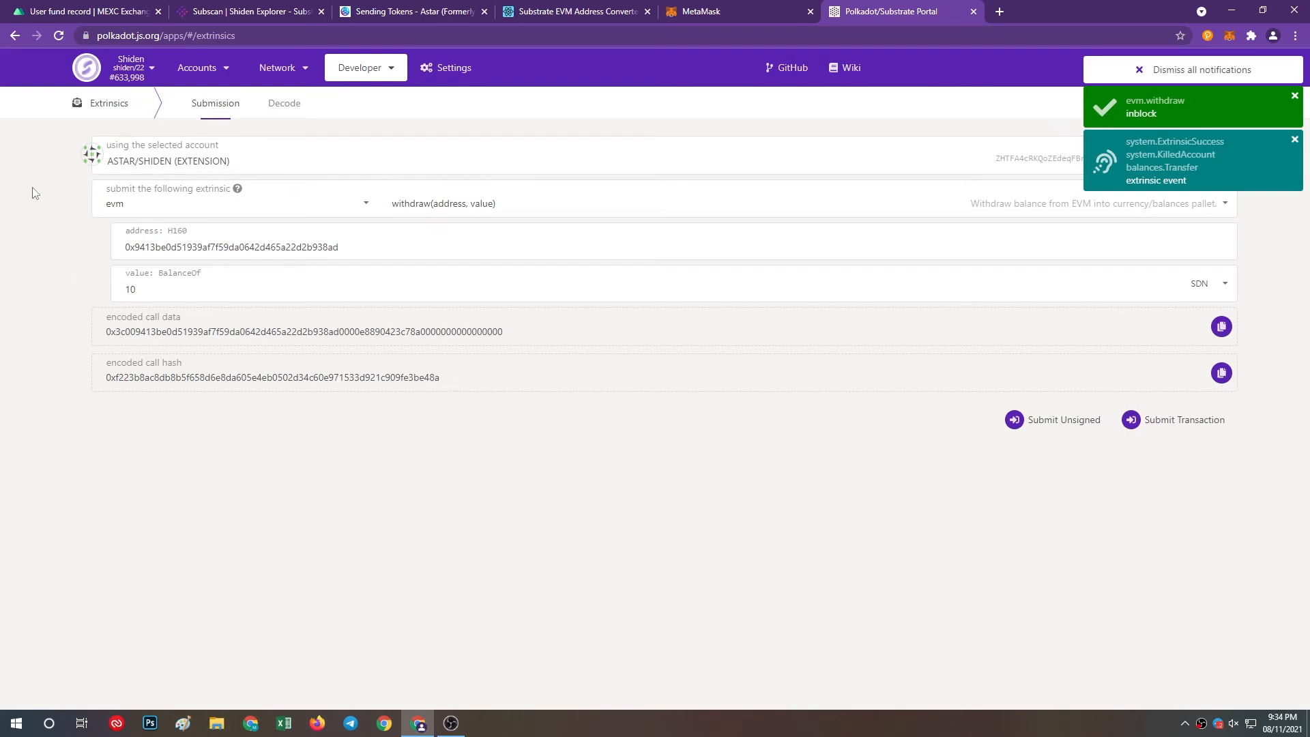
pyautogui.click(196, 68)
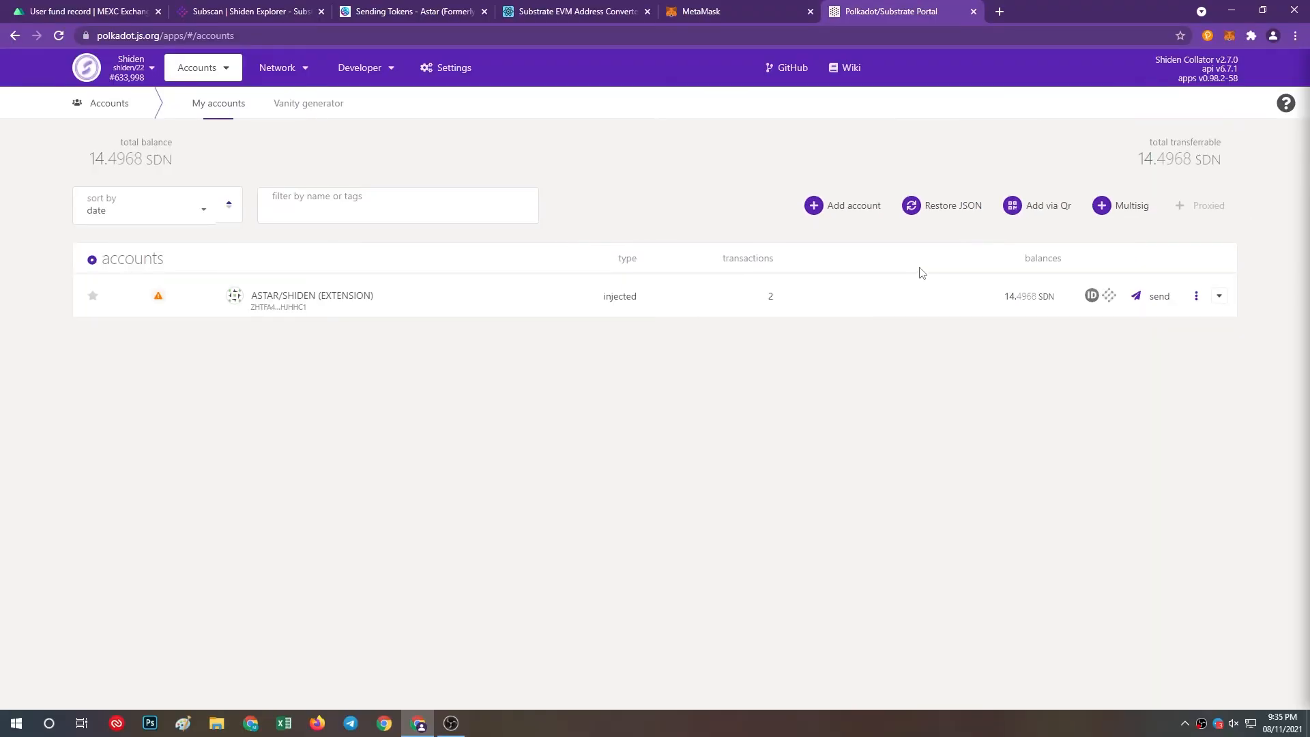
pyautogui.moveTo(940, 278)
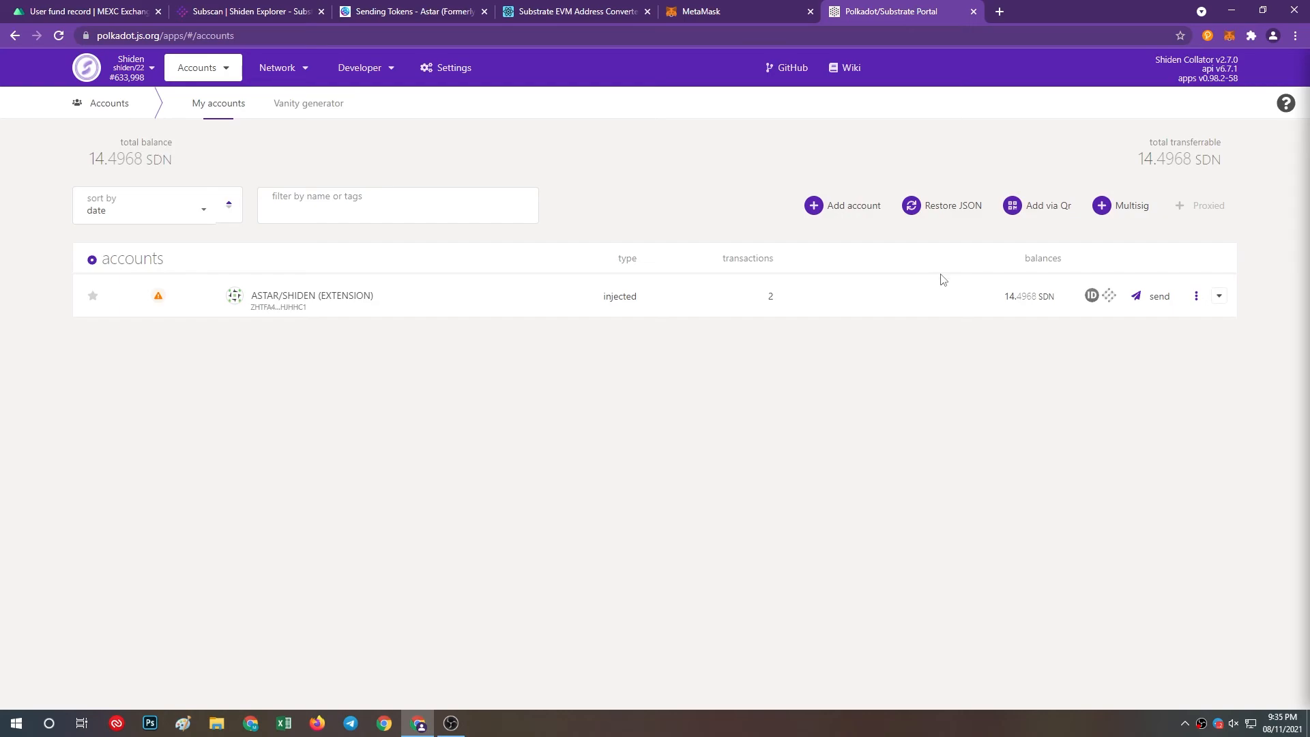
# - In MEXC Assets, search for sdn and start an SDN deposit
pyautogui.click(83, 11)
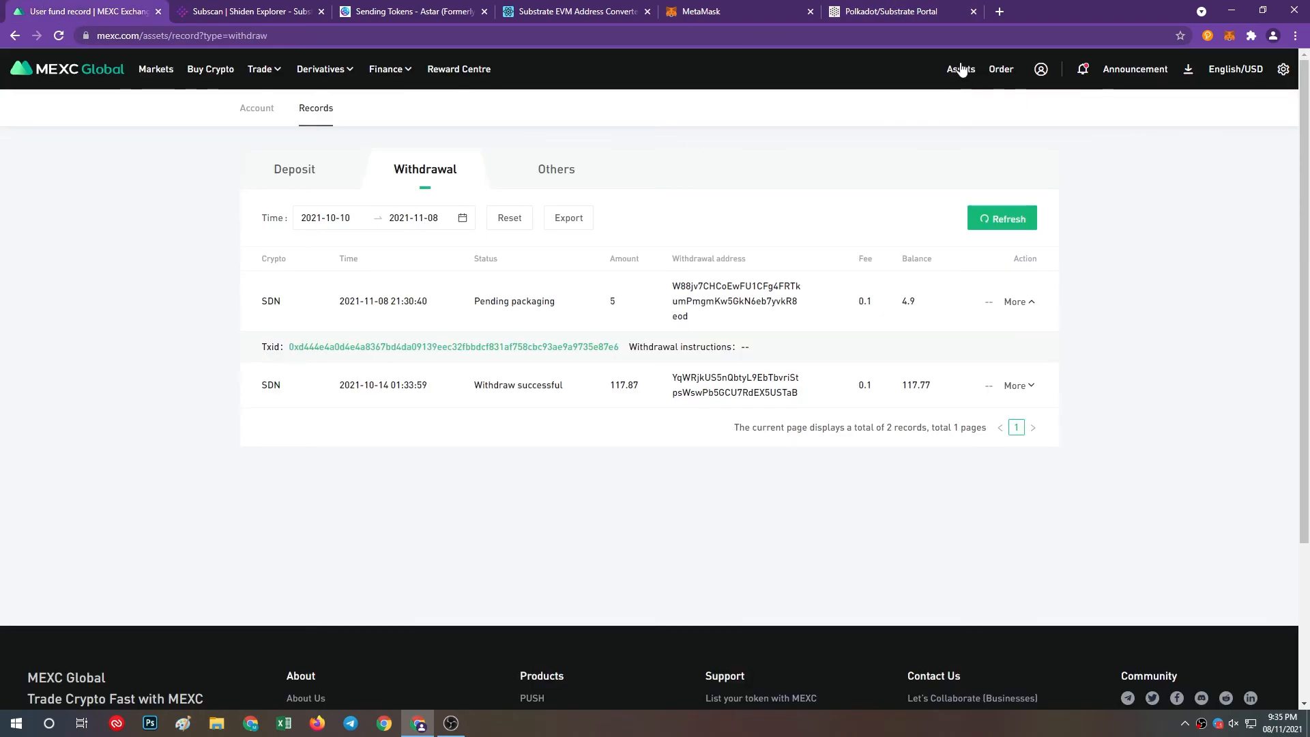
pyautogui.click(959, 69)
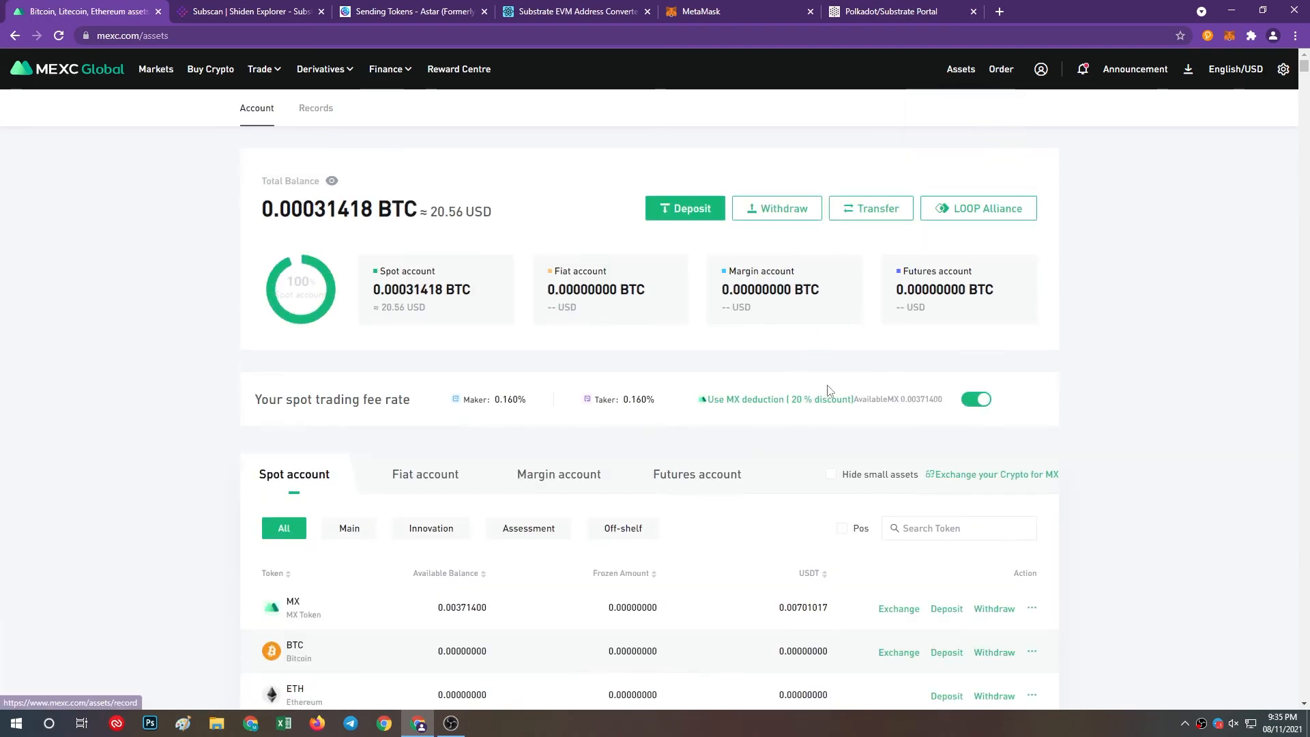
pyautogui.write('s')
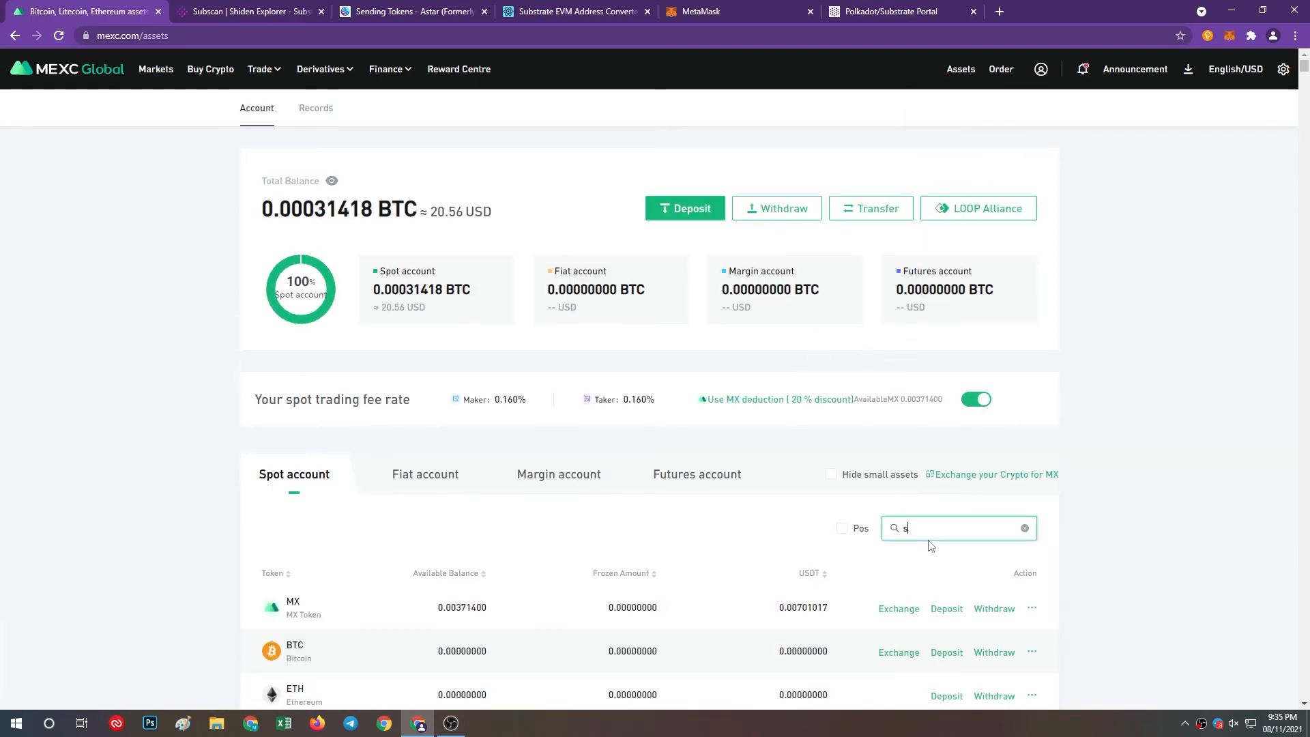
pyautogui.write('dn')
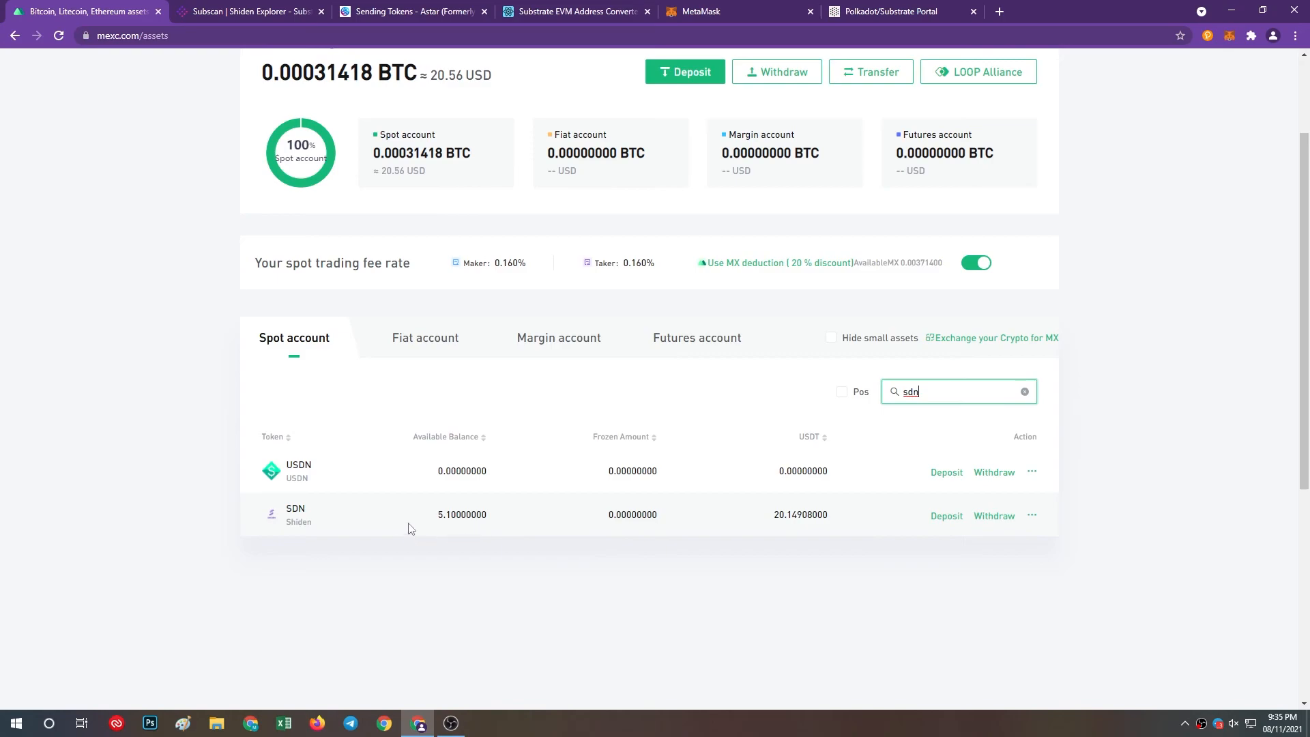
pyautogui.click(945, 516)
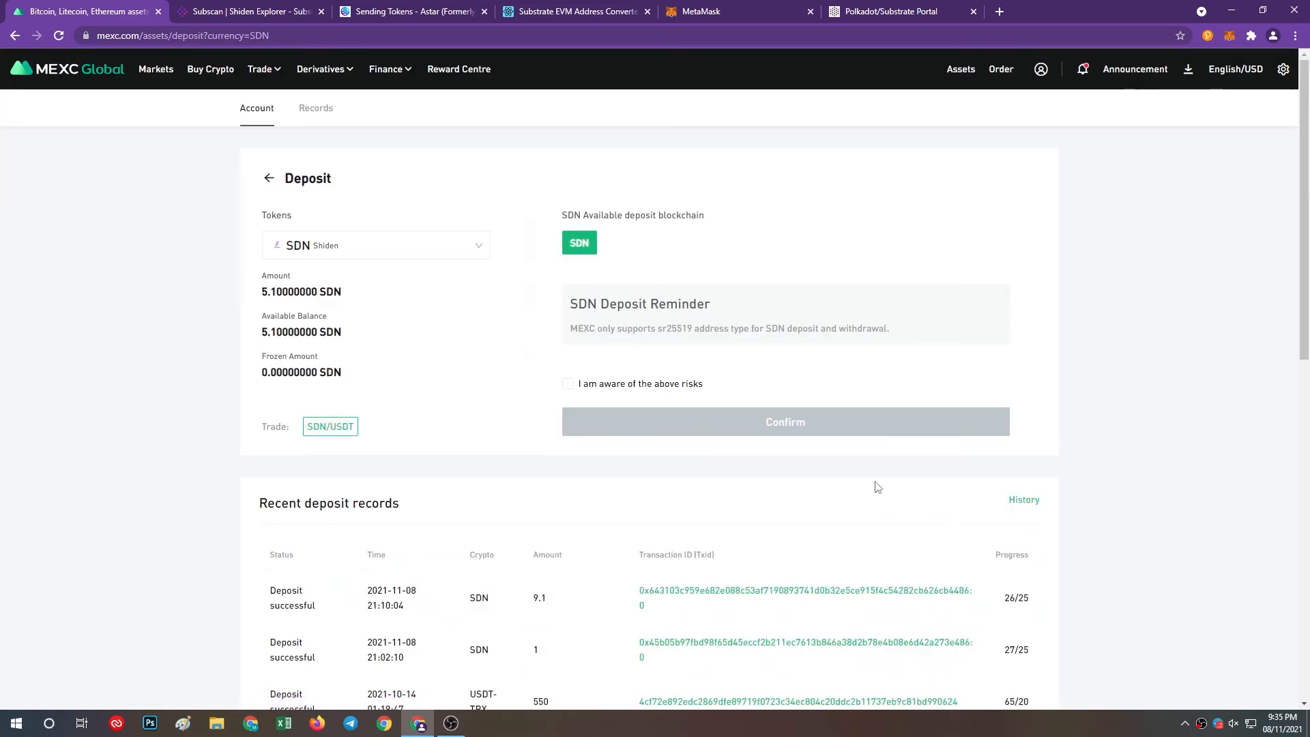
# - Acknowledge the deposit risks, copy the Shiden SDN deposit address and return to Polkadot.js
pyautogui.click(568, 384)
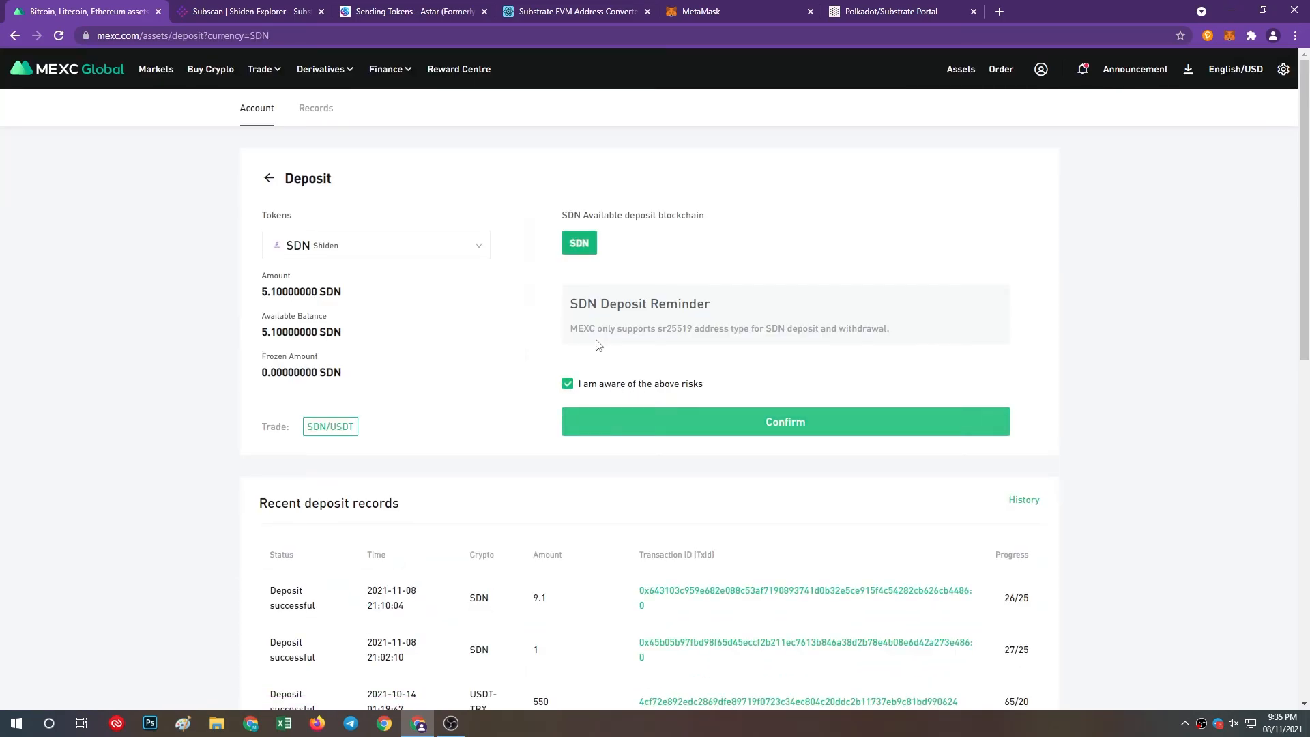
pyautogui.click(783, 421)
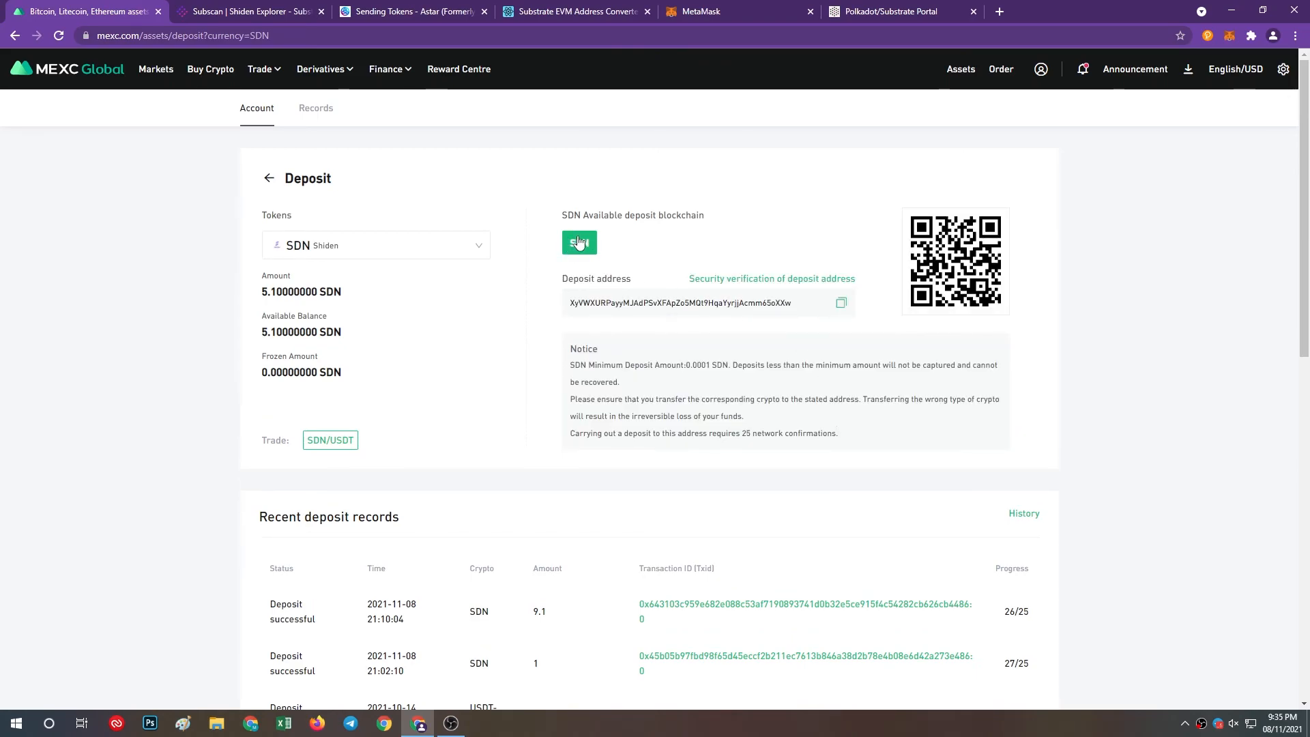
pyautogui.click(840, 303)
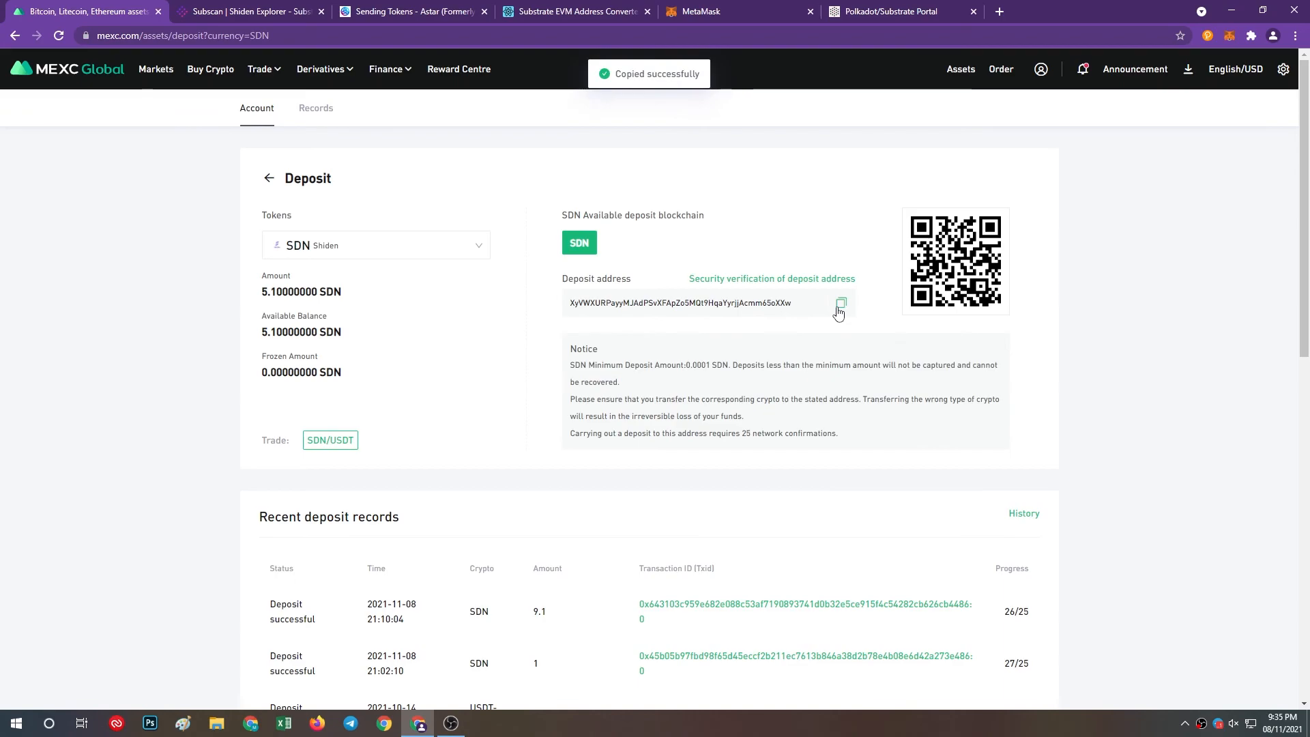
pyautogui.click(894, 11)
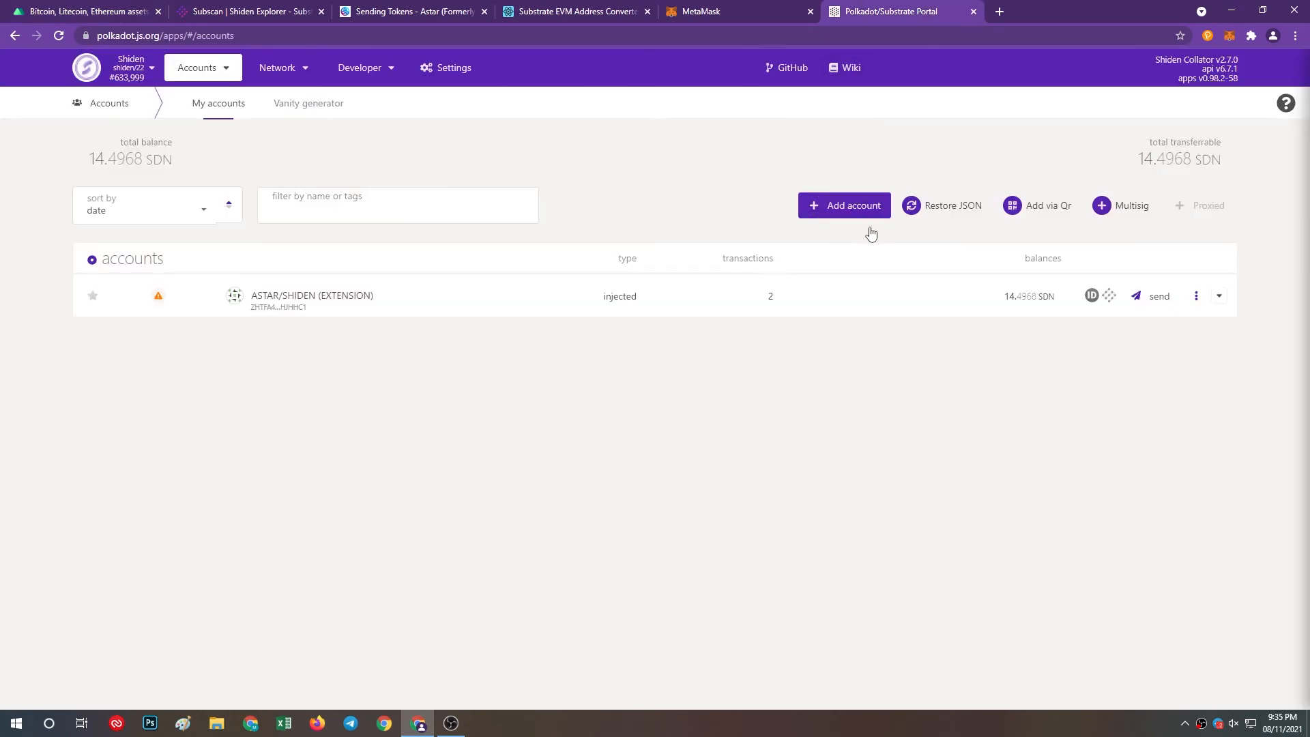
pyautogui.click(1158, 296)
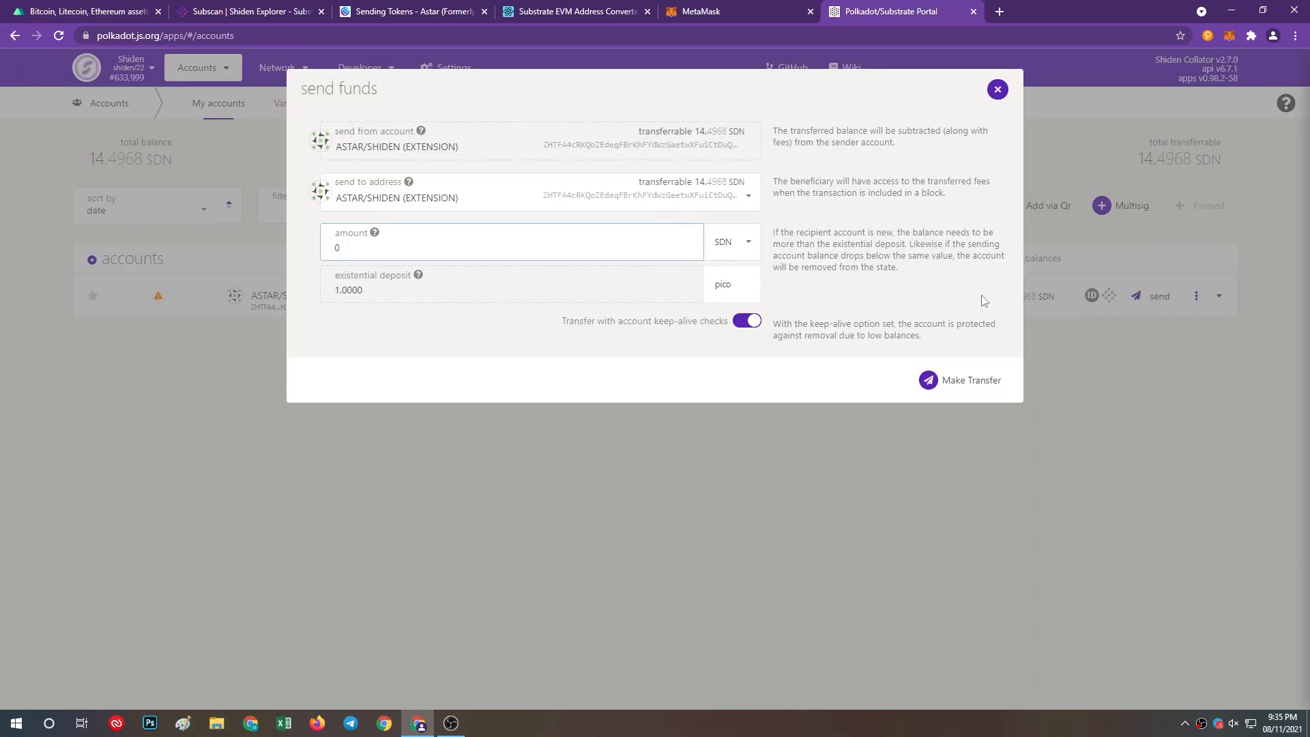
pyautogui.click(535, 194)
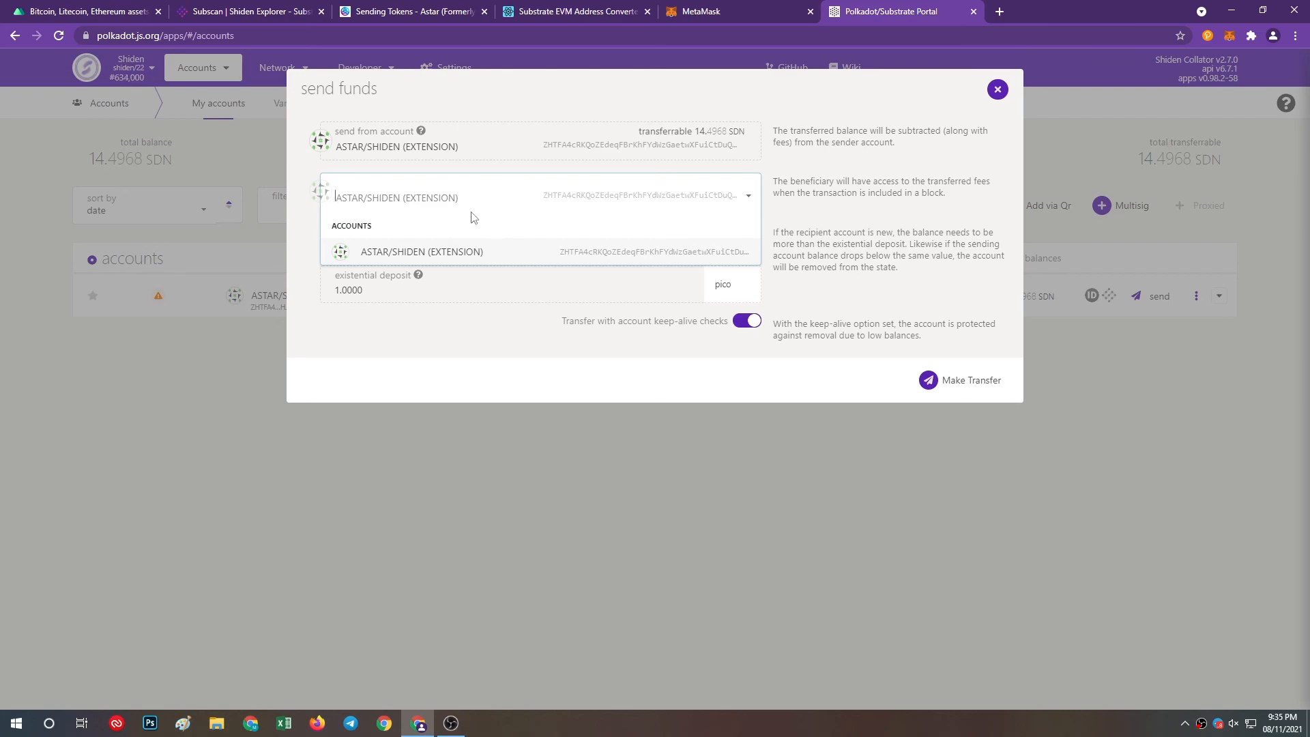
pyautogui.click(421, 251)
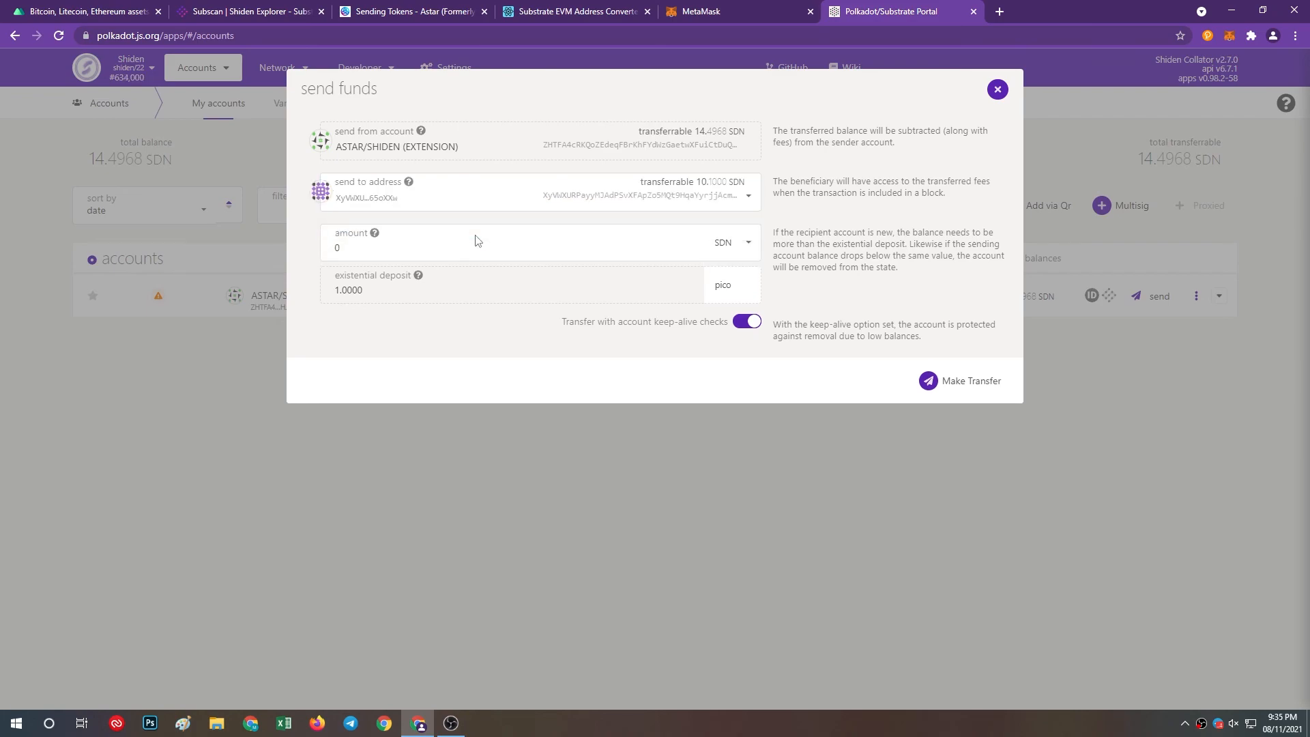
pyautogui.click(501, 247)
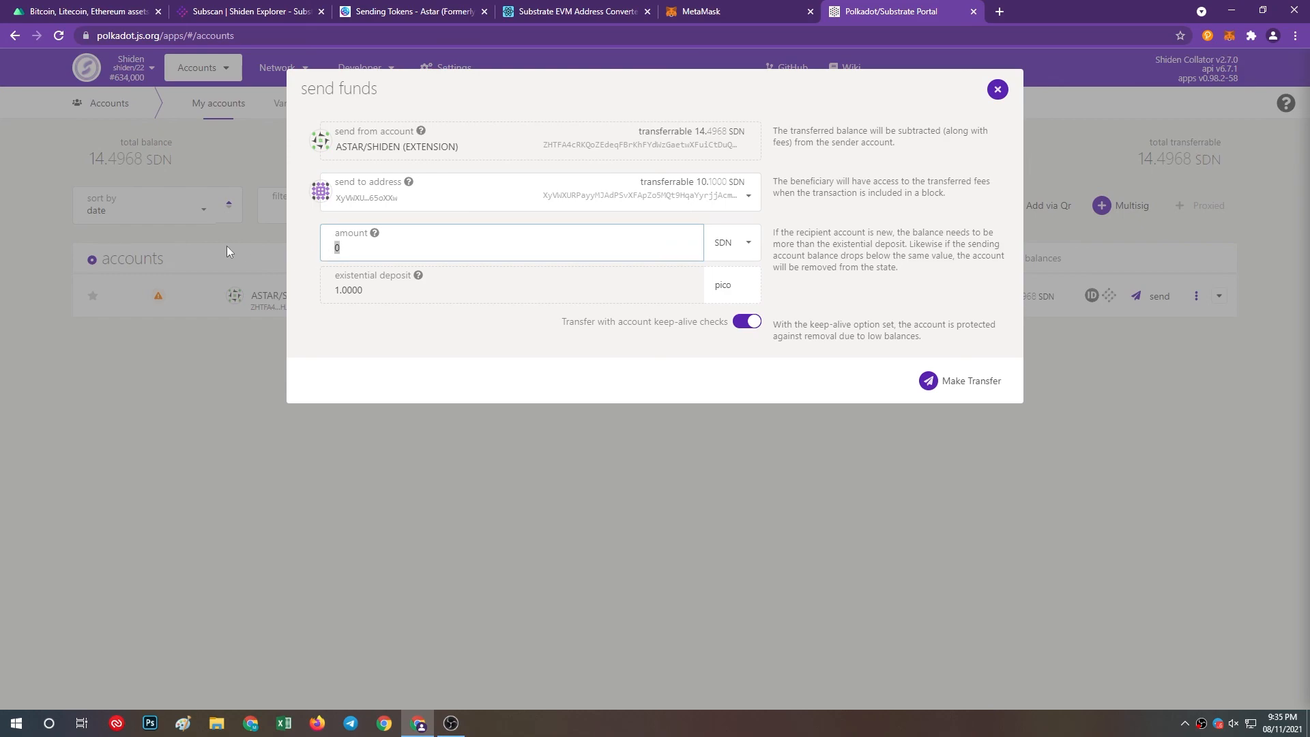
pyautogui.click(970, 380)
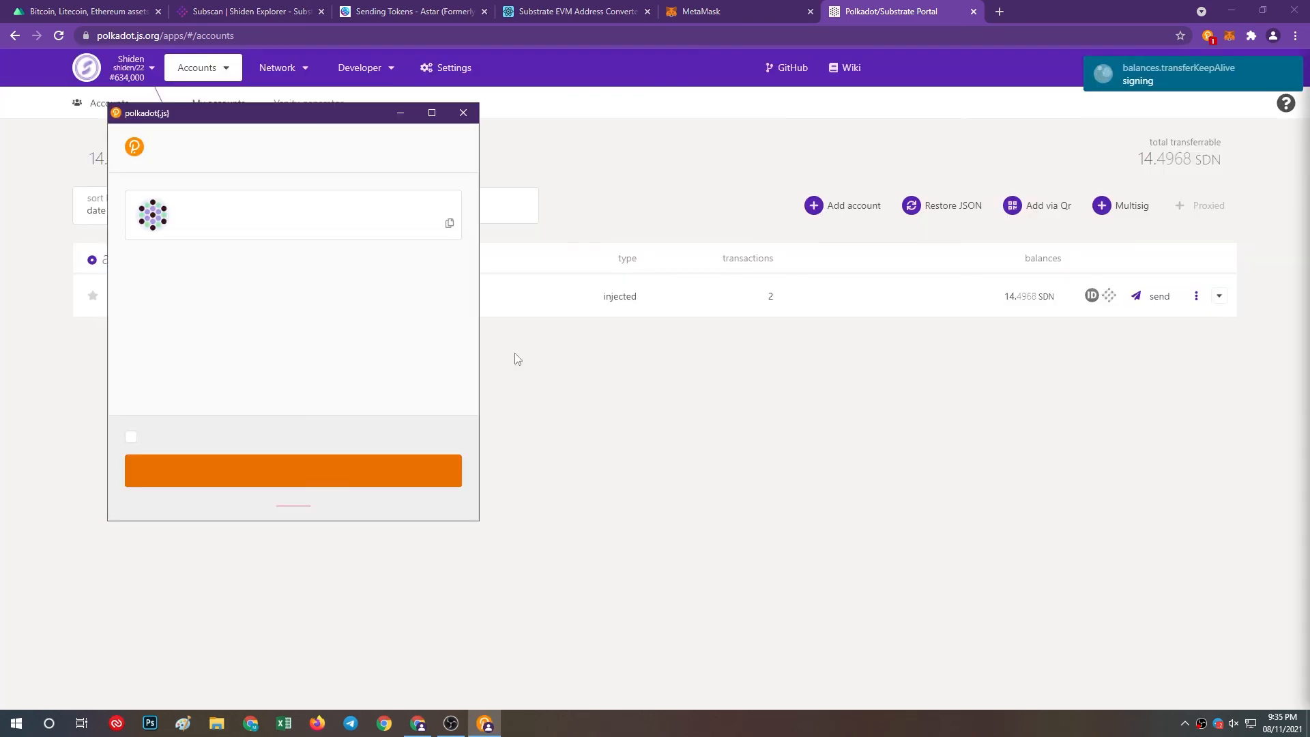
pyautogui.click(293, 469)
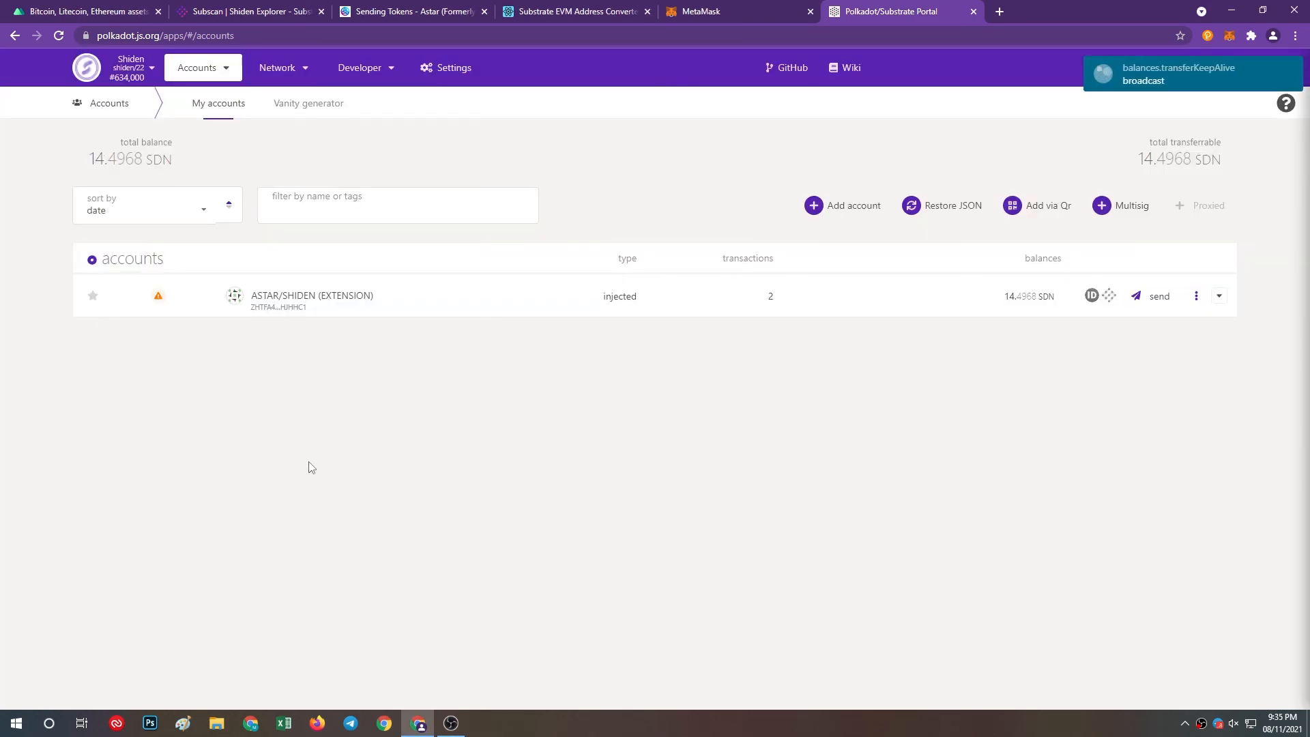
pyautogui.moveTo(779, 206)
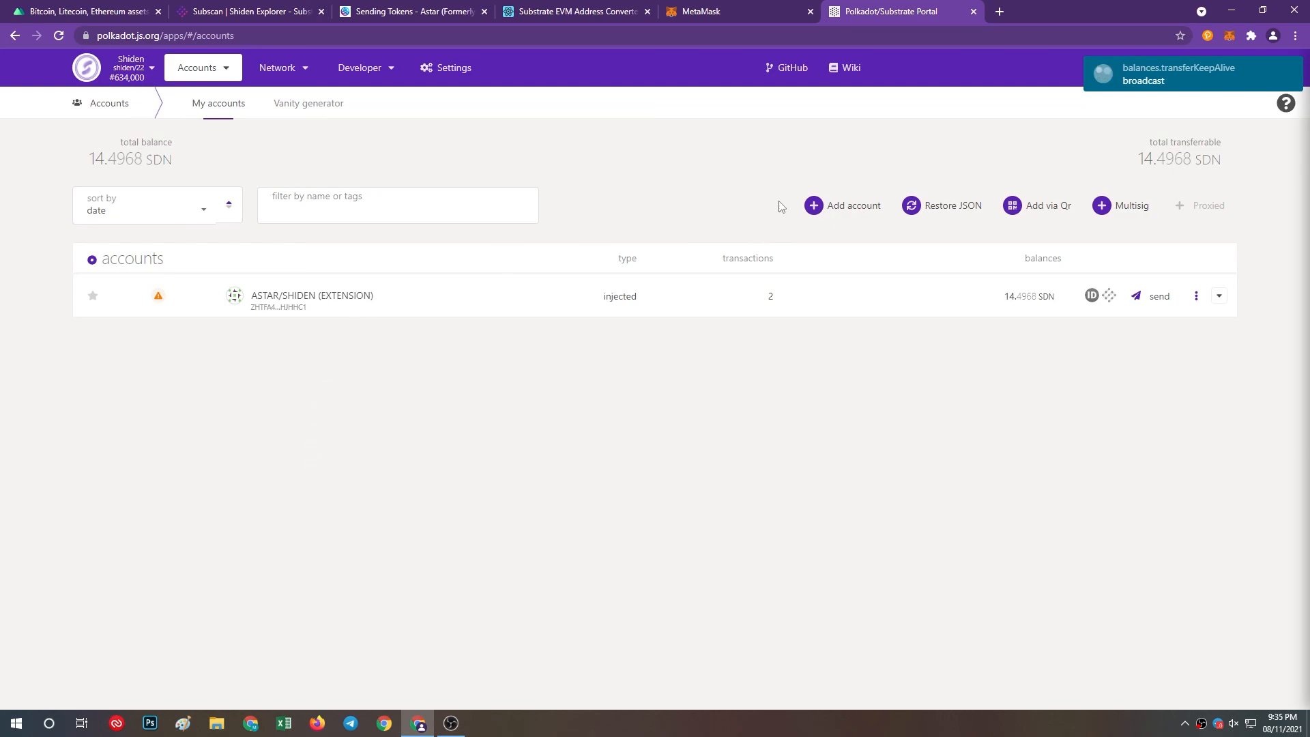